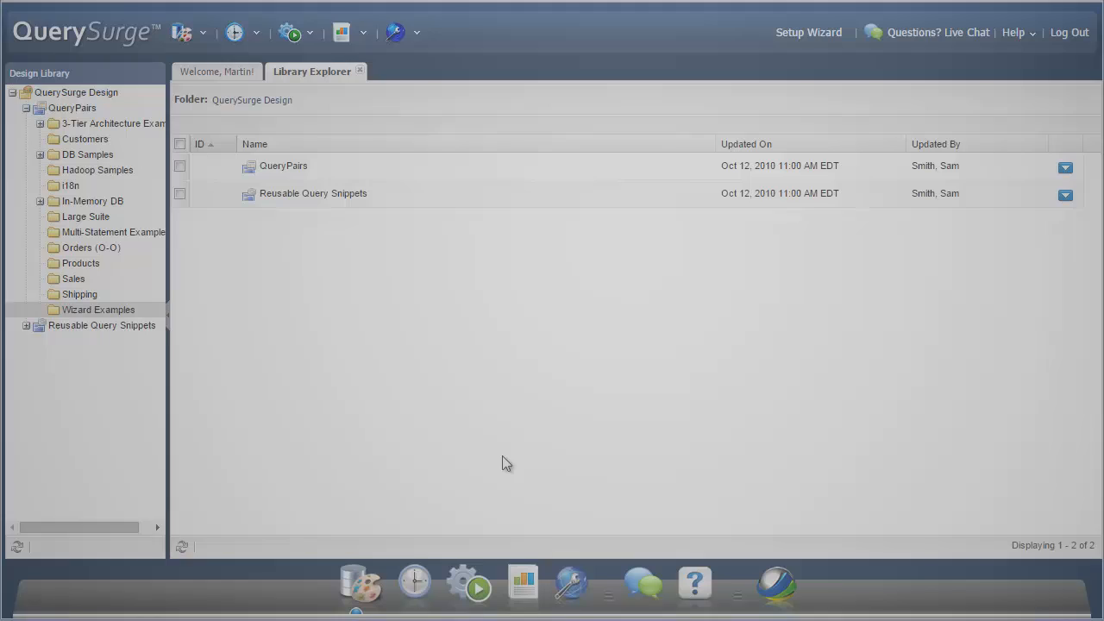
pyautogui.moveTo(294, 222)
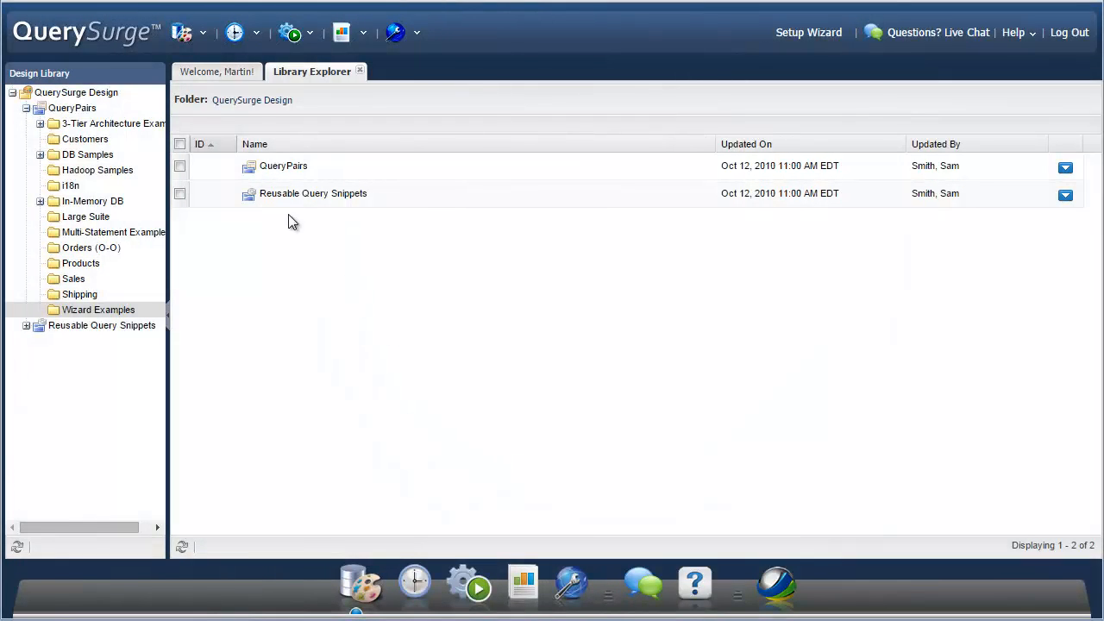
# Launch the Query Wizard from the Design Library dropdown
pyautogui.click(181, 32)
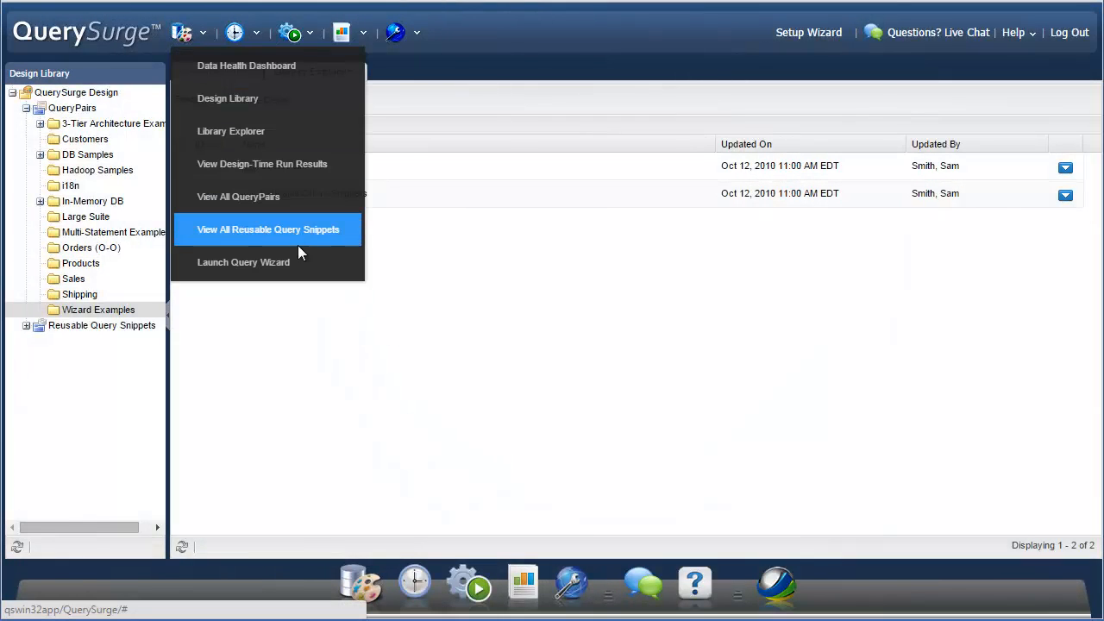
pyautogui.click(243, 262)
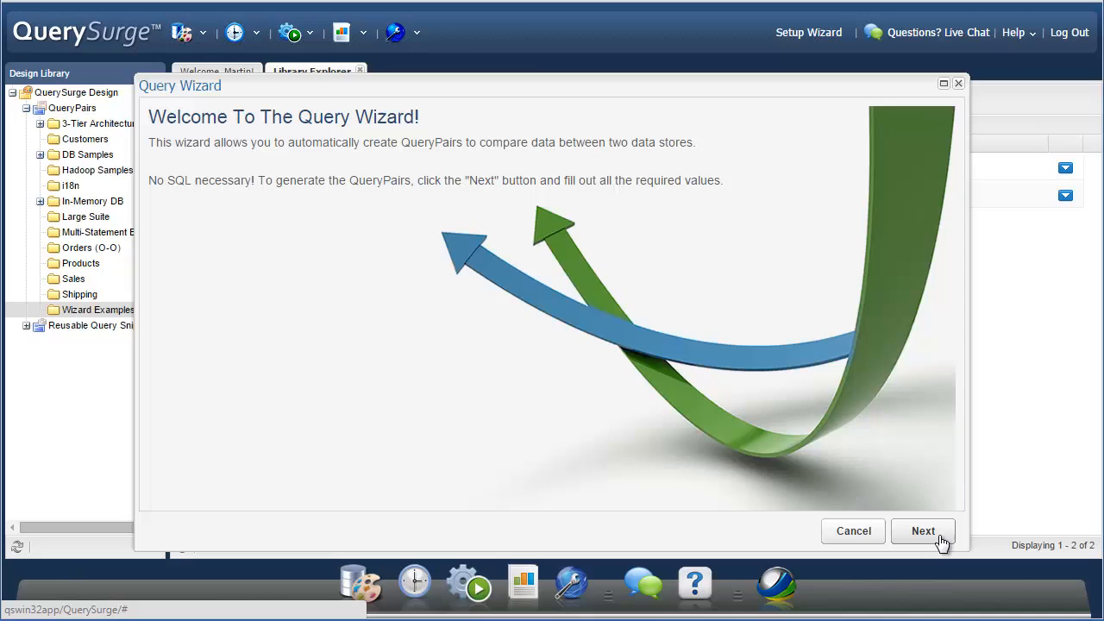
# Set SQL Server - Sales as source and Oracle 10g DW as target connection
pyautogui.click(923, 530)
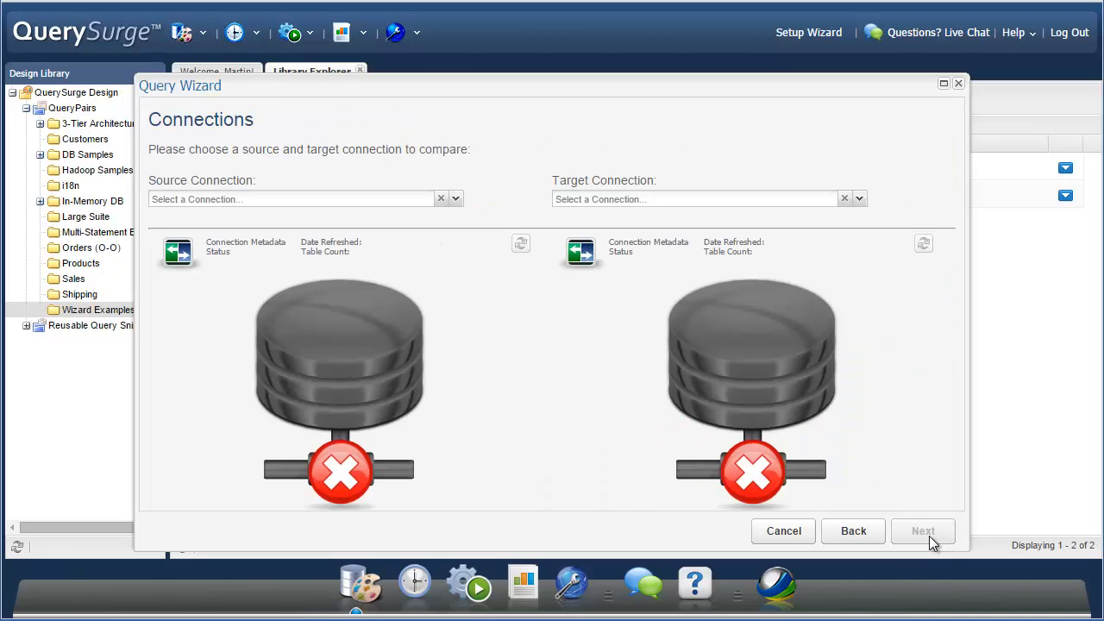
pyautogui.moveTo(906, 535)
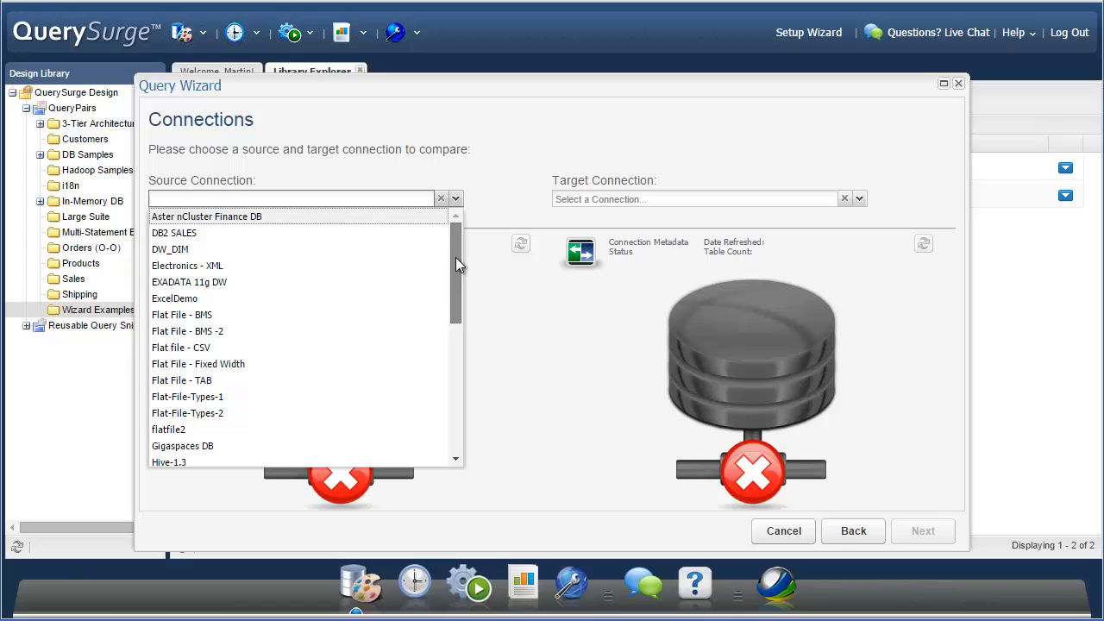
pyautogui.scroll(-3)
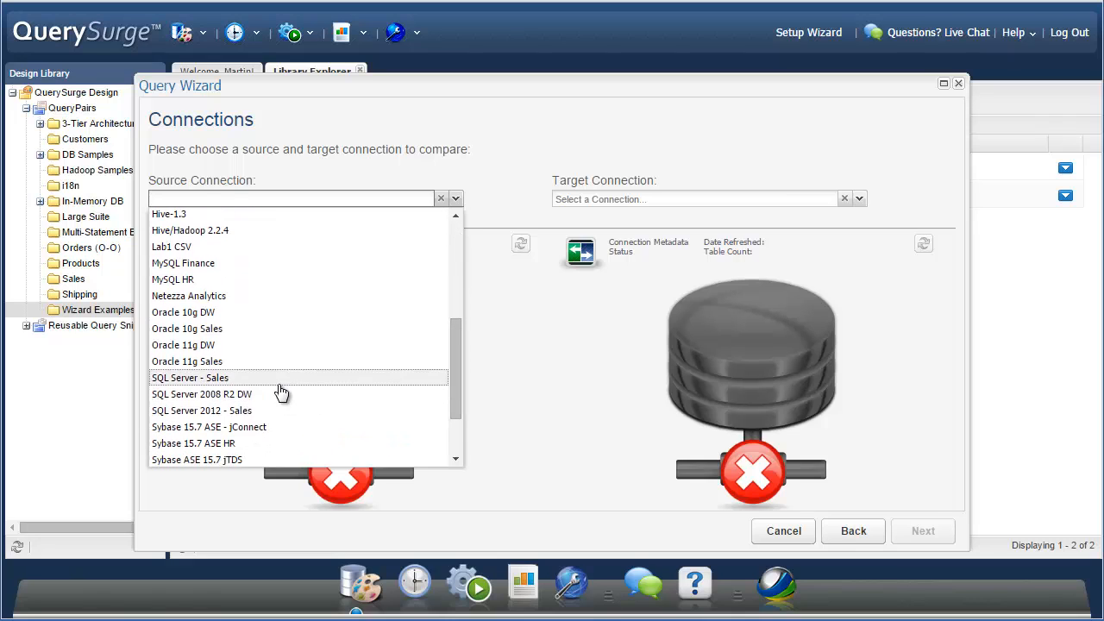
pyautogui.click(190, 378)
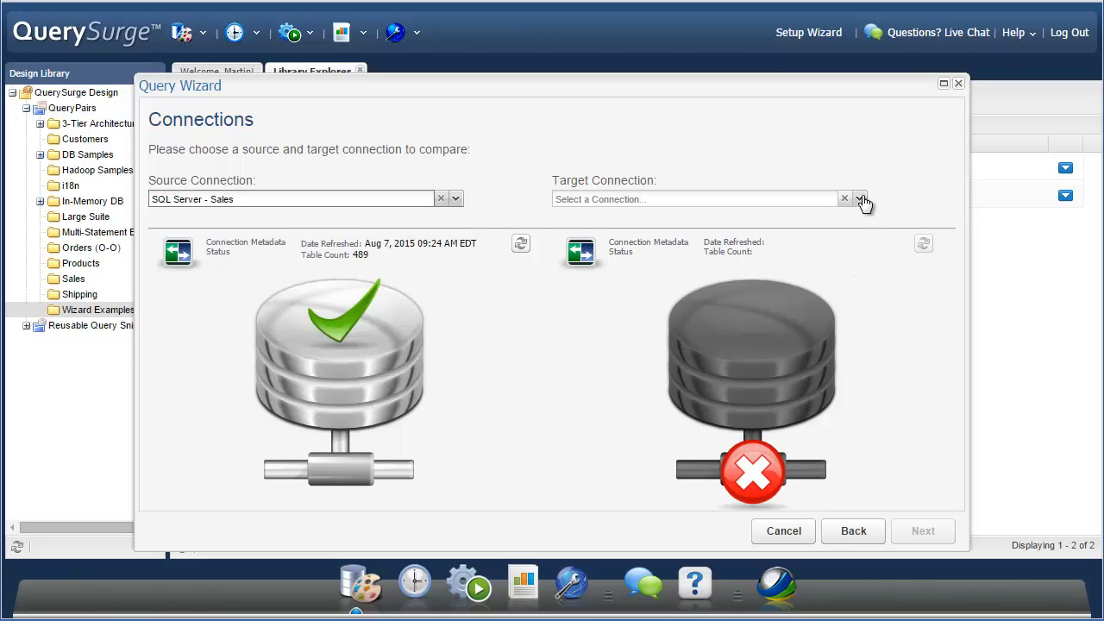
pyautogui.click(860, 198)
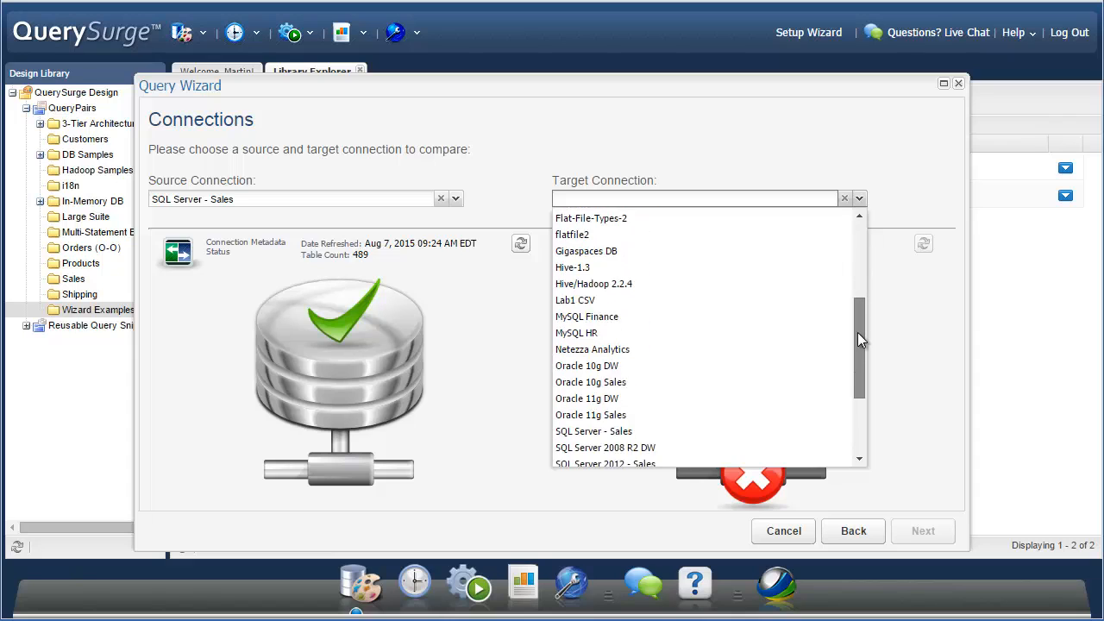
pyautogui.click(587, 366)
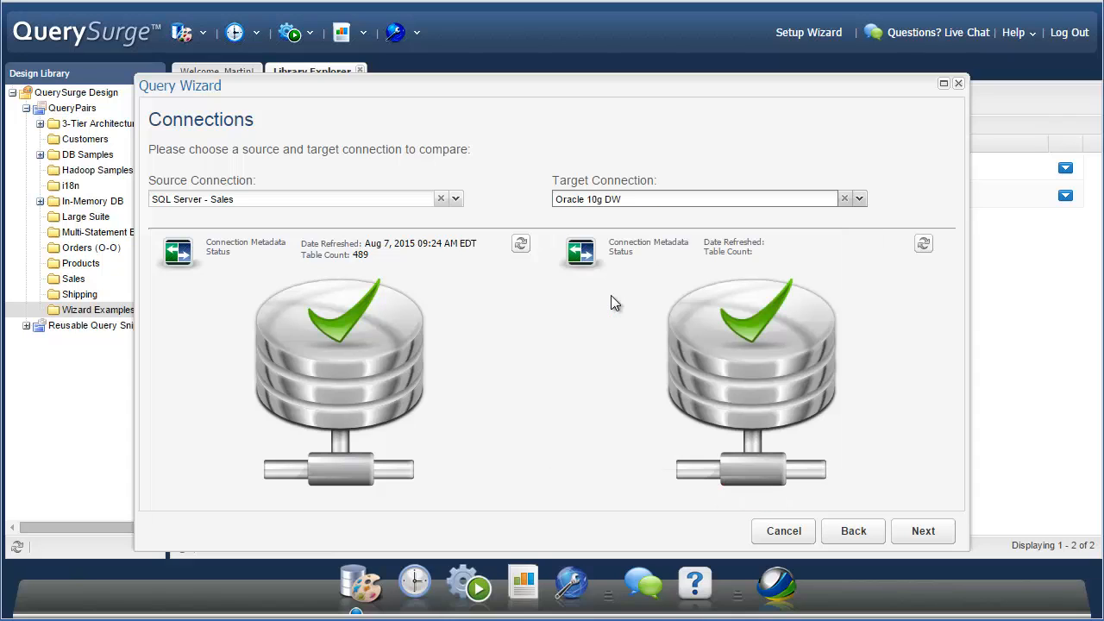
pyautogui.click(923, 243)
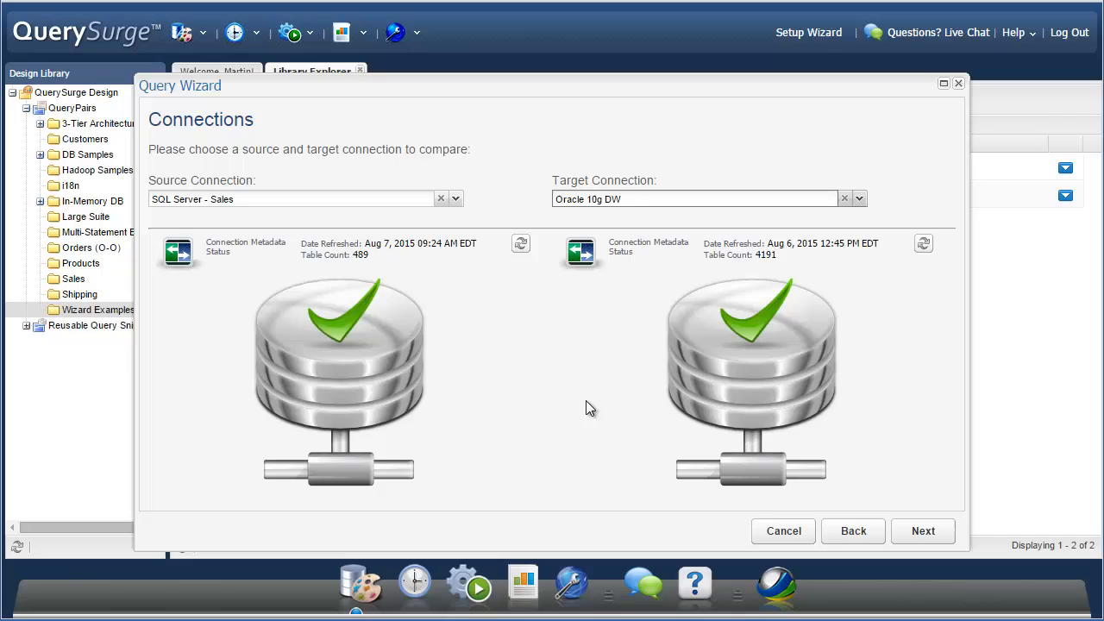
pyautogui.moveTo(546, 355)
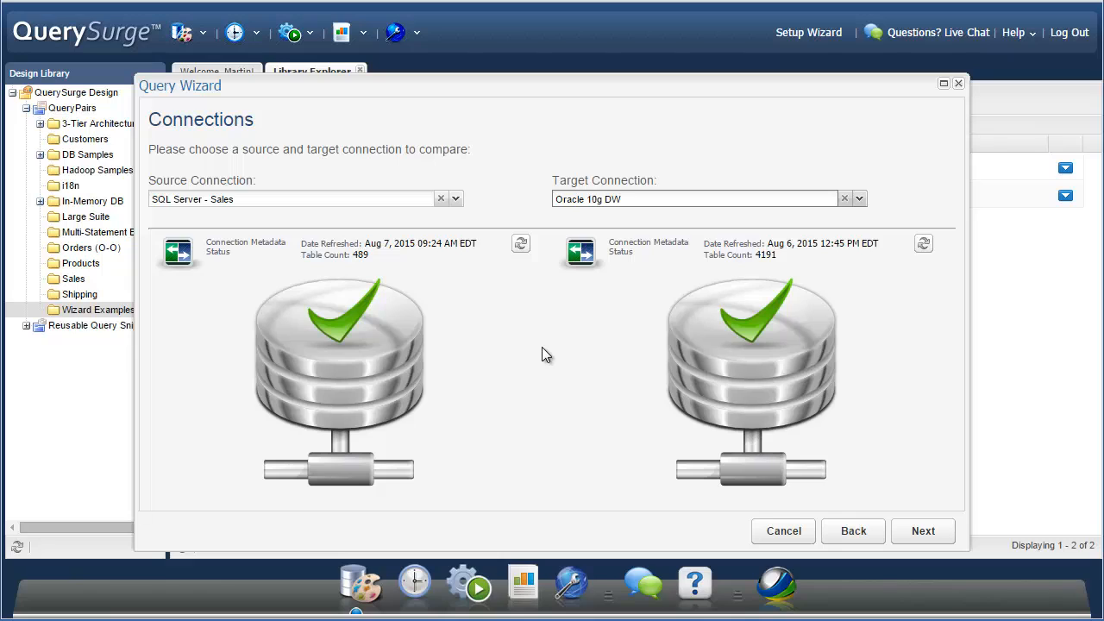
pyautogui.moveTo(521, 248)
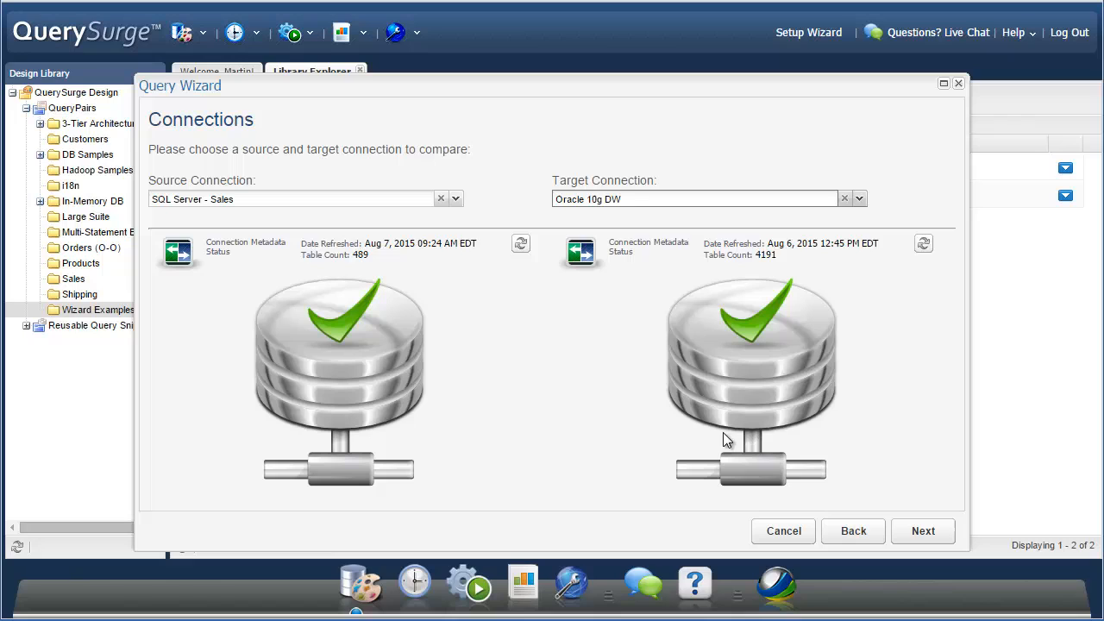
pyautogui.click(923, 531)
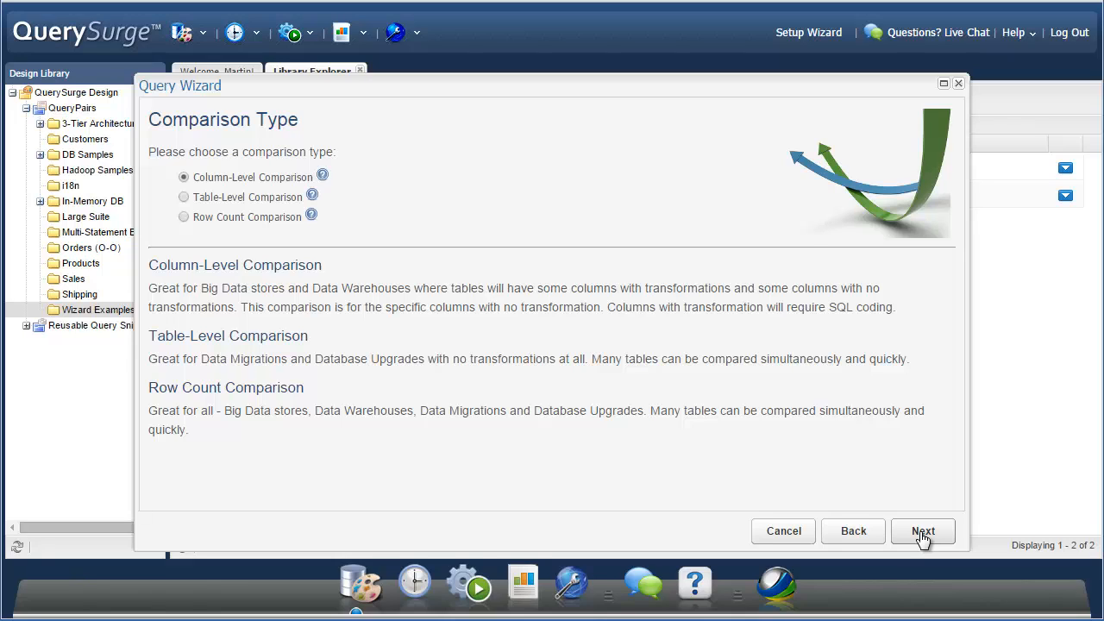
pyautogui.moveTo(311, 217)
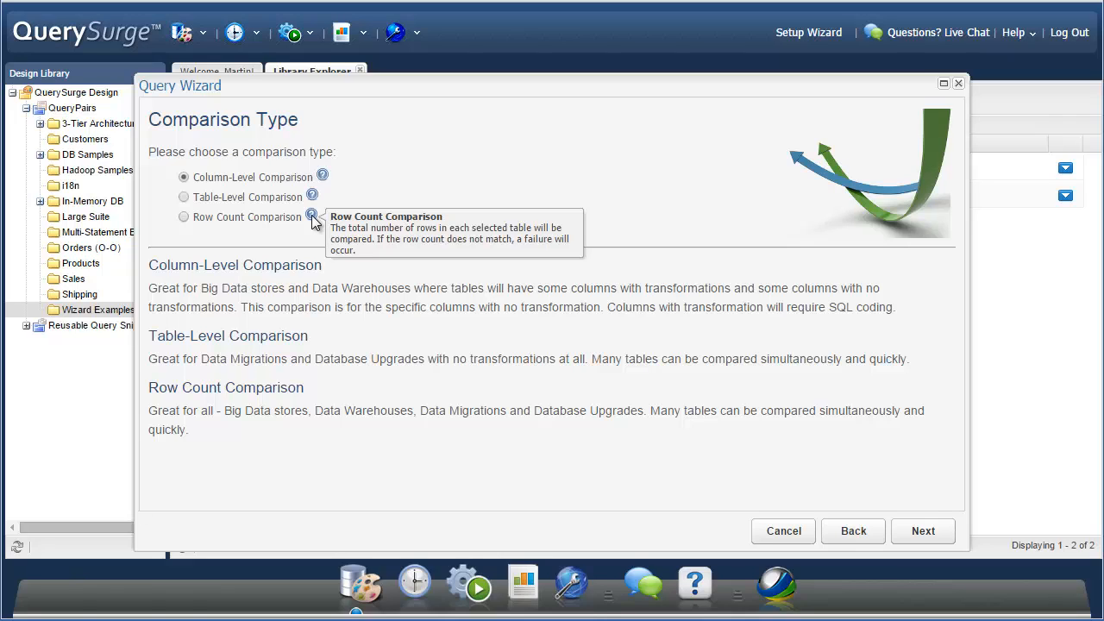
pyautogui.moveTo(198, 221)
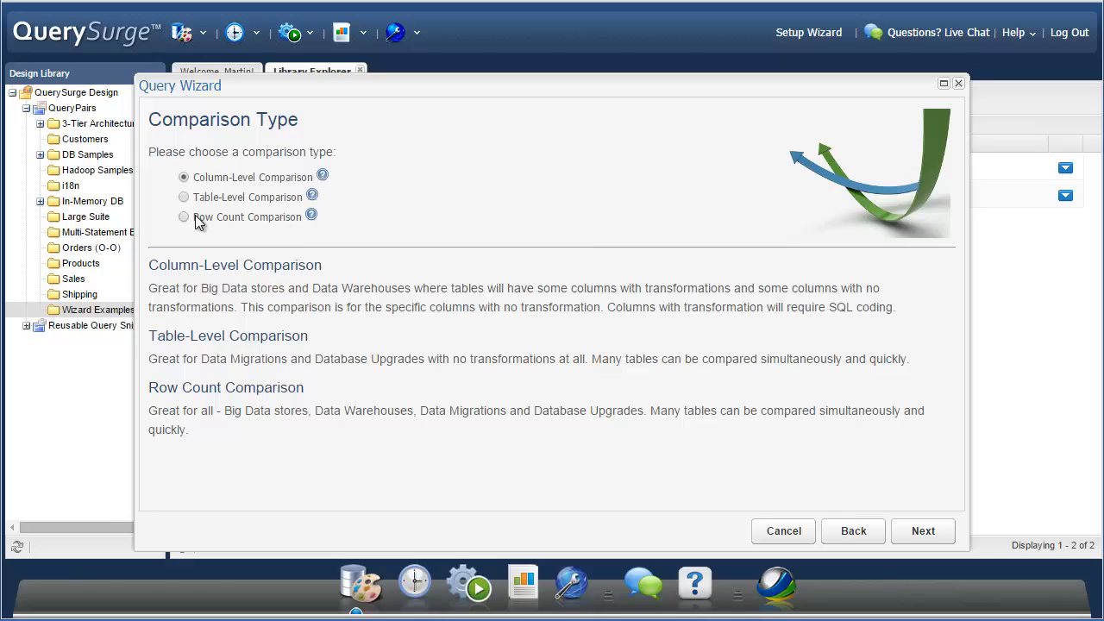
# Choose Row Count Comparison with dbo as source schema and SALES as target schema
pyautogui.click(184, 217)
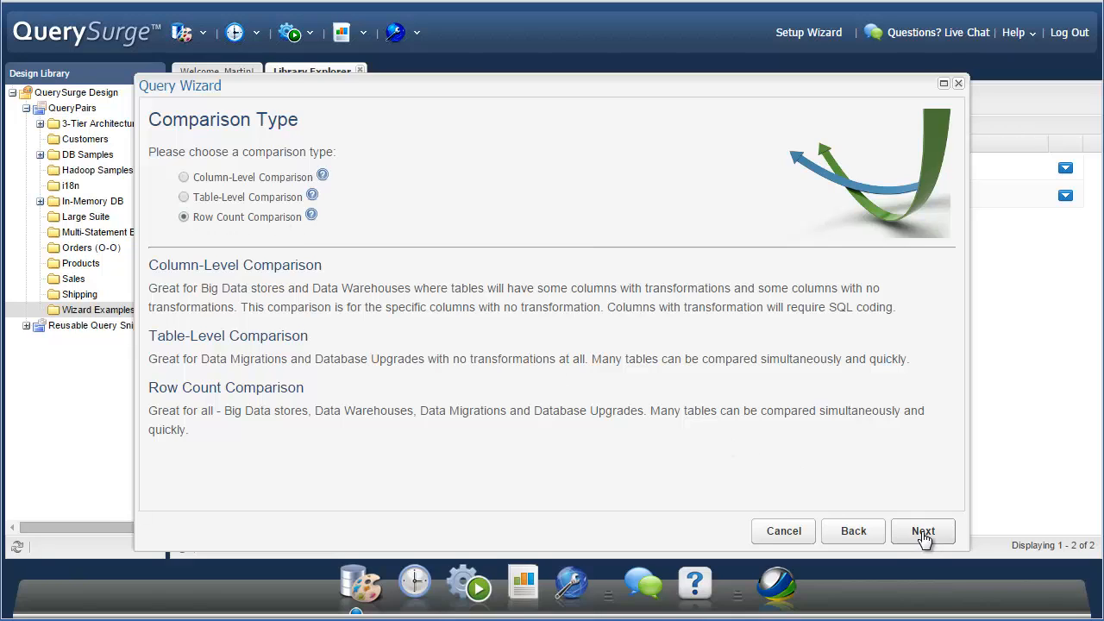
pyautogui.click(922, 531)
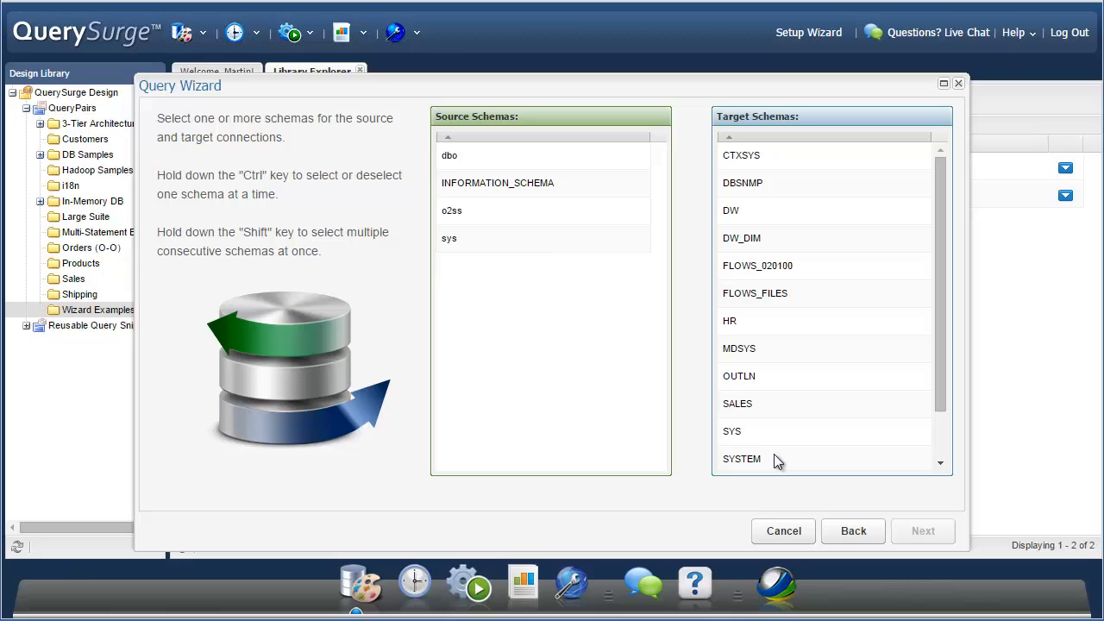
pyautogui.click(449, 156)
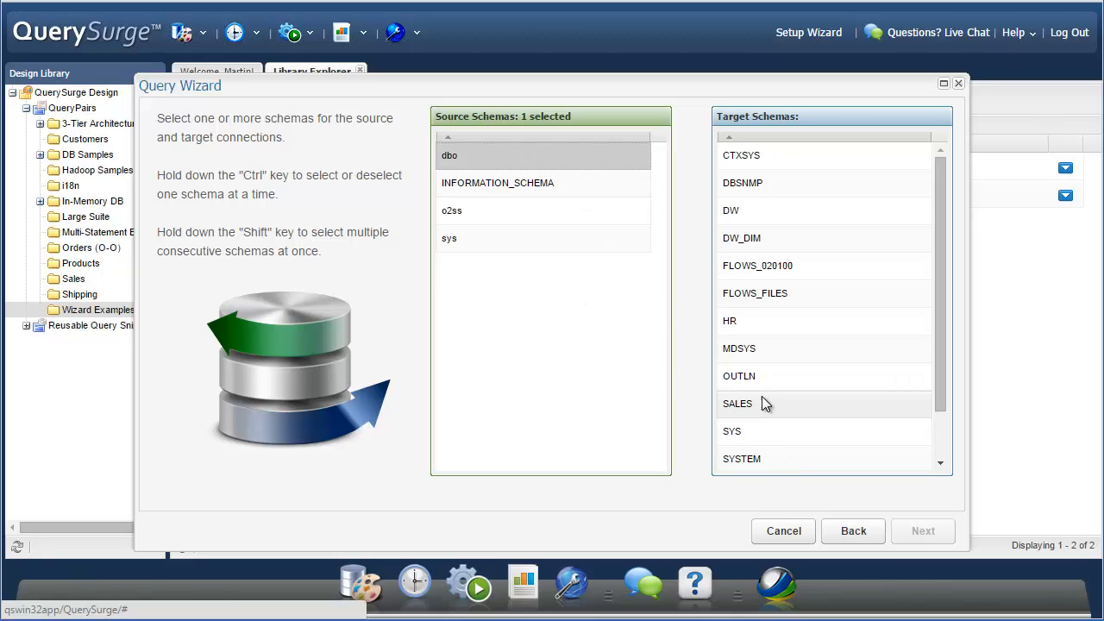
pyautogui.click(738, 403)
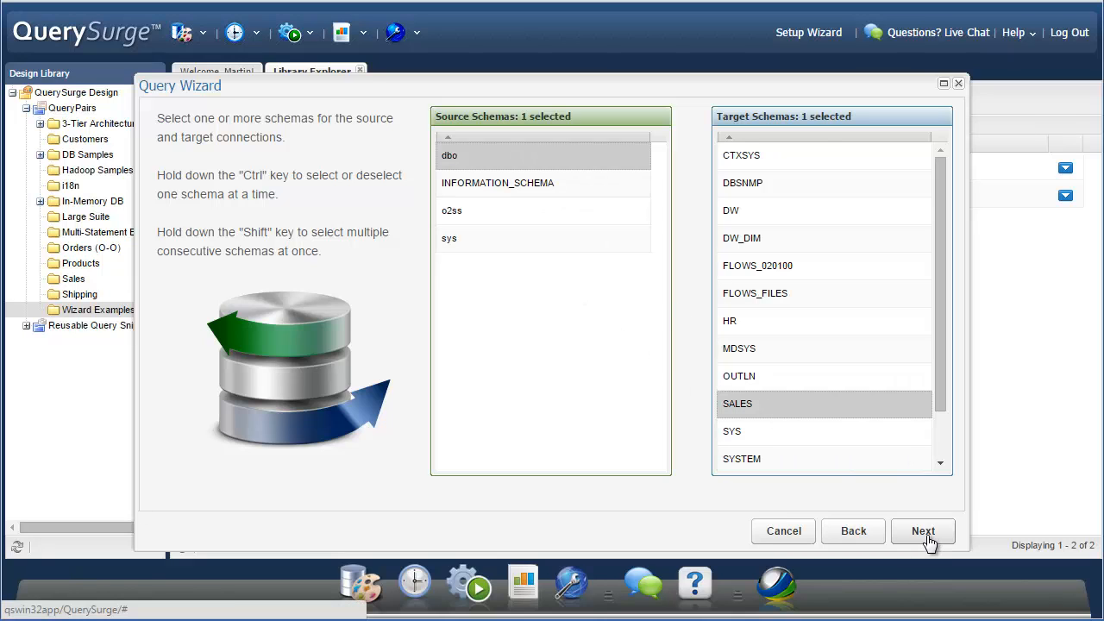
pyautogui.click(922, 530)
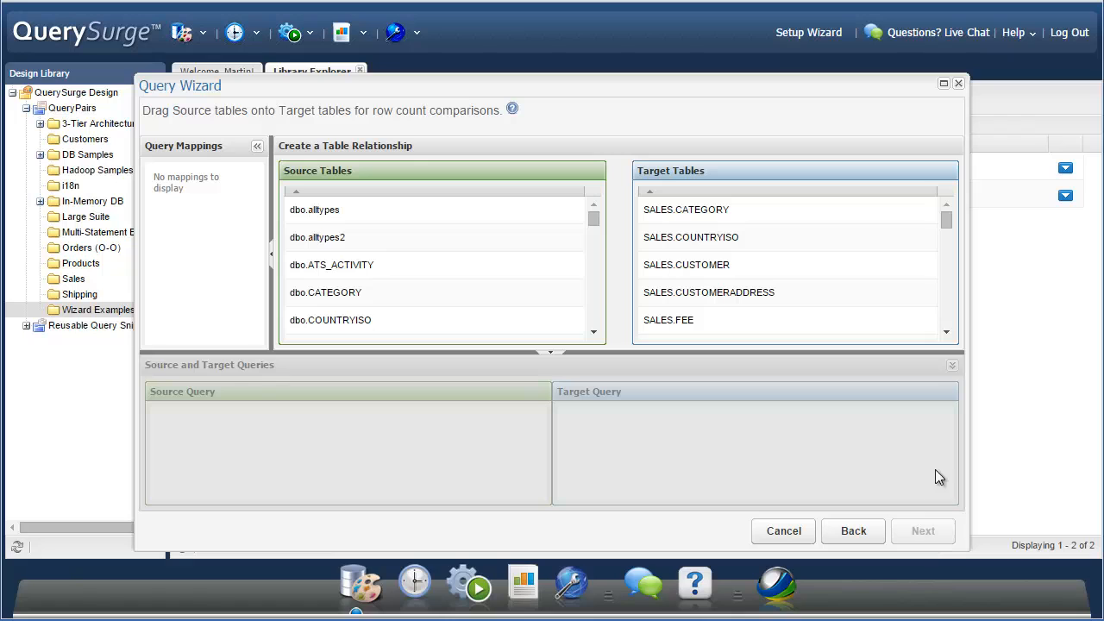
# Maximize the wizard and pair dbo.CUSTOMER with SALES.CUSTOMER, showing its generated queries
pyautogui.click(944, 83)
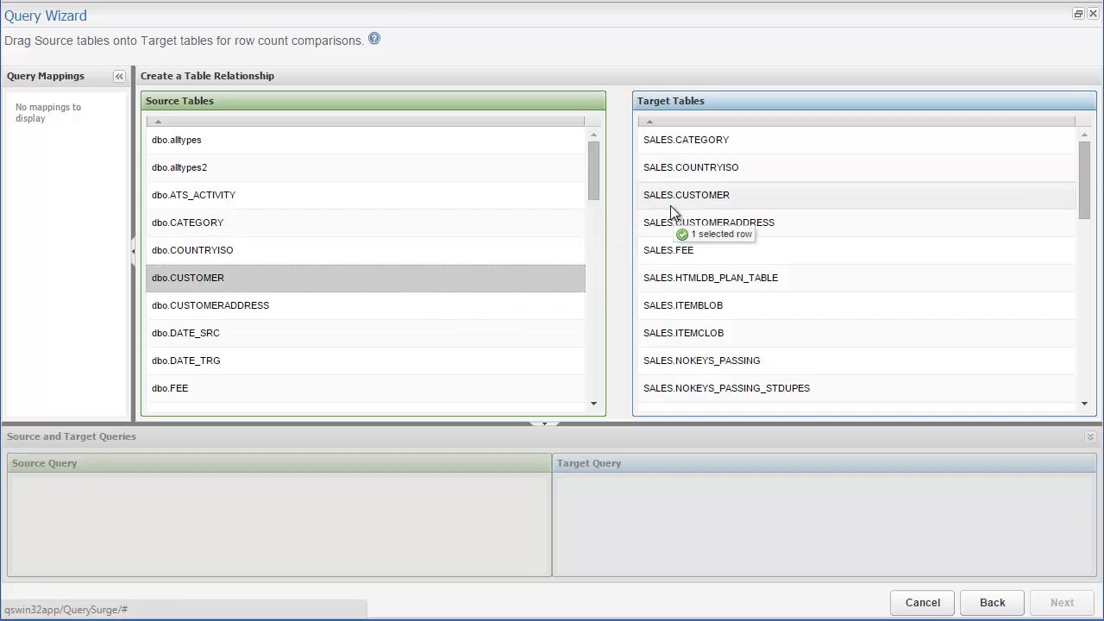
pyautogui.moveTo(188, 278); pyautogui.dragTo(685, 194)
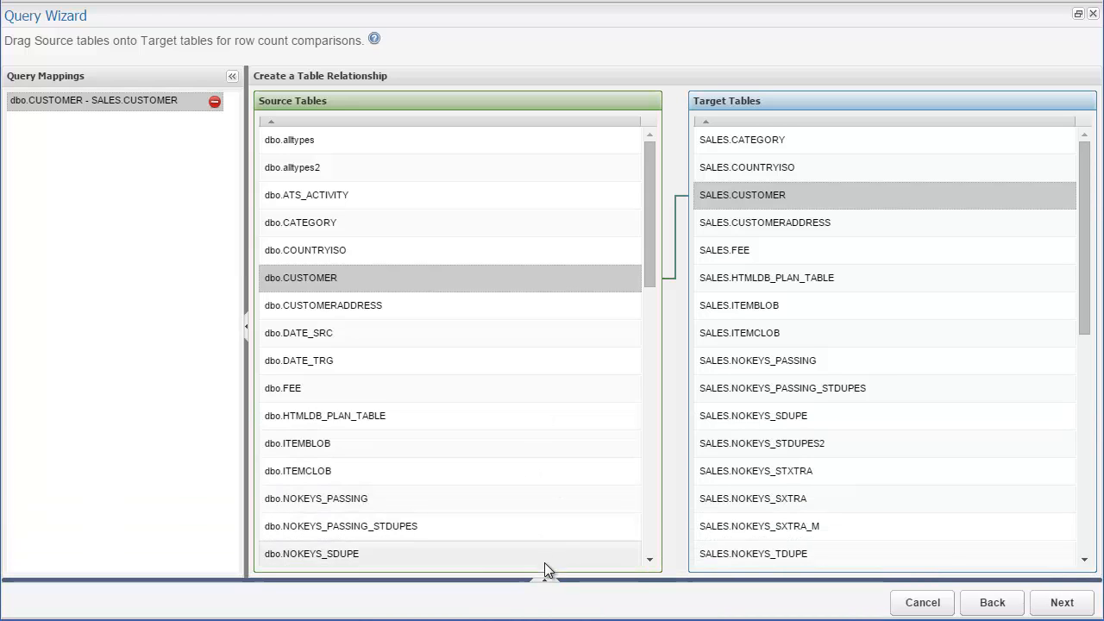
pyautogui.click(546, 422)
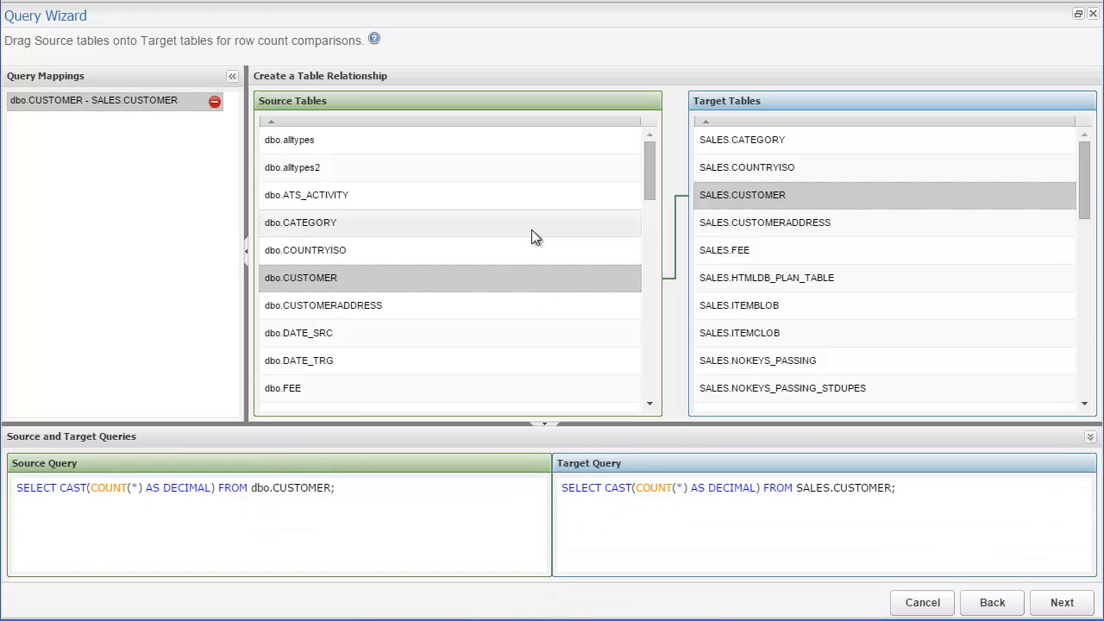
# Pair the FEE, CATEGORY and COUNTRYISO tables, then remove the FEE mapping
pyautogui.click(283, 387)
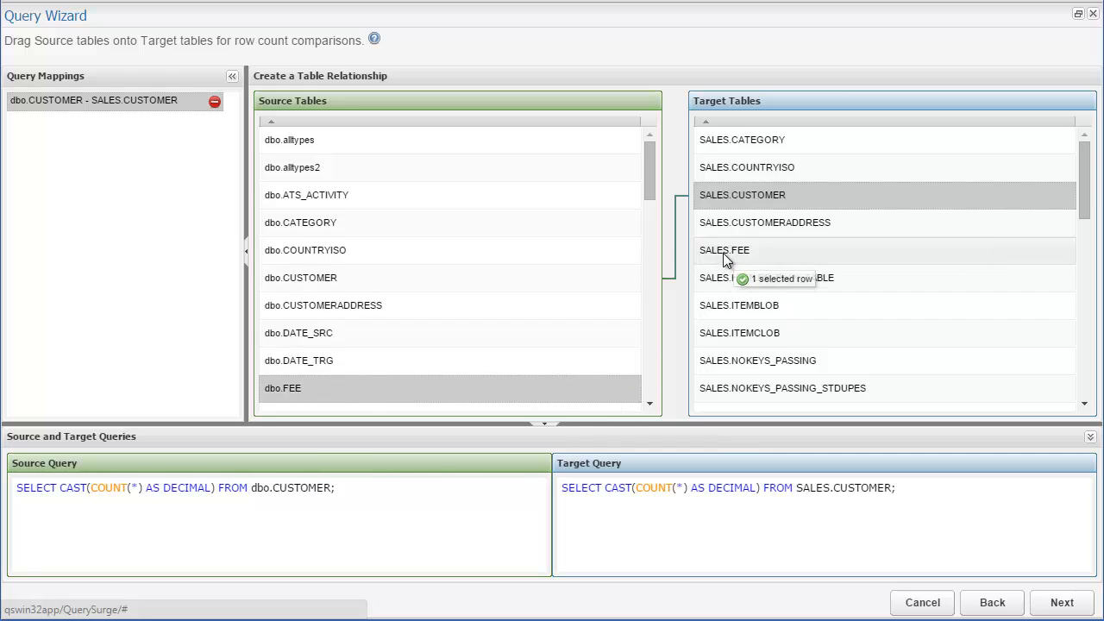
pyautogui.moveTo(282, 387); pyautogui.dragTo(725, 250)
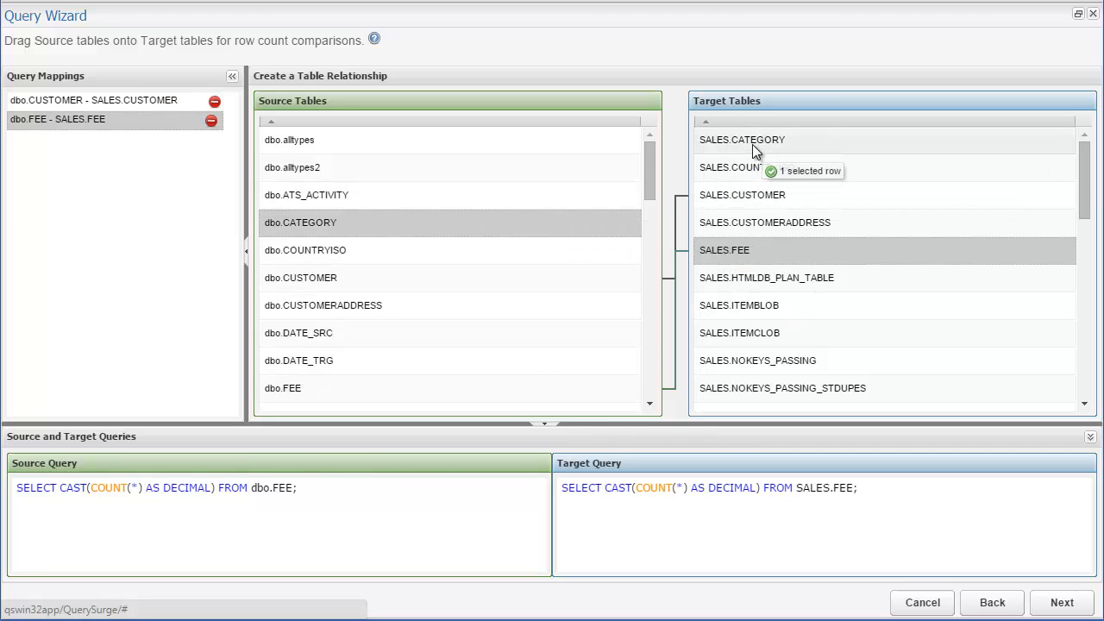
pyautogui.moveTo(300, 223); pyautogui.dragTo(741, 139)
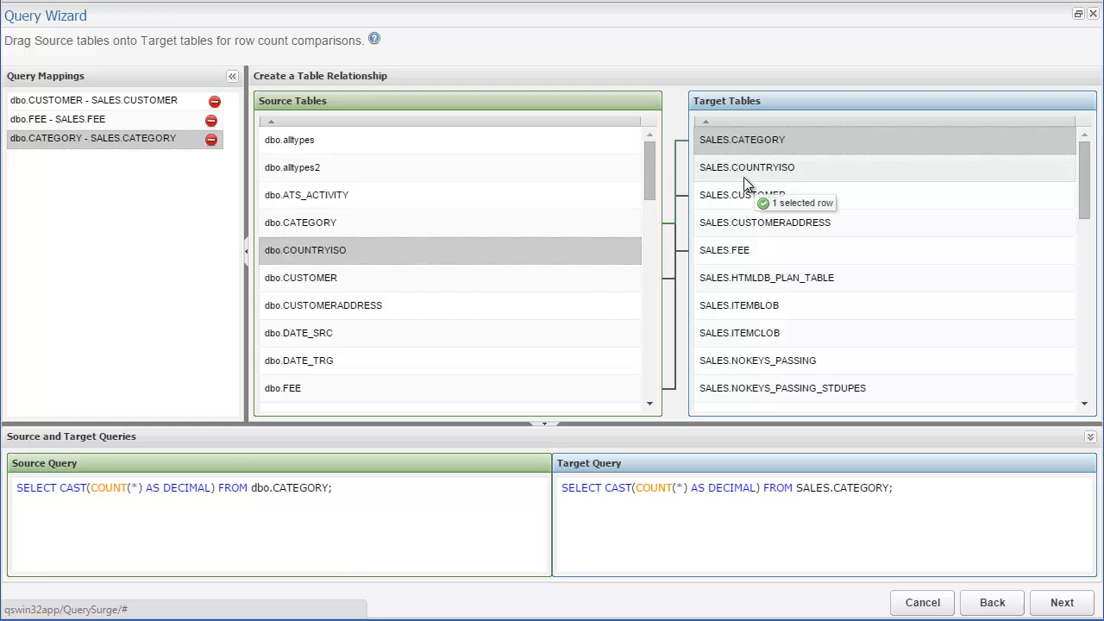
pyautogui.moveTo(304, 250); pyautogui.dragTo(746, 167)
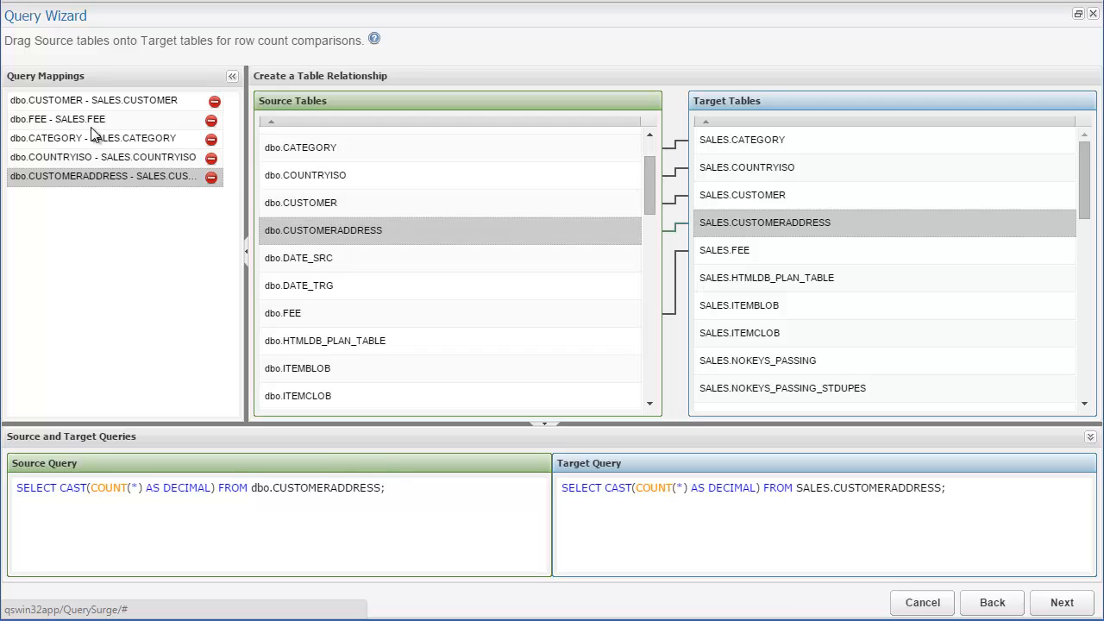
pyautogui.click(58, 119)
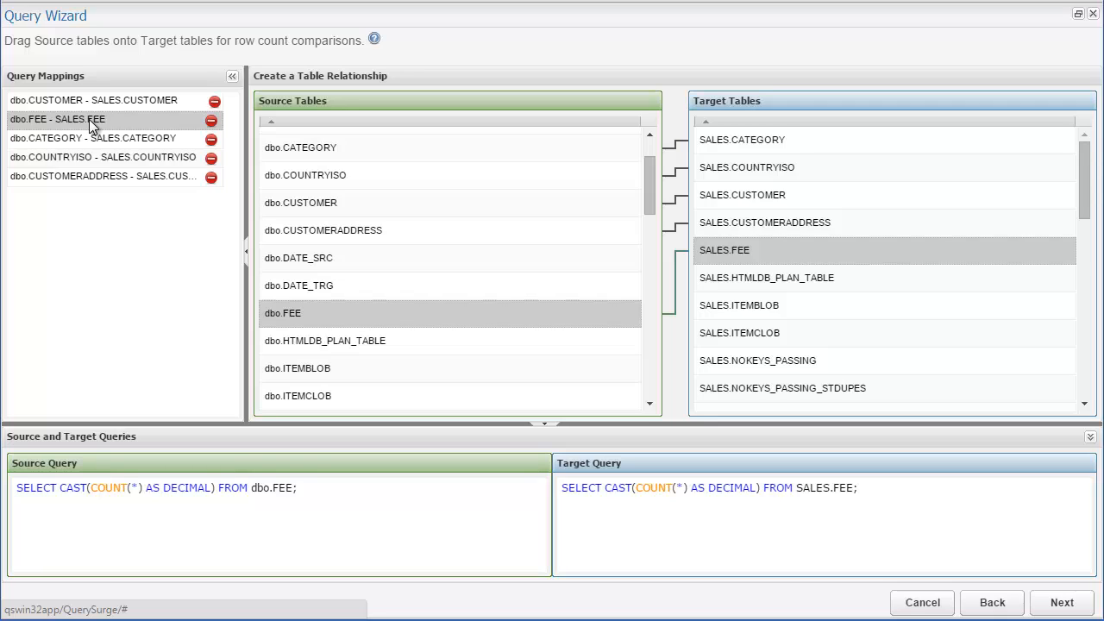
pyautogui.moveTo(214, 119)
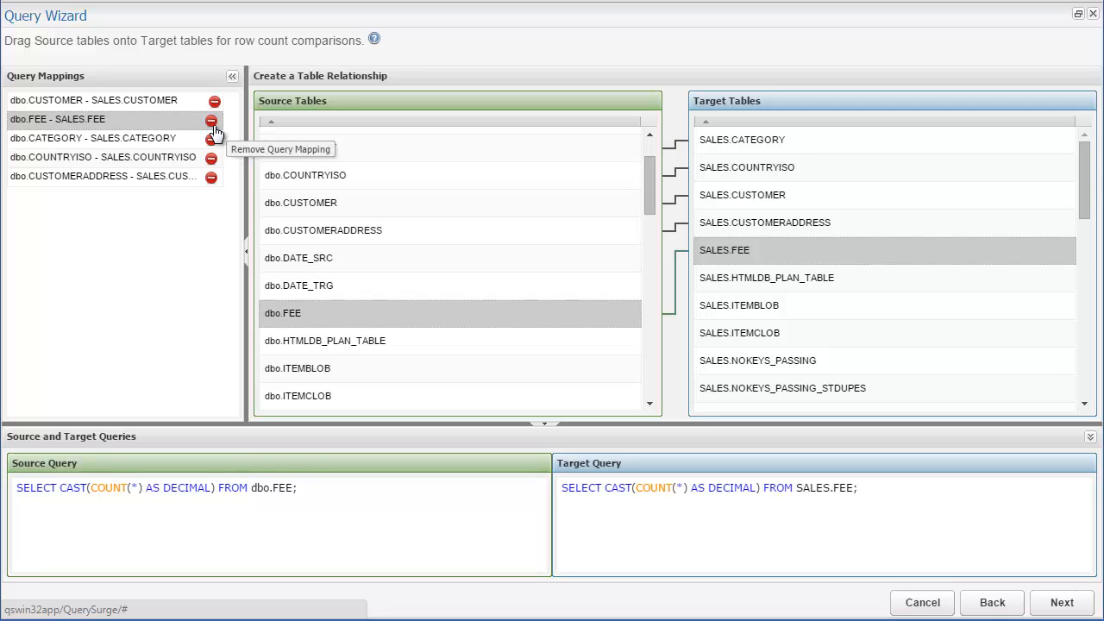
pyautogui.click(214, 119)
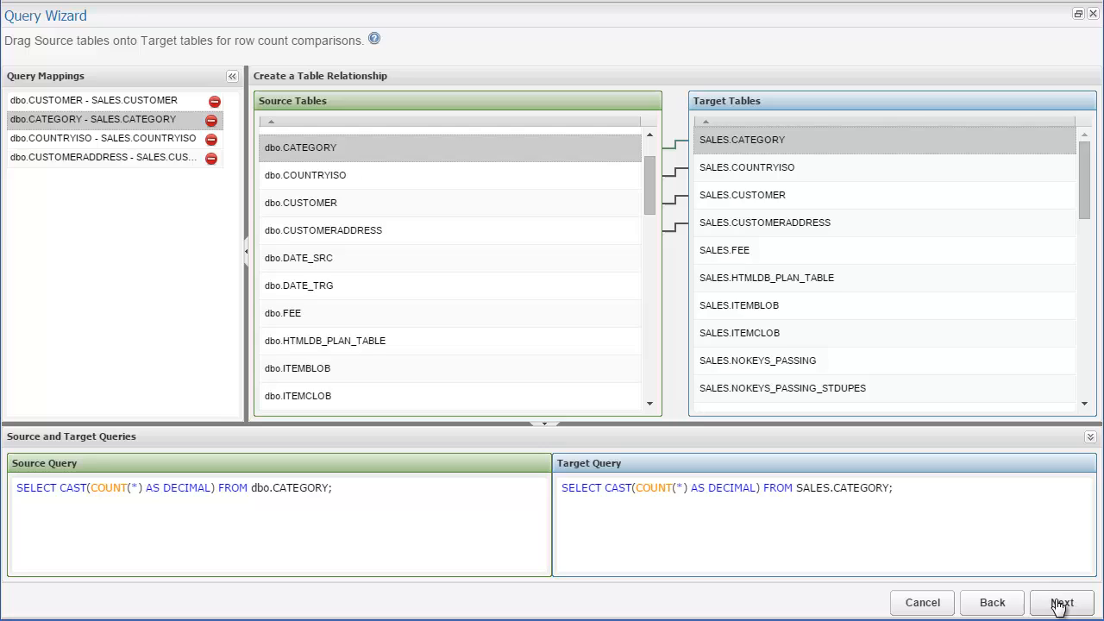
# Generate the QueryPairs into a Customer Table Counts folder under Wizard Examples, no test suite
pyautogui.click(1062, 602)
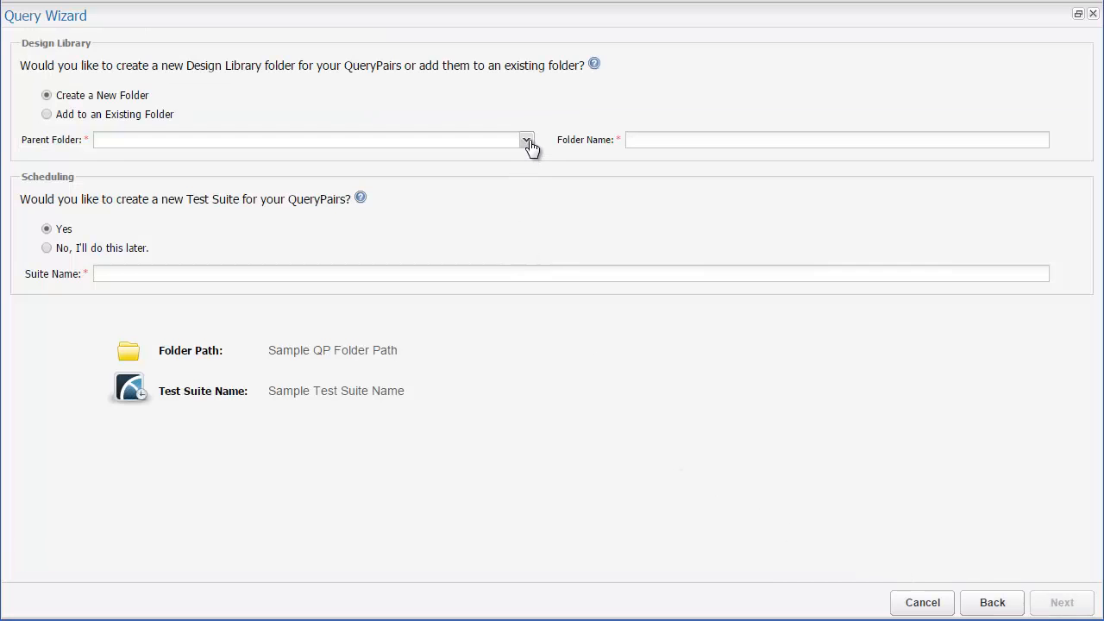
pyautogui.click(526, 140)
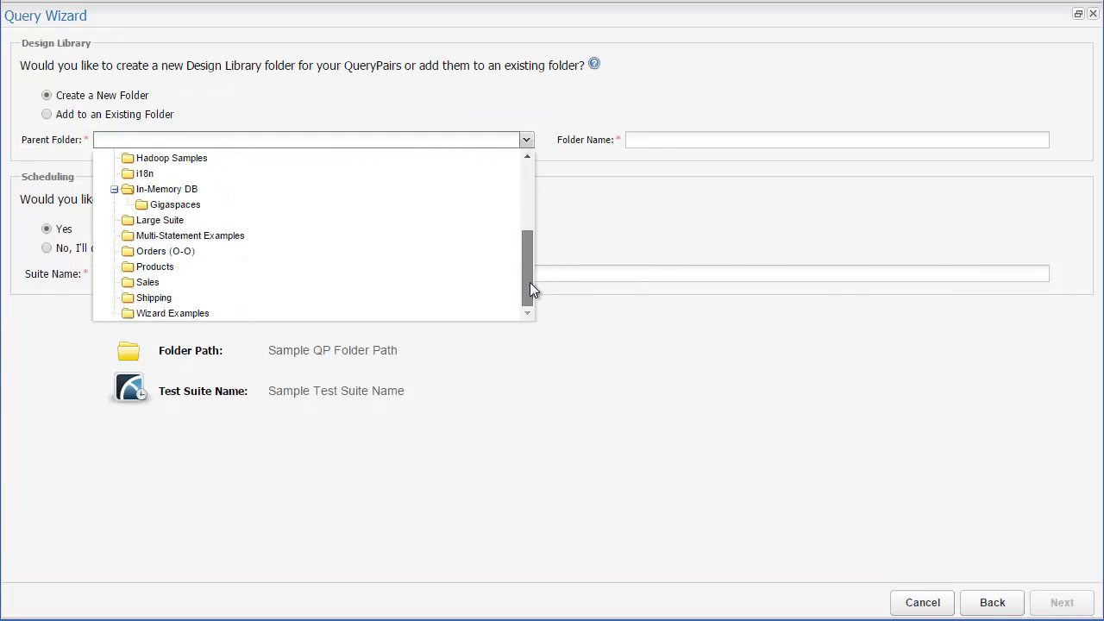
pyautogui.click(172, 313)
pyautogui.write('Customer Table Counts')
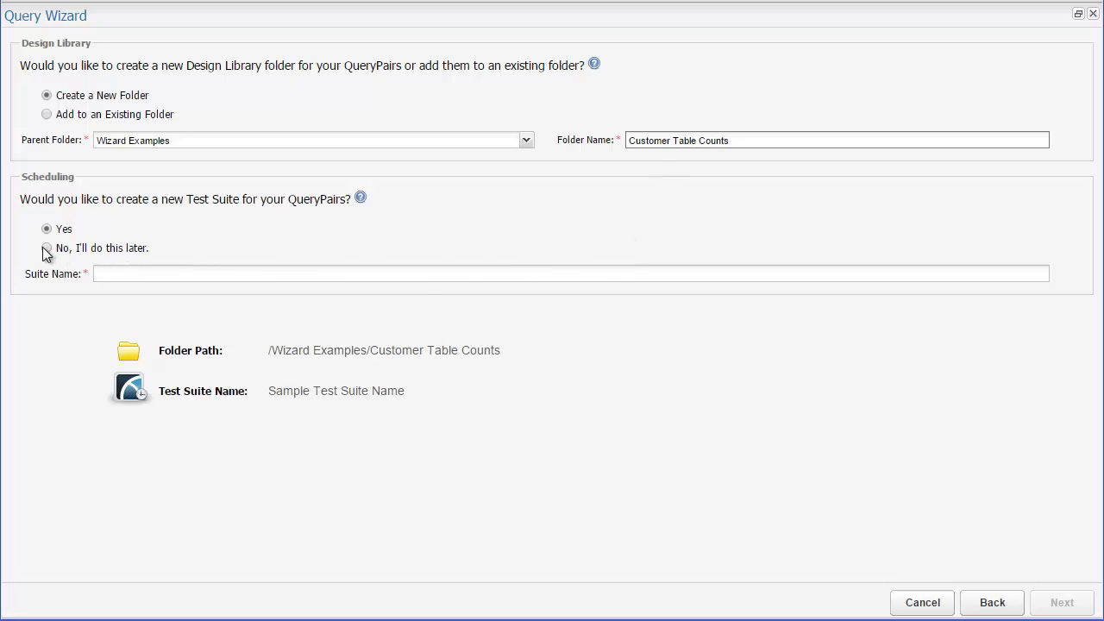
pyautogui.click(46, 248)
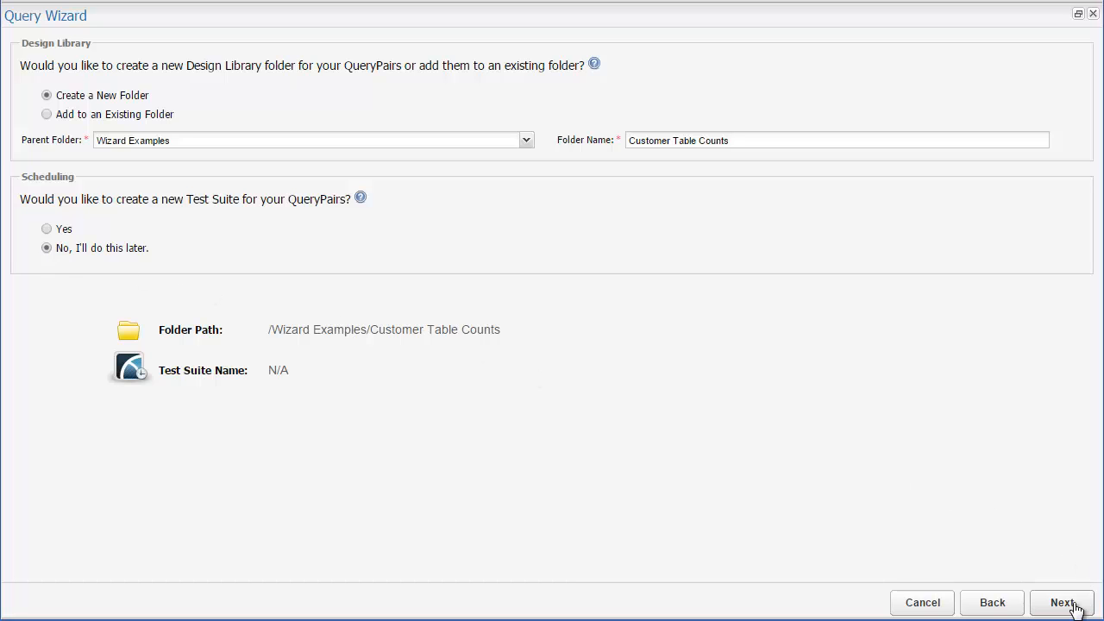
pyautogui.click(1063, 603)
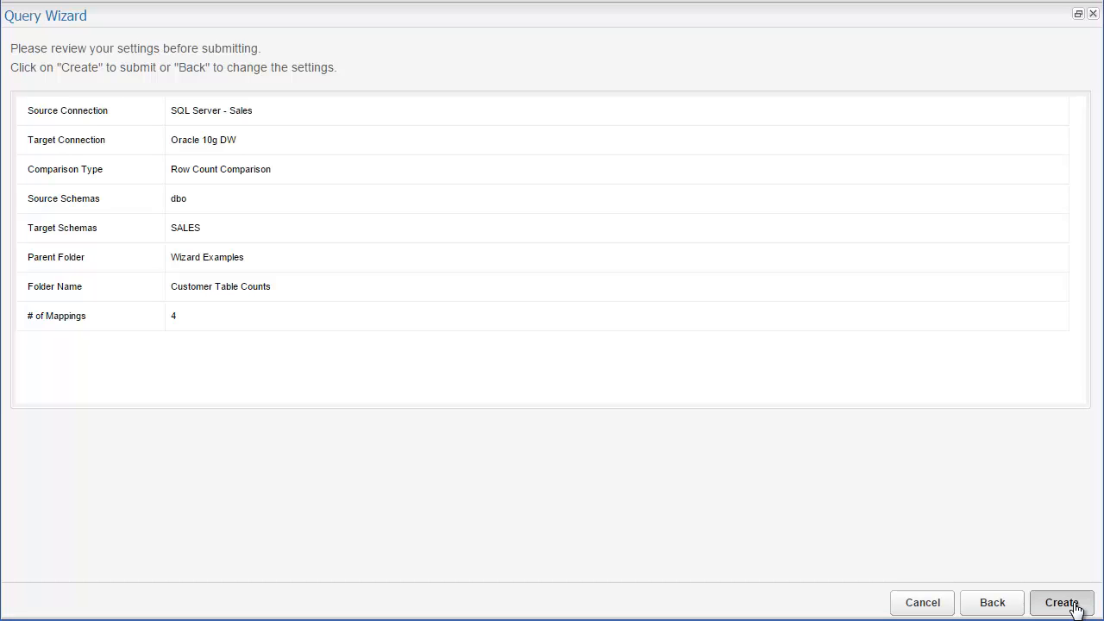
pyautogui.click(1062, 603)
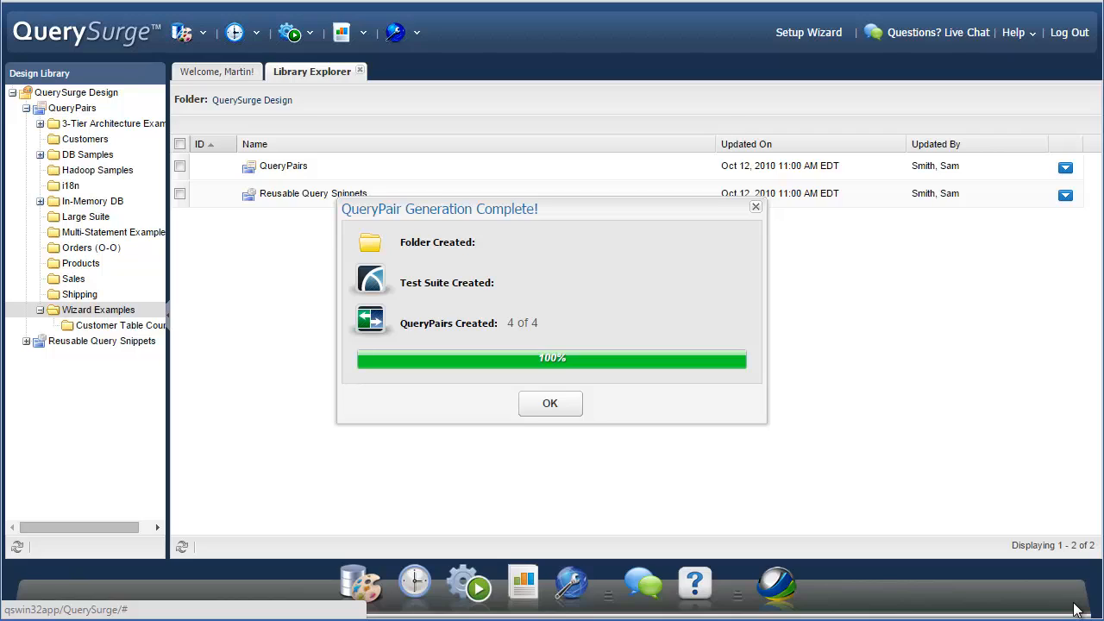
pyautogui.moveTo(568, 430)
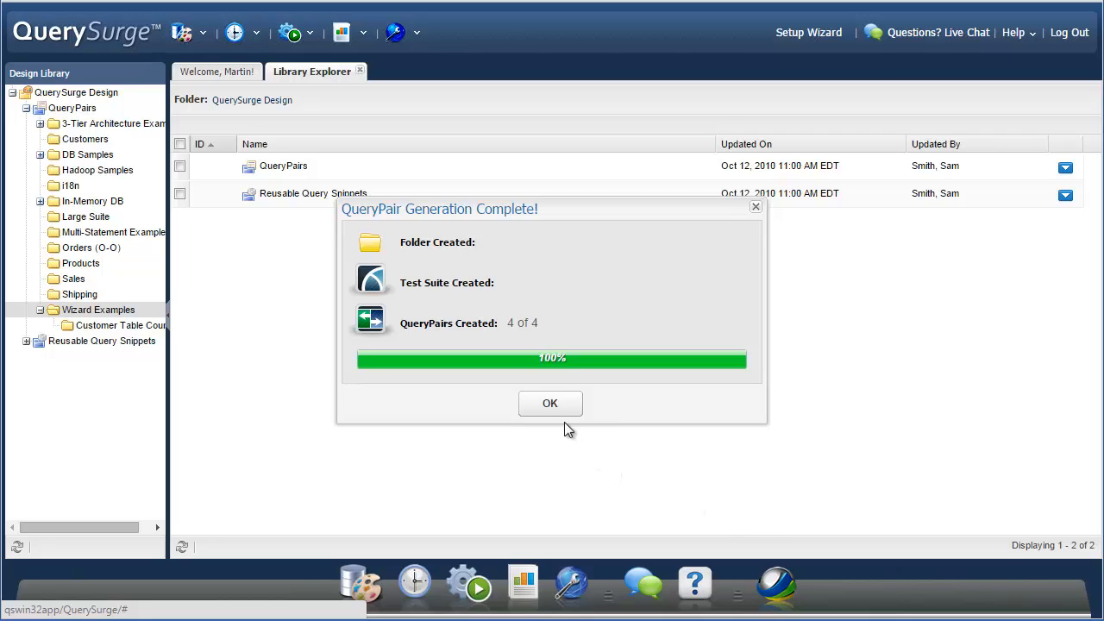
# Open the dbo.CUSTOMER - SALES.CUSTOMER QueryPair from the Customer Table Counts folder
pyautogui.click(550, 403)
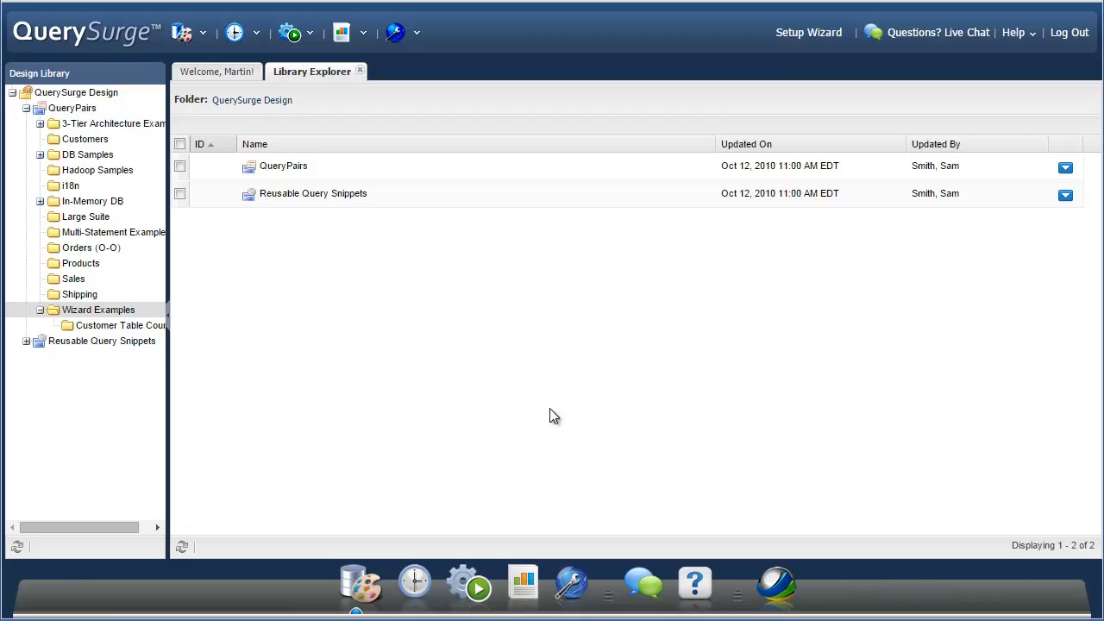
pyautogui.click(99, 310)
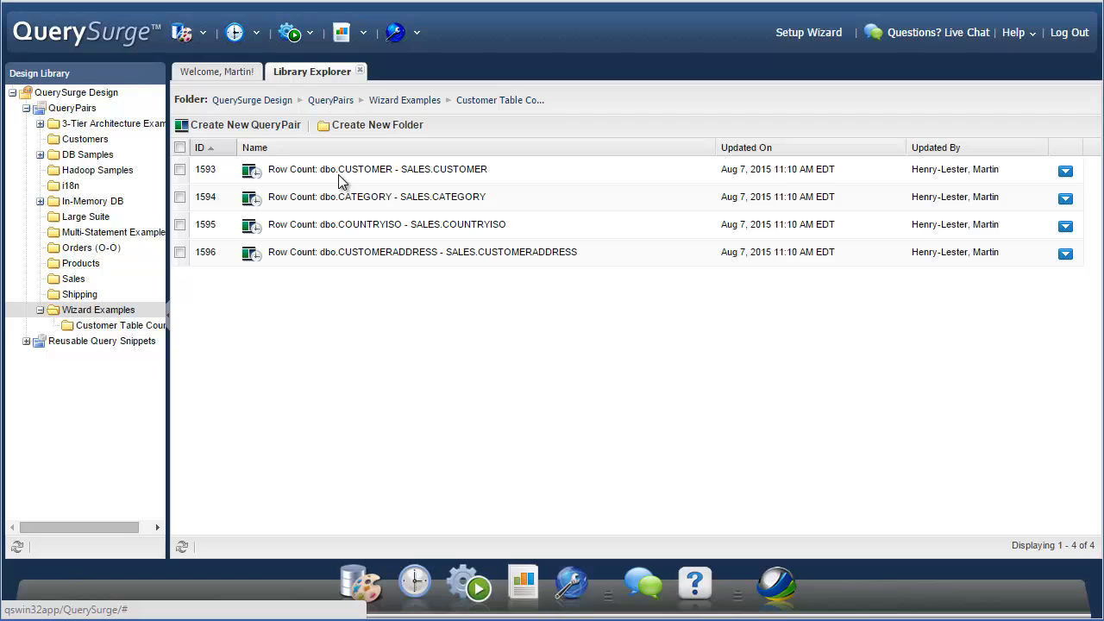
pyautogui.click(180, 170)
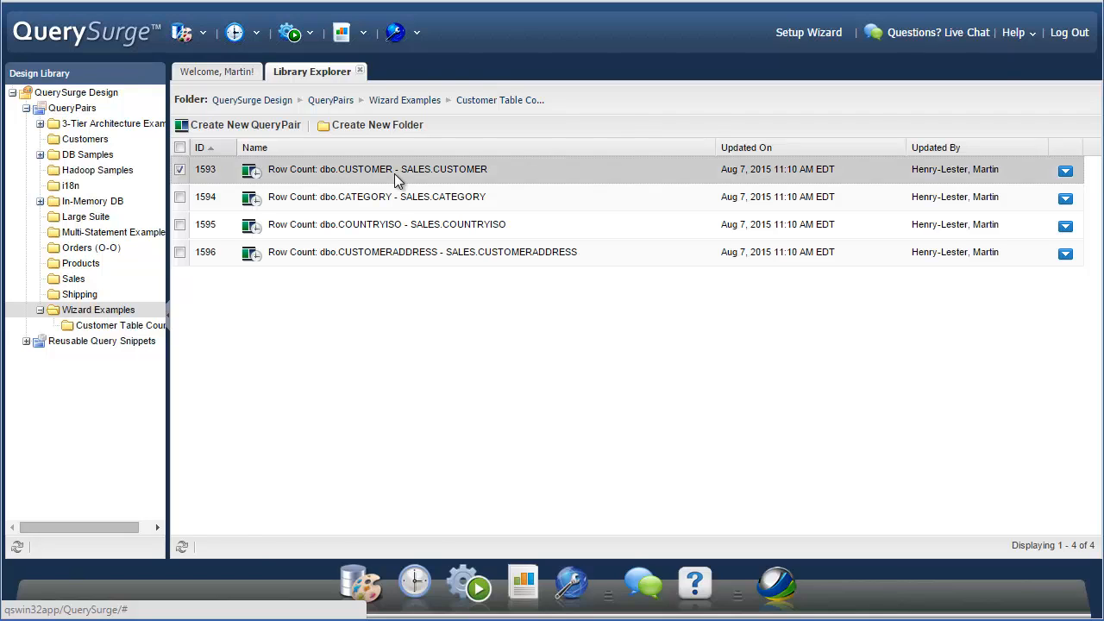
pyautogui.doubleClick(377, 168)
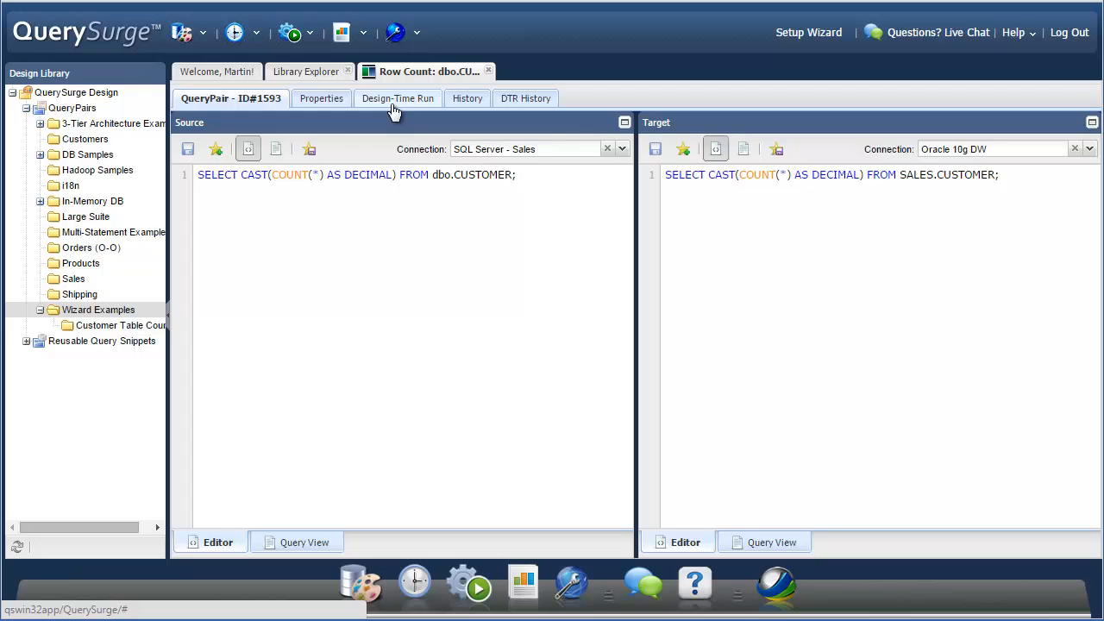
# Run the CUSTOMER QueryPair and confirm both counts are 100005 with no failures
pyautogui.click(398, 98)
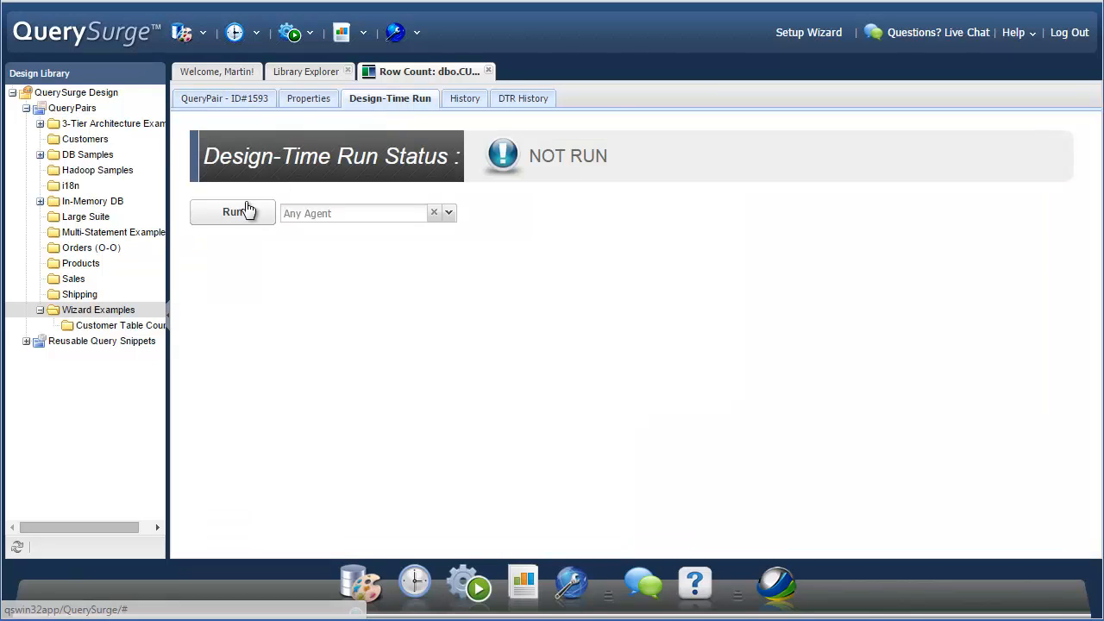
pyautogui.click(232, 213)
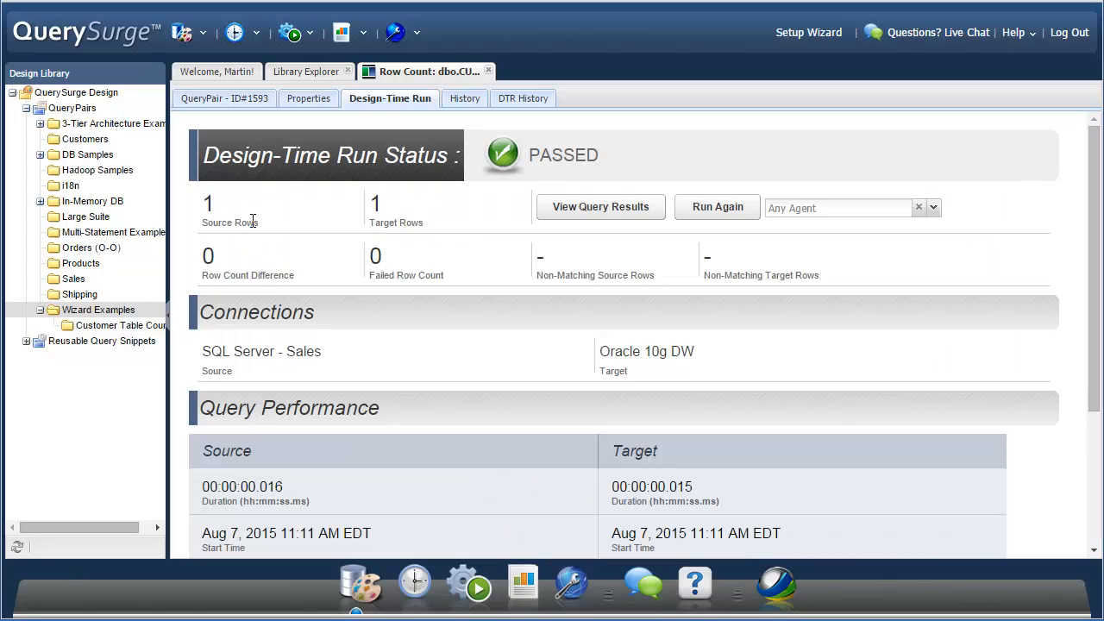
pyautogui.moveTo(505, 248)
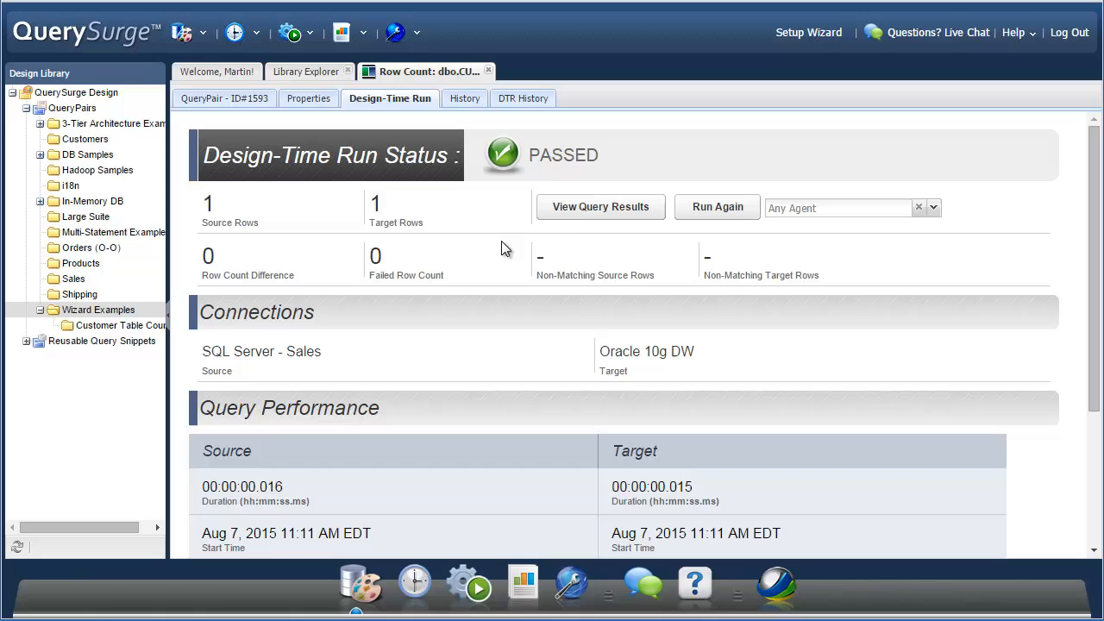
pyautogui.click(601, 207)
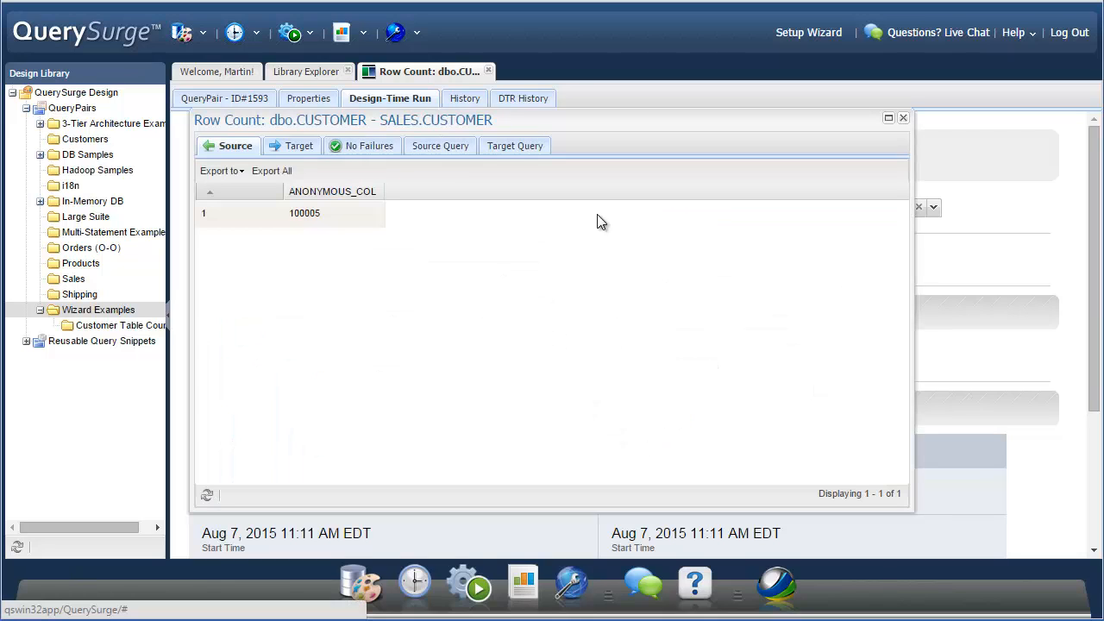
pyautogui.click(296, 145)
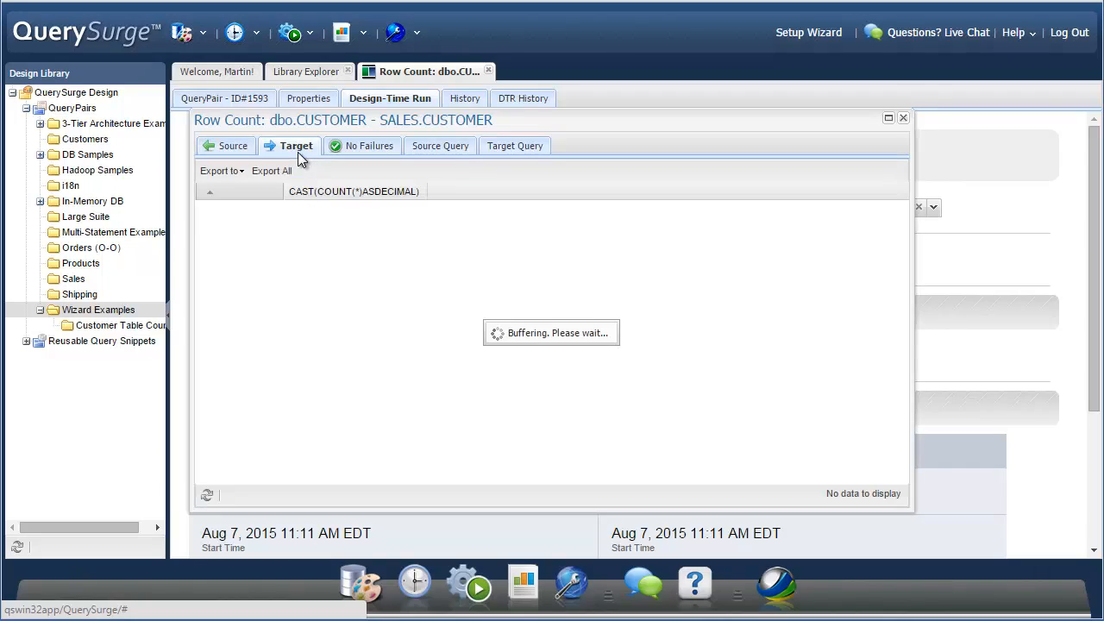
pyautogui.click(295, 145)
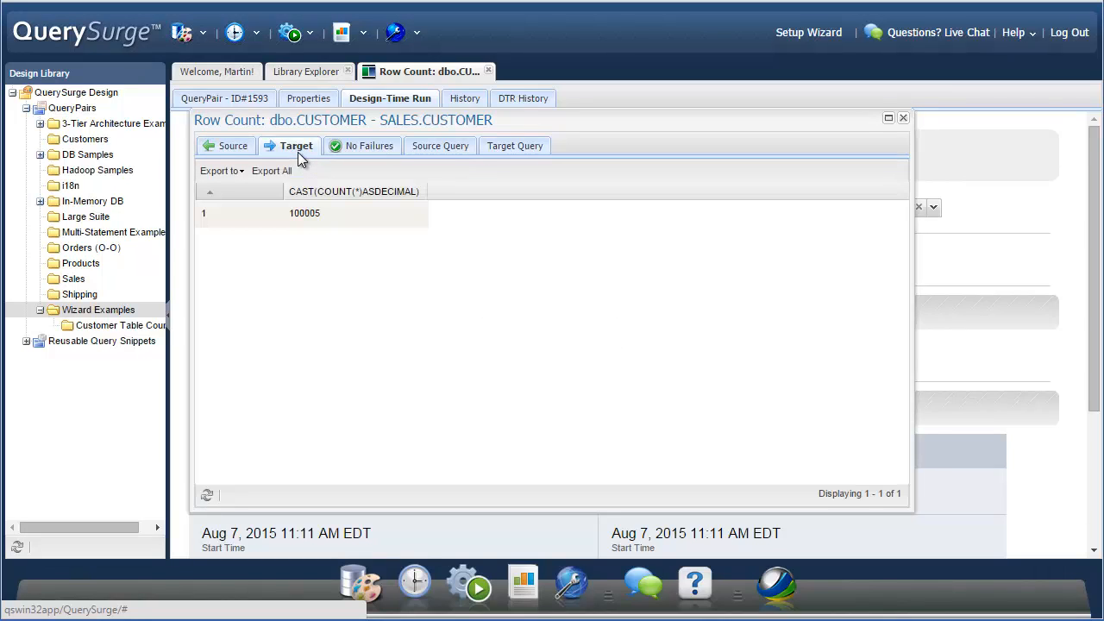
pyautogui.click(368, 145)
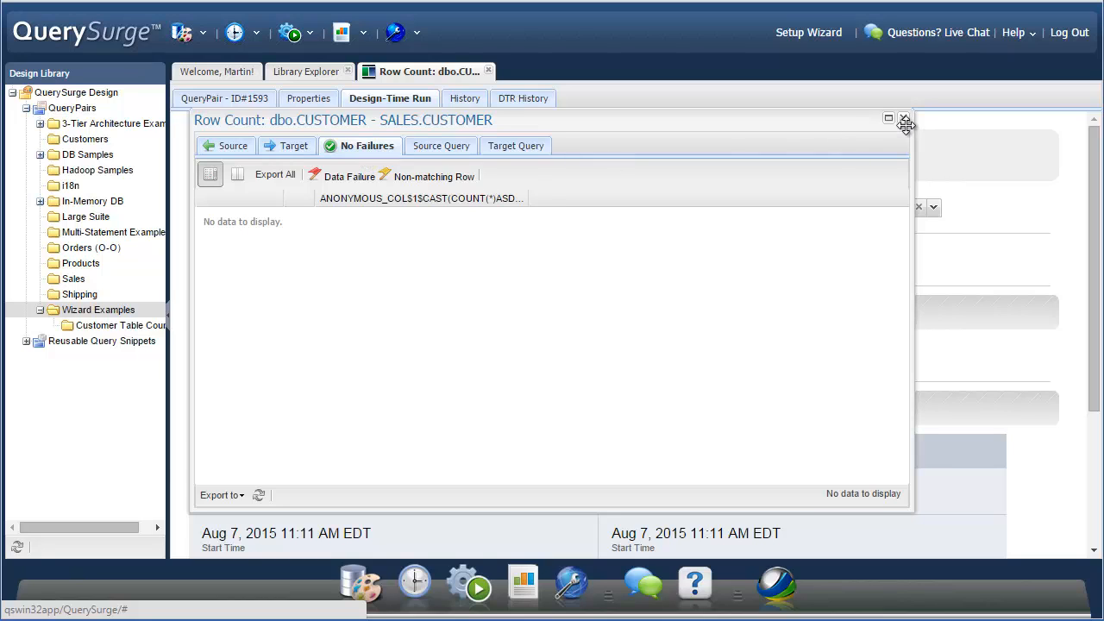
pyautogui.click(905, 119)
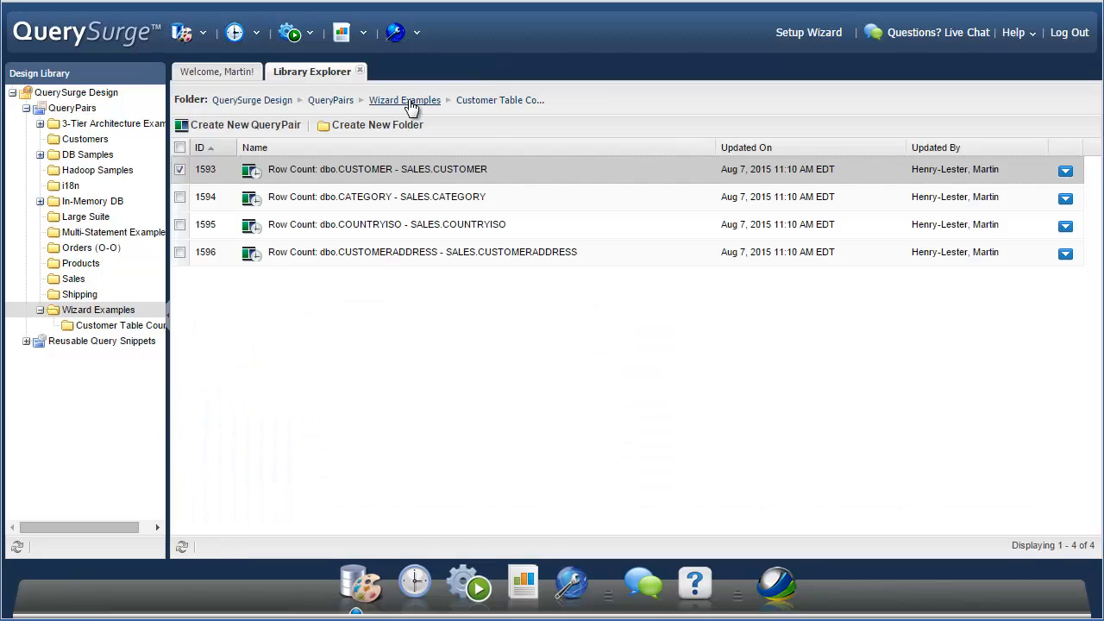
# Return to Wizard Examples and relaunch the Query Wizard with the same connections
pyautogui.click(404, 100)
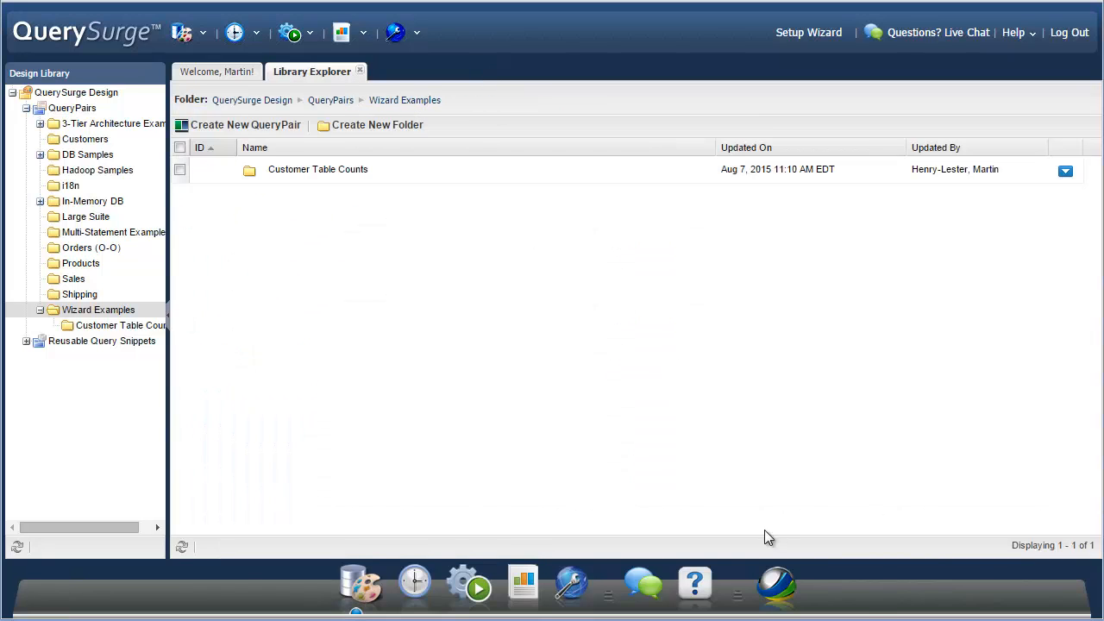
pyautogui.click(181, 33)
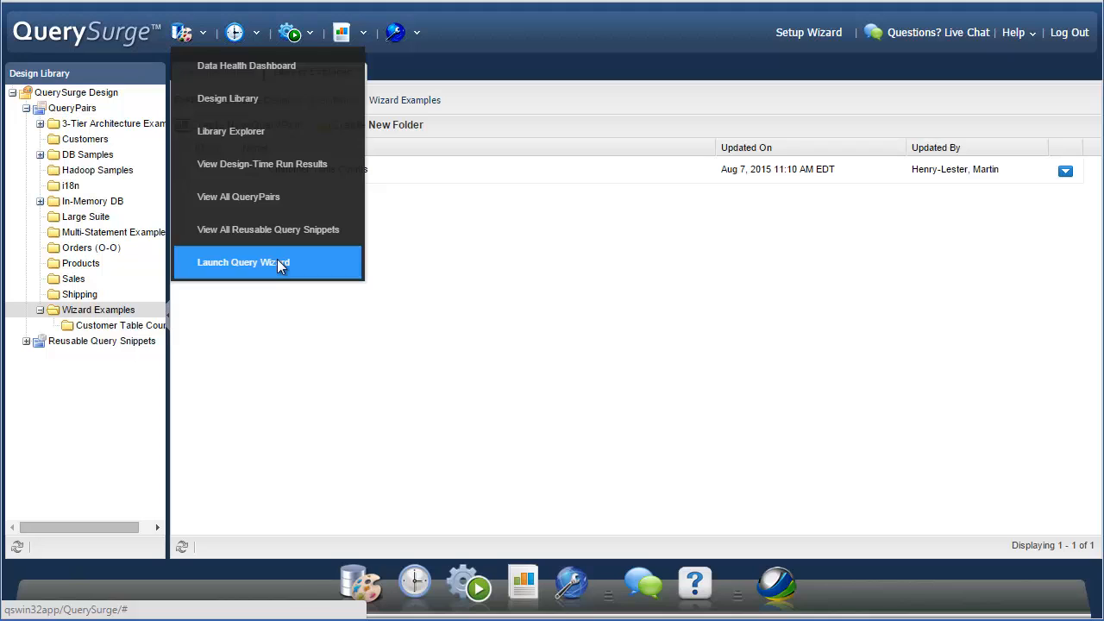
pyautogui.click(243, 262)
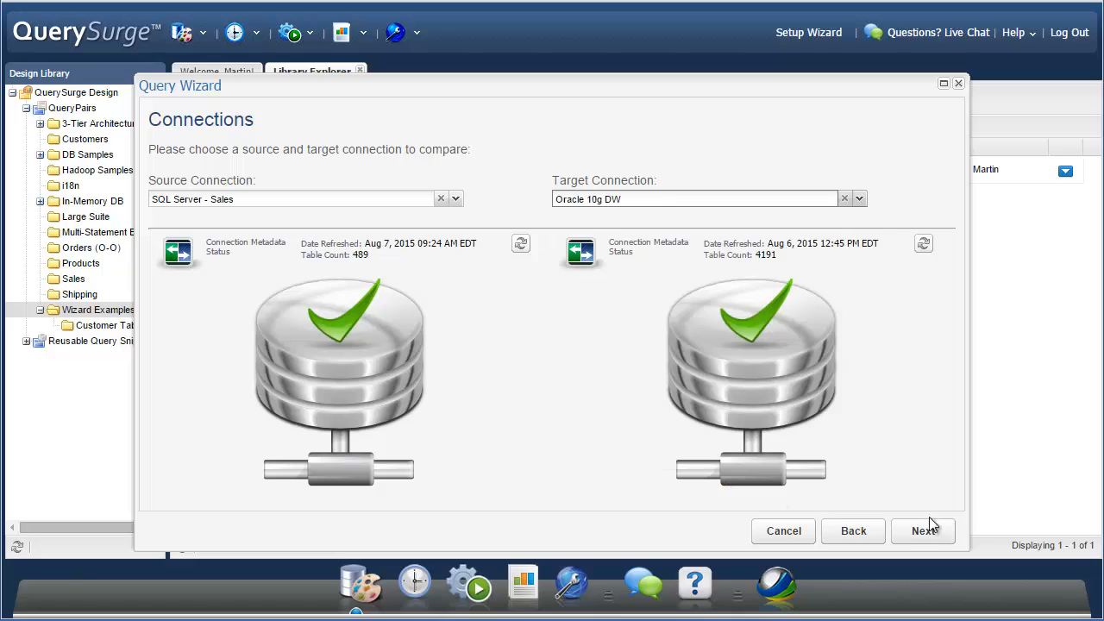
pyautogui.click(922, 531)
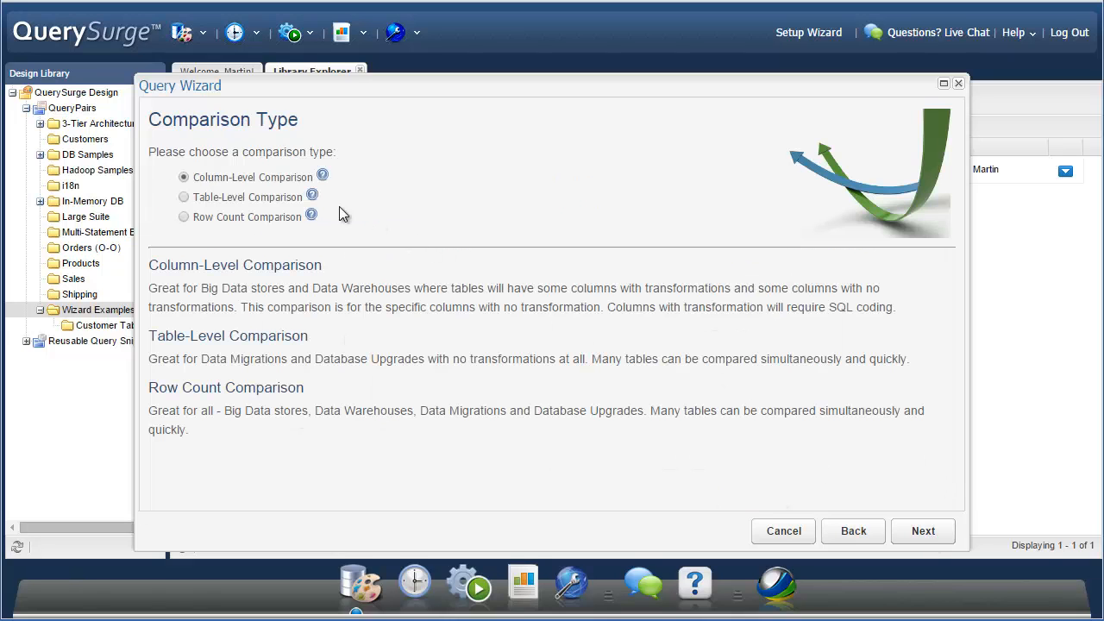
pyautogui.moveTo(311, 197)
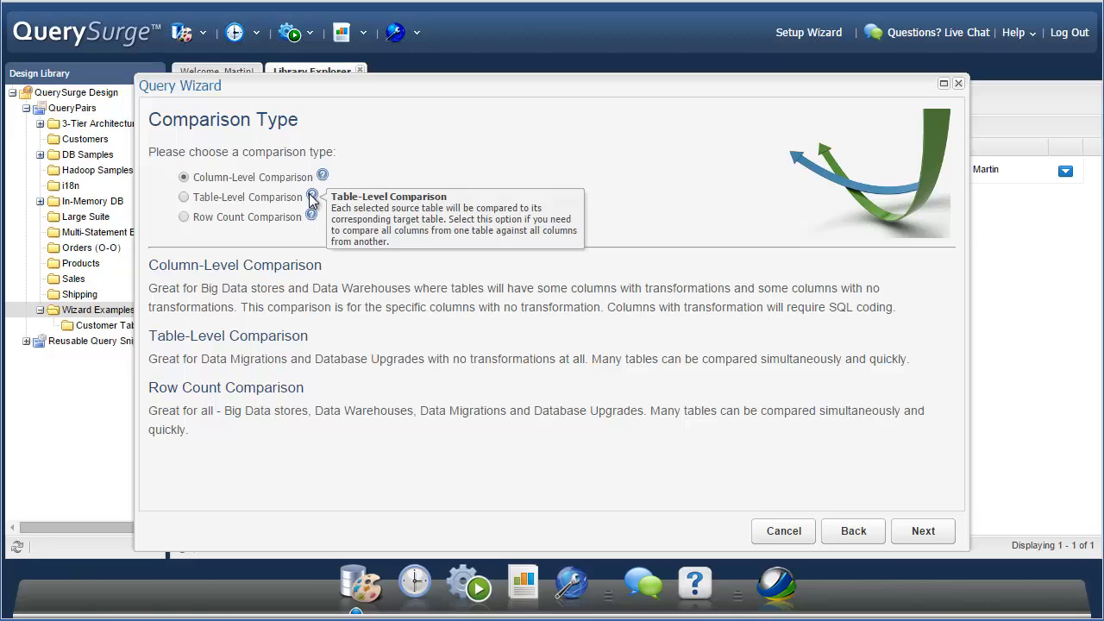
# Choose Table-Level Comparison with dbo source and HR plus SALES target schemas
pyautogui.click(183, 197)
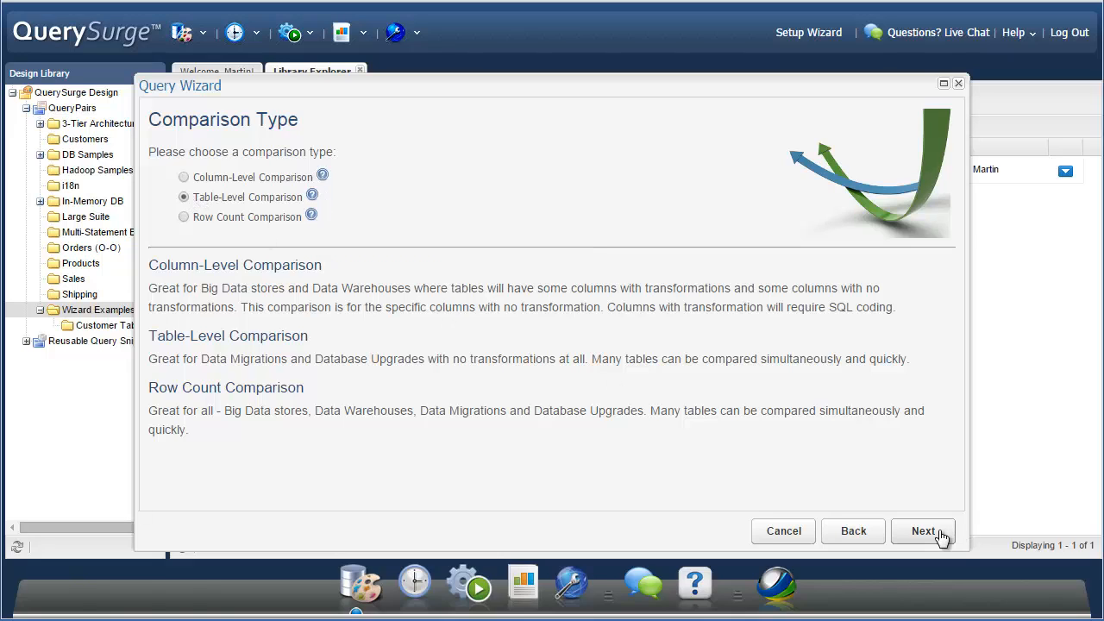
pyautogui.click(923, 530)
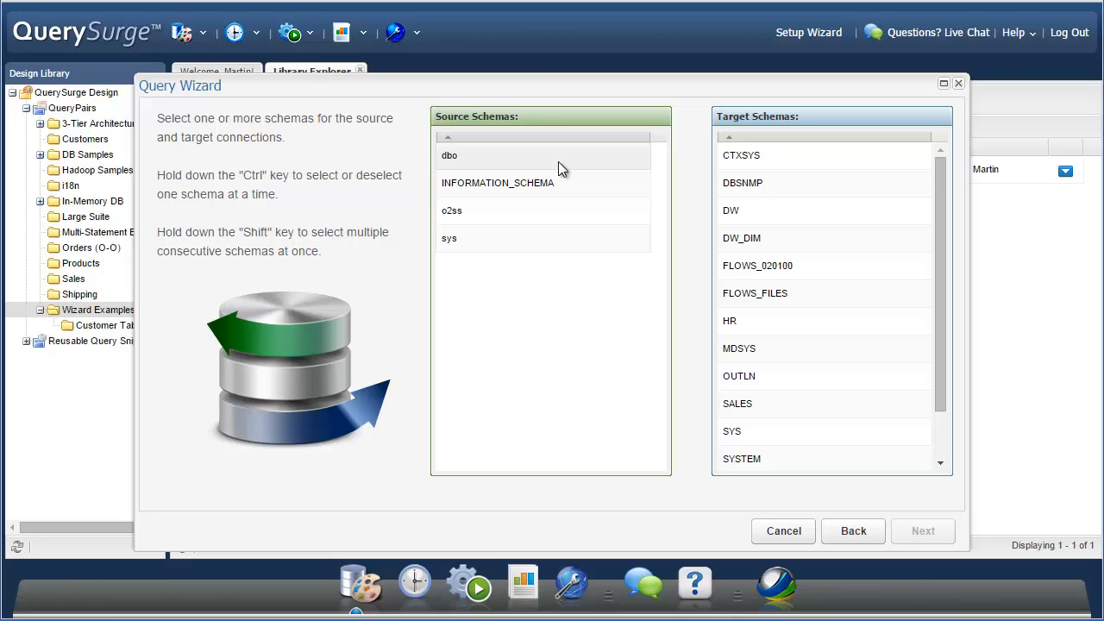
pyautogui.click(730, 320)
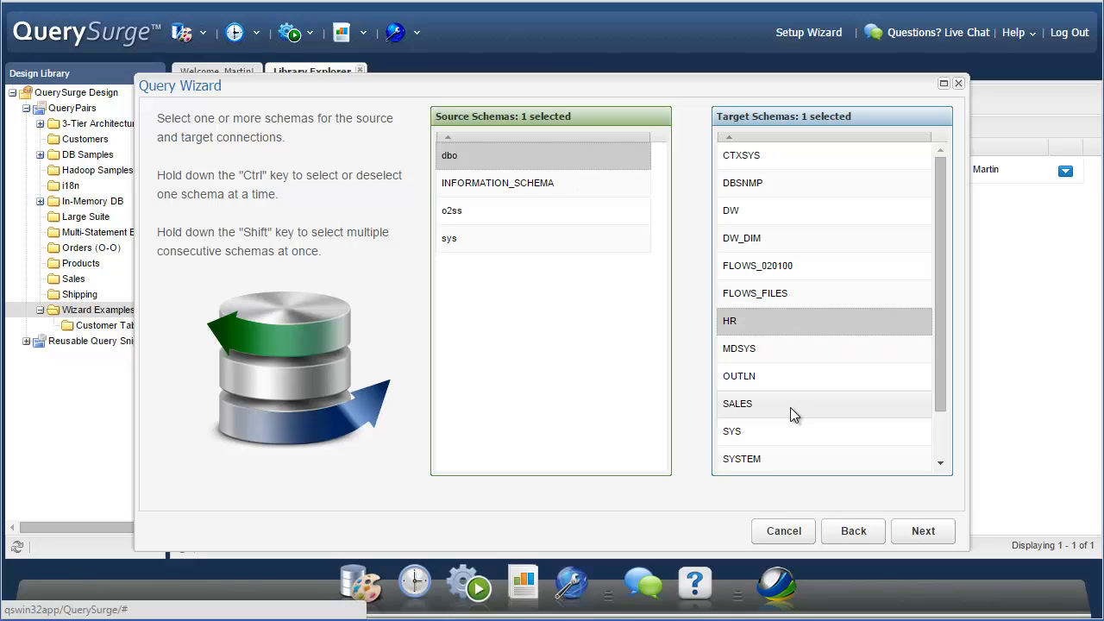
pyautogui.click(738, 403)
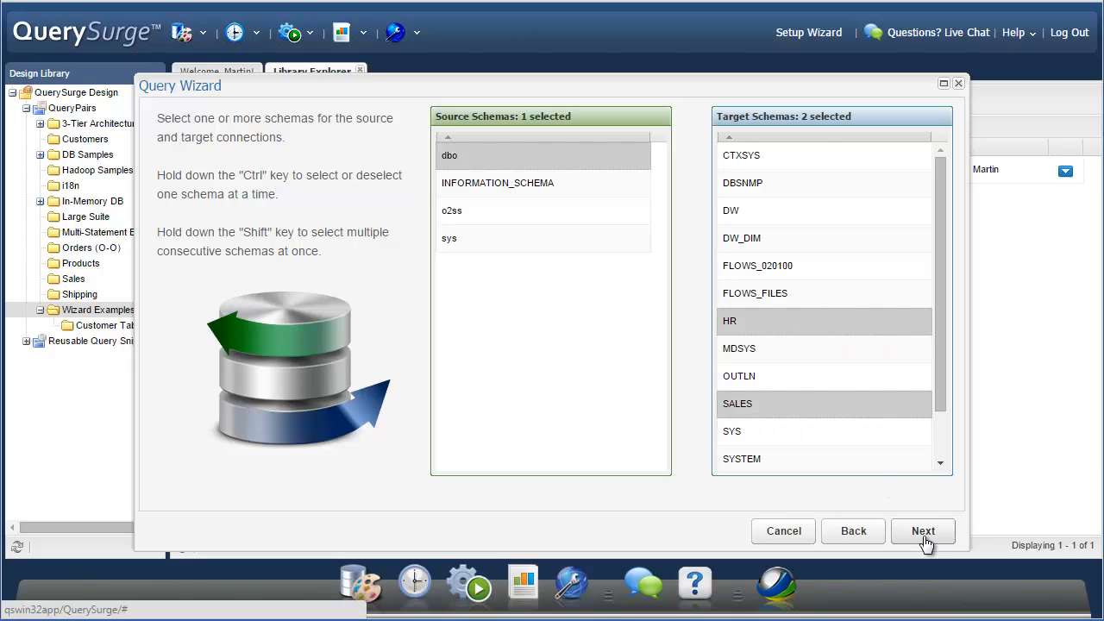
pyautogui.click(923, 531)
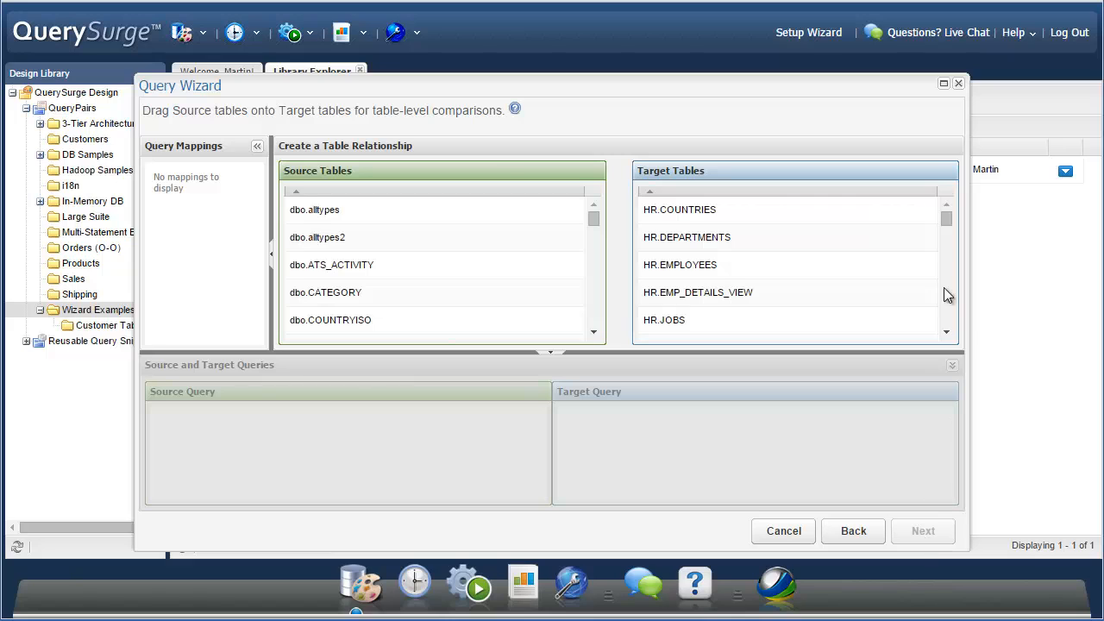
# Filter source tables by 'Order' and targets by 'Or', then pair the order tables
pyautogui.click(944, 82)
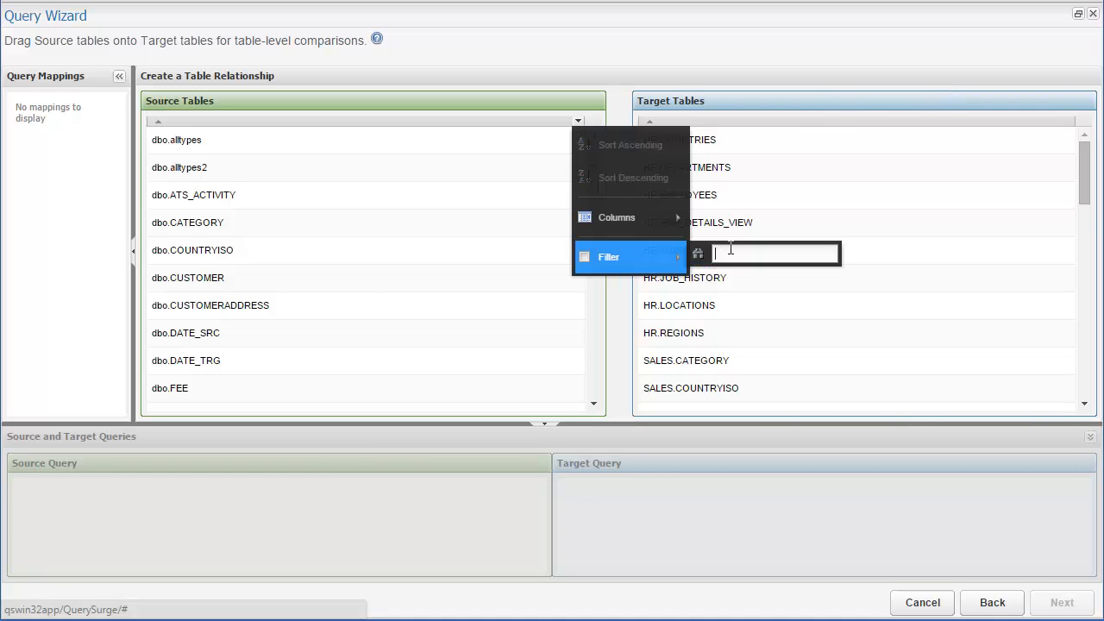
pyautogui.write('Order')
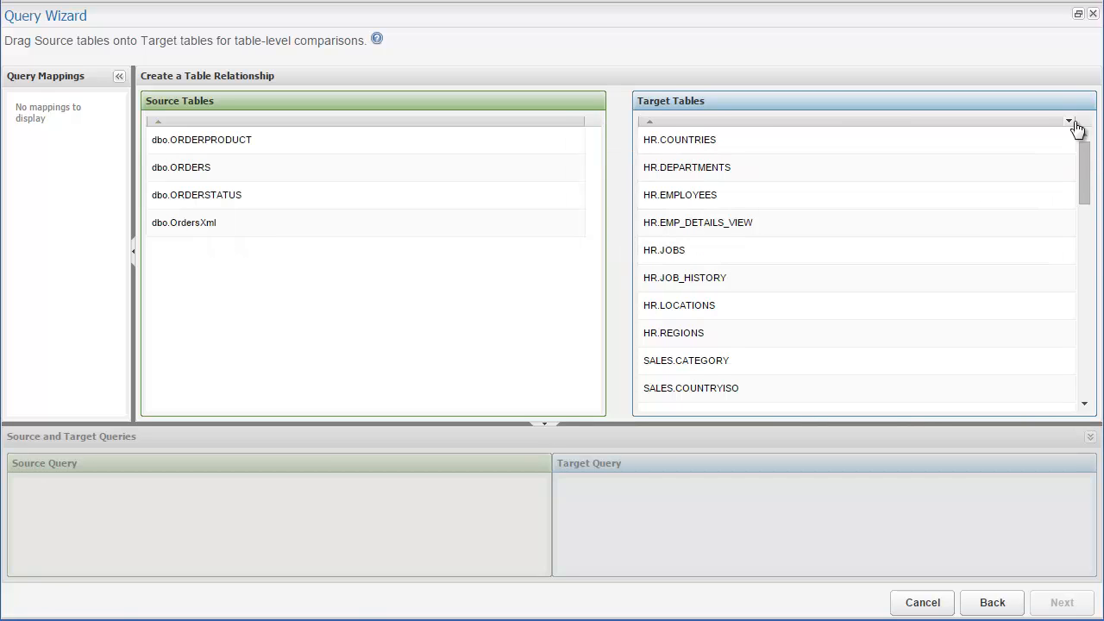
pyautogui.click(1070, 121)
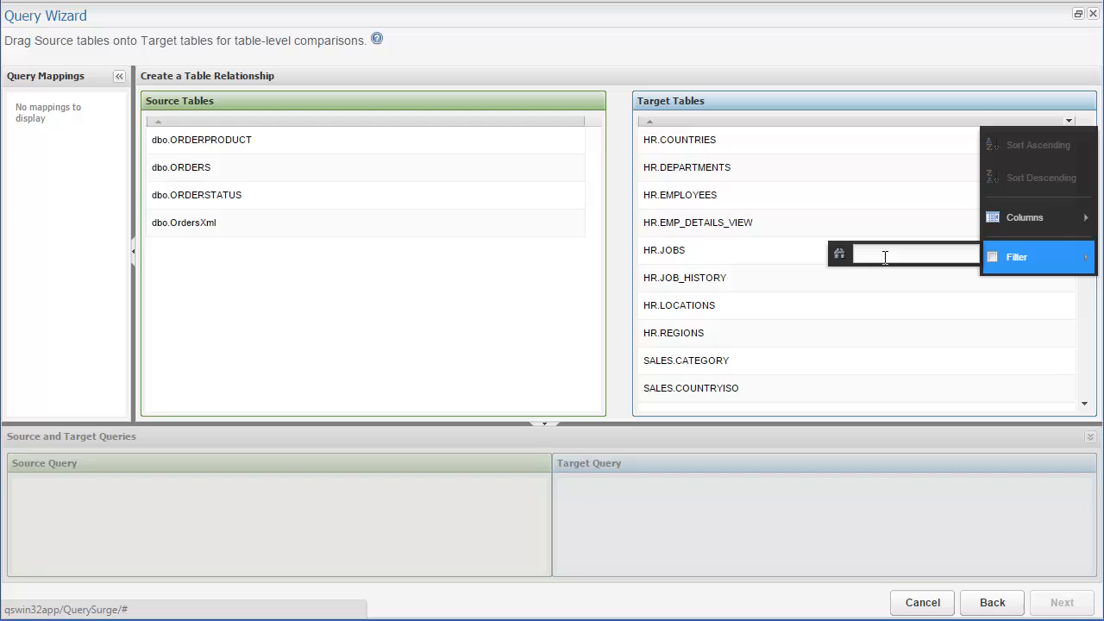
pyautogui.write('Or')
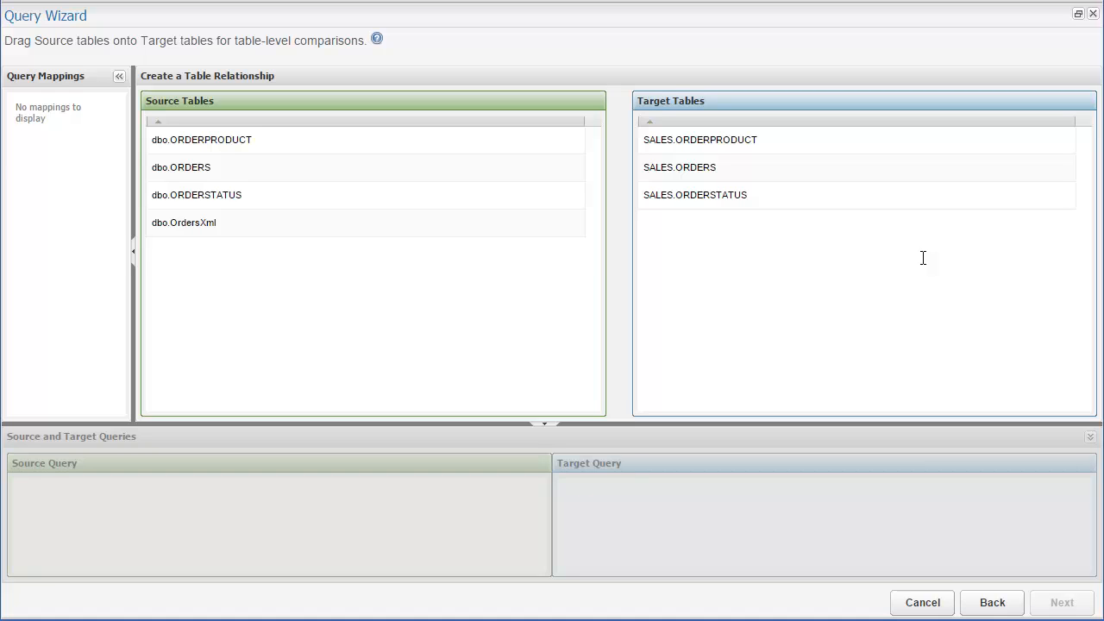
pyautogui.click(201, 139)
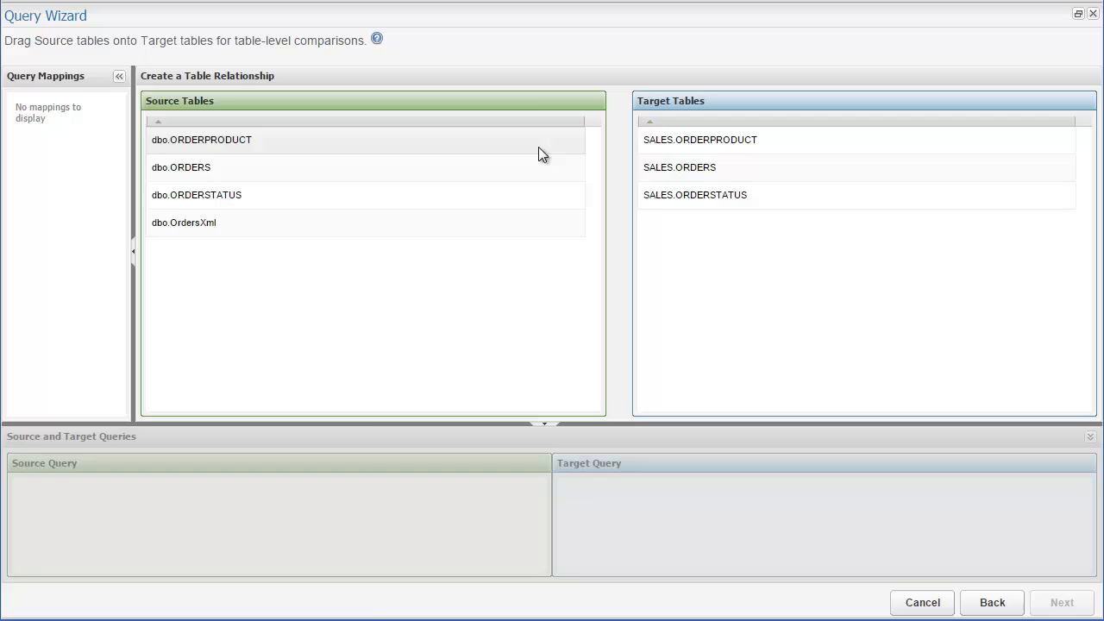
pyautogui.moveTo(201, 139); pyautogui.dragTo(699, 139)
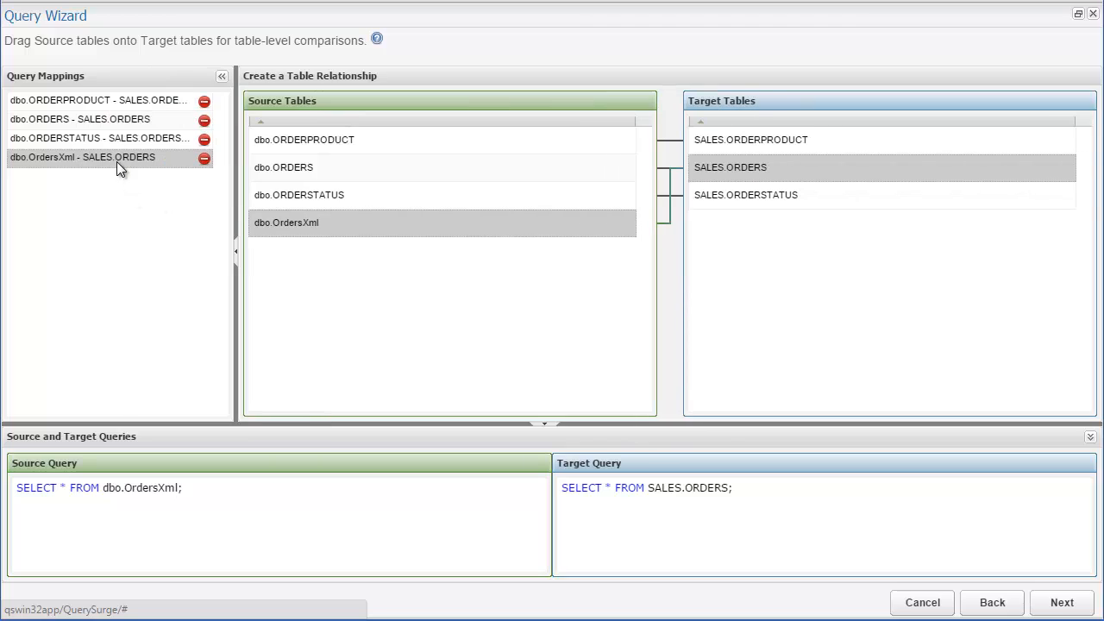
# Rename the OrdersXml mapping to XMLOrderTest and accept the mappings
pyautogui.doubleClick(83, 159)
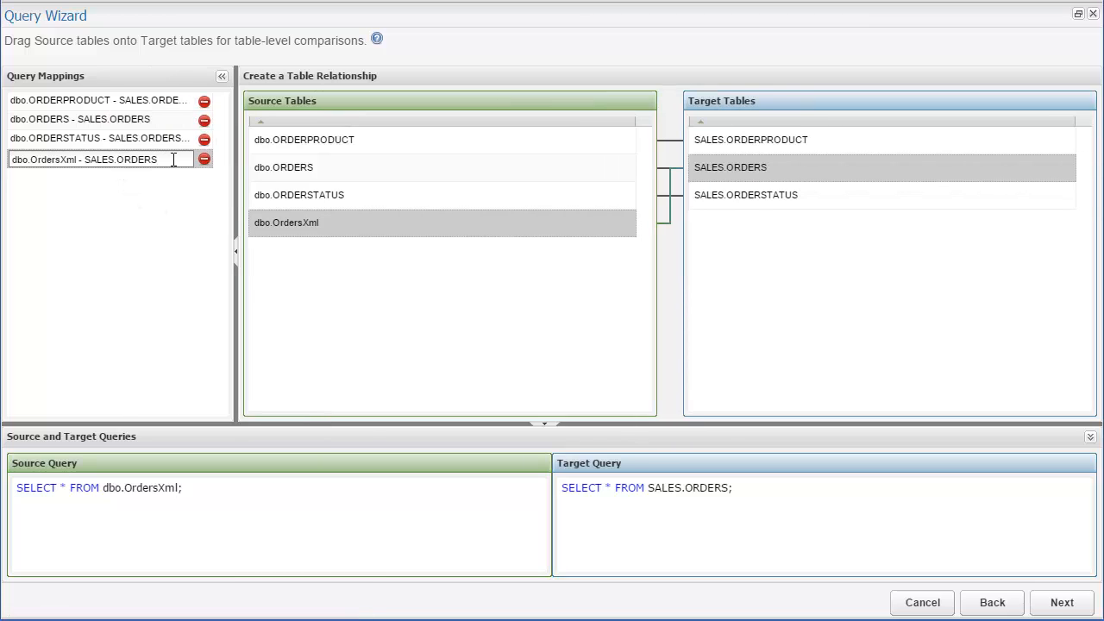
pyautogui.write('XMLOrderTest')
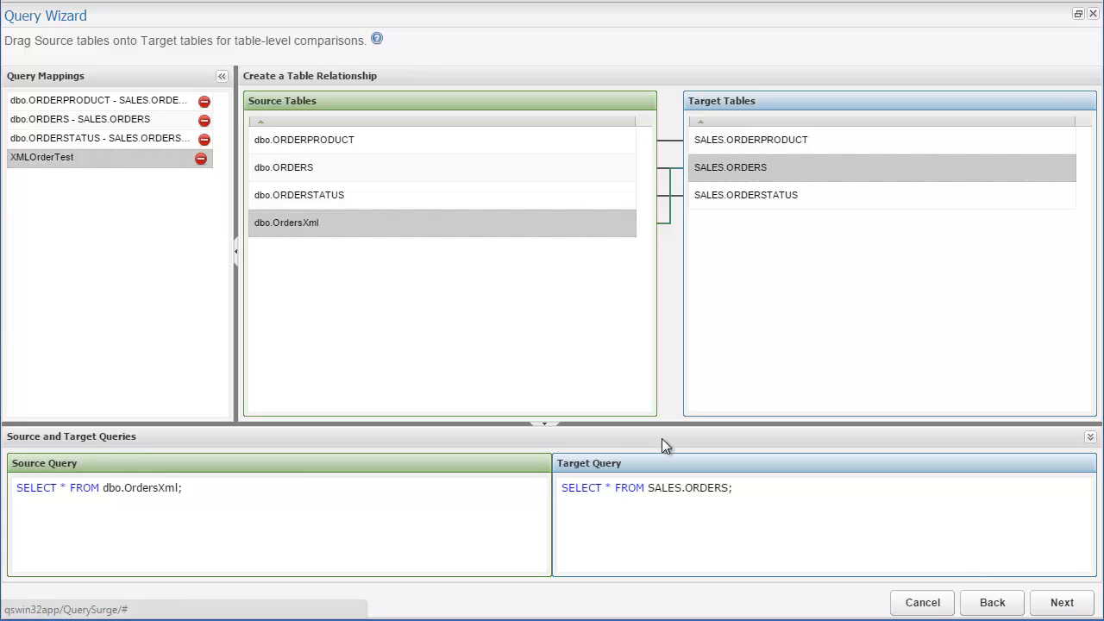
pyautogui.click(1062, 602)
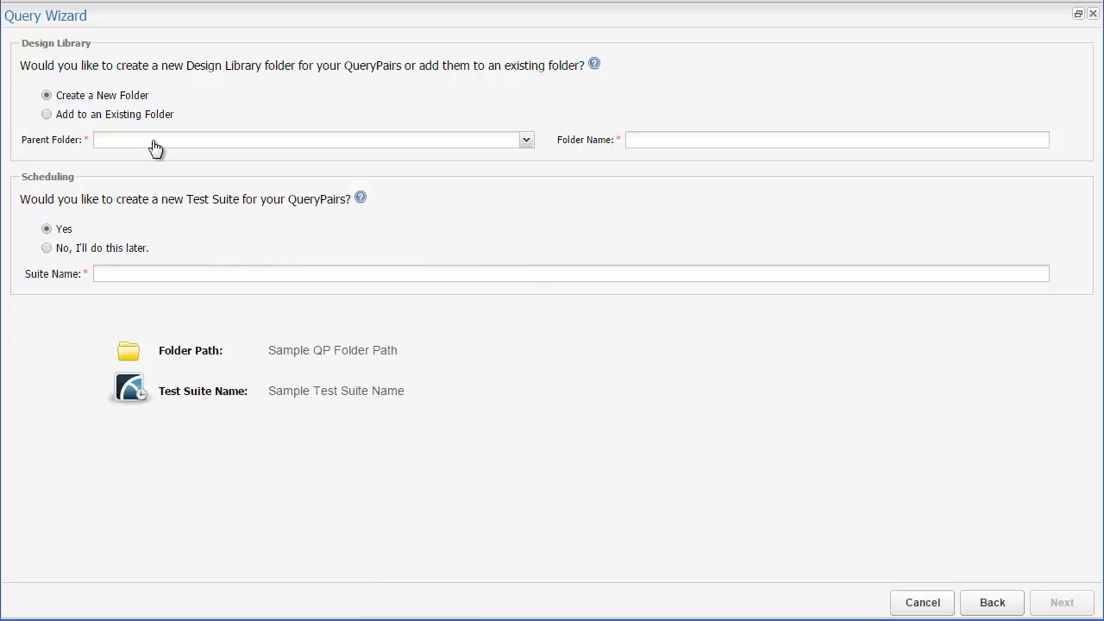
# Create the QueryPairs in a new Orders Full Tables folder under Wizard Examples, no test suite
pyautogui.click(525, 139)
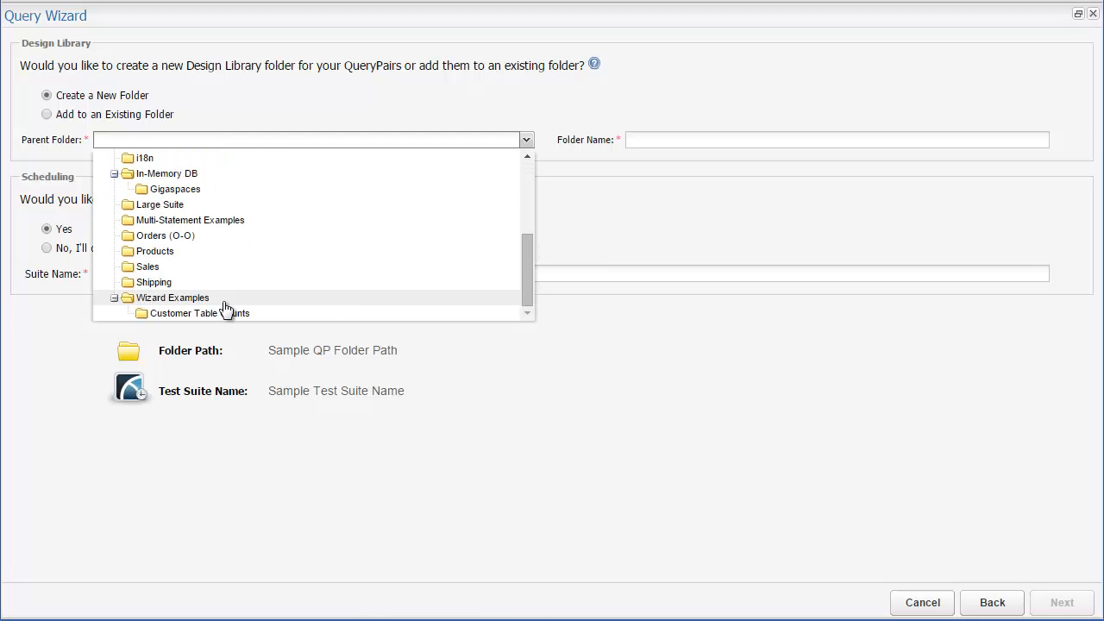
pyautogui.click(171, 298)
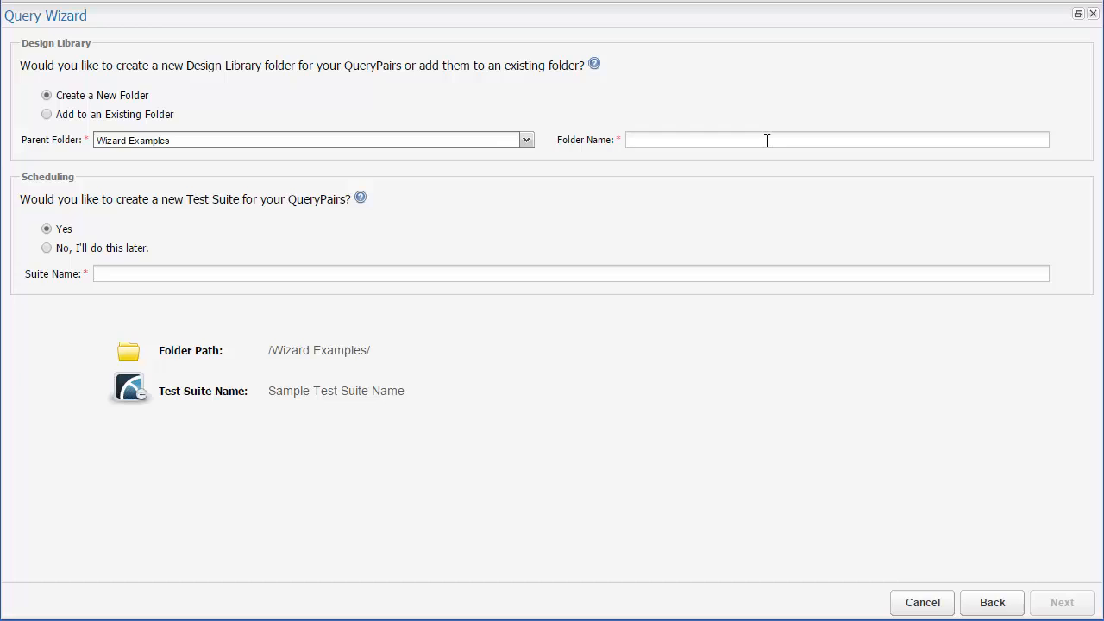
pyautogui.write('Orders Full Tables')
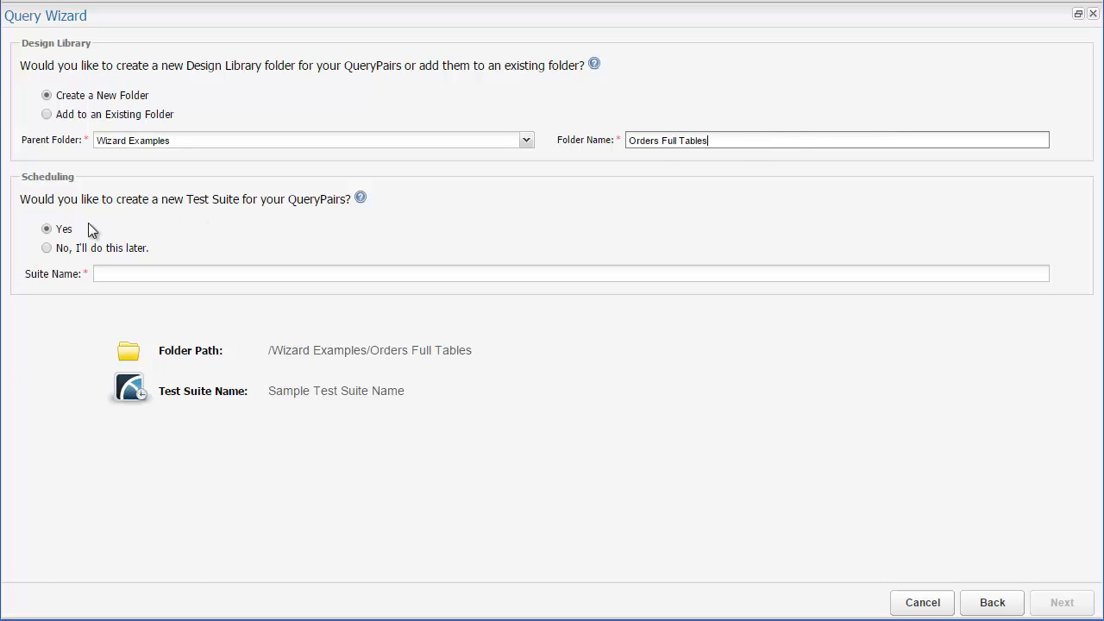
pyautogui.click(46, 247)
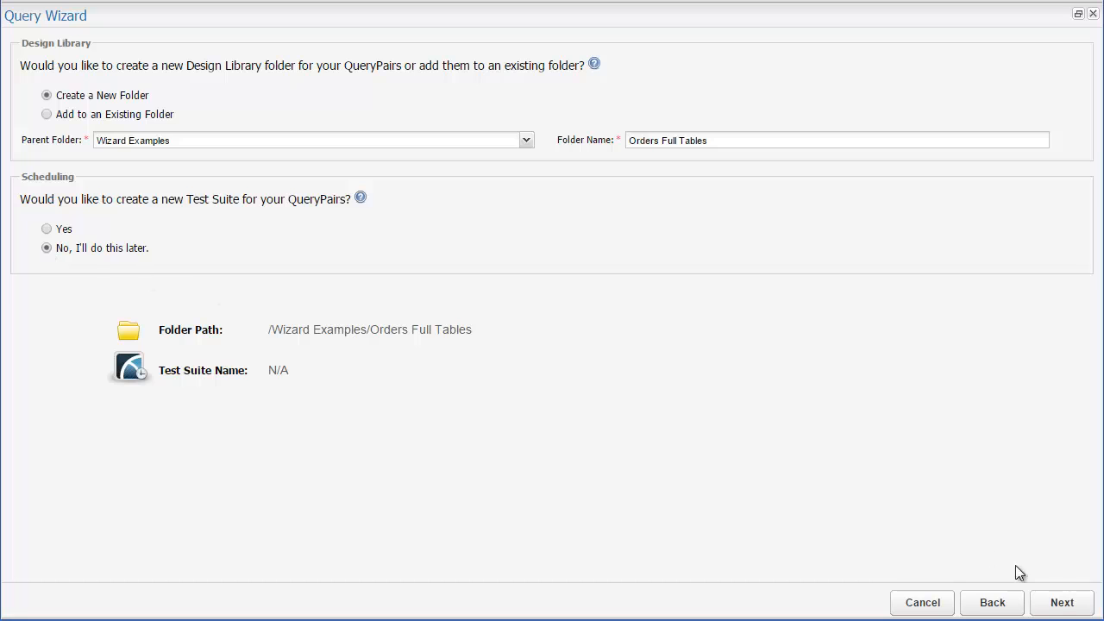
pyautogui.click(1062, 602)
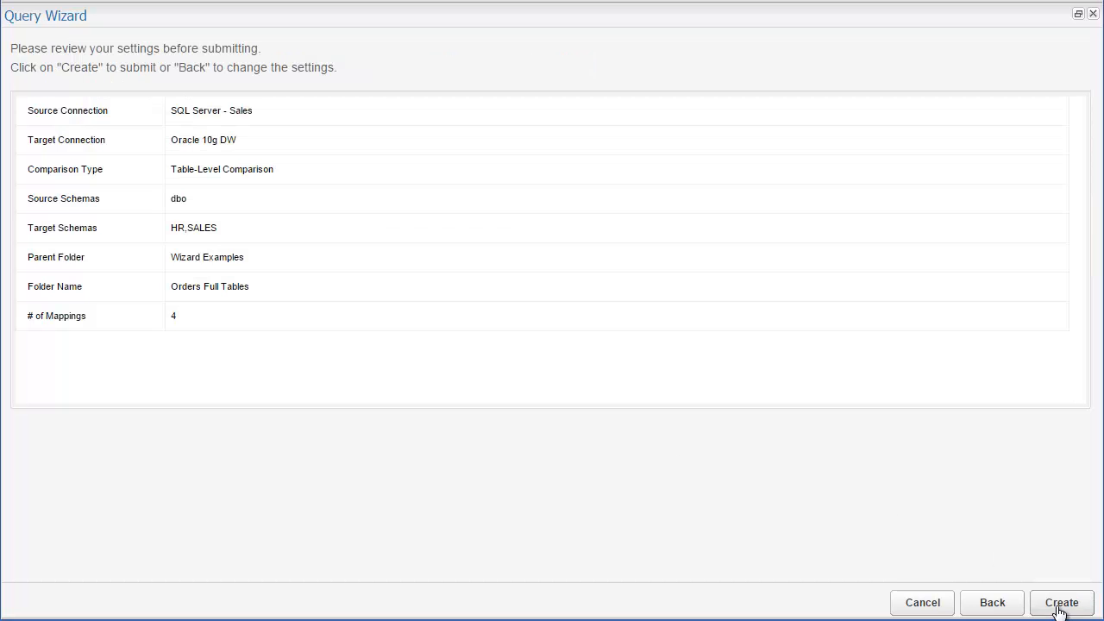
pyautogui.click(1062, 602)
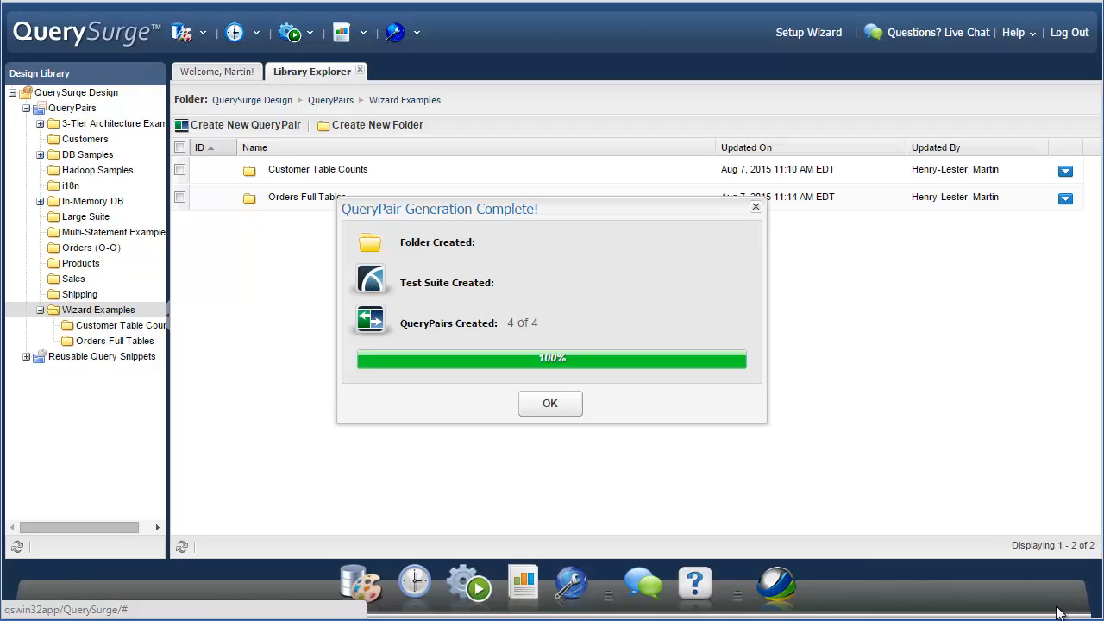
# Dismiss the generation complete notice and open the ORDERSTATUS QueryPair 1599
pyautogui.click(550, 402)
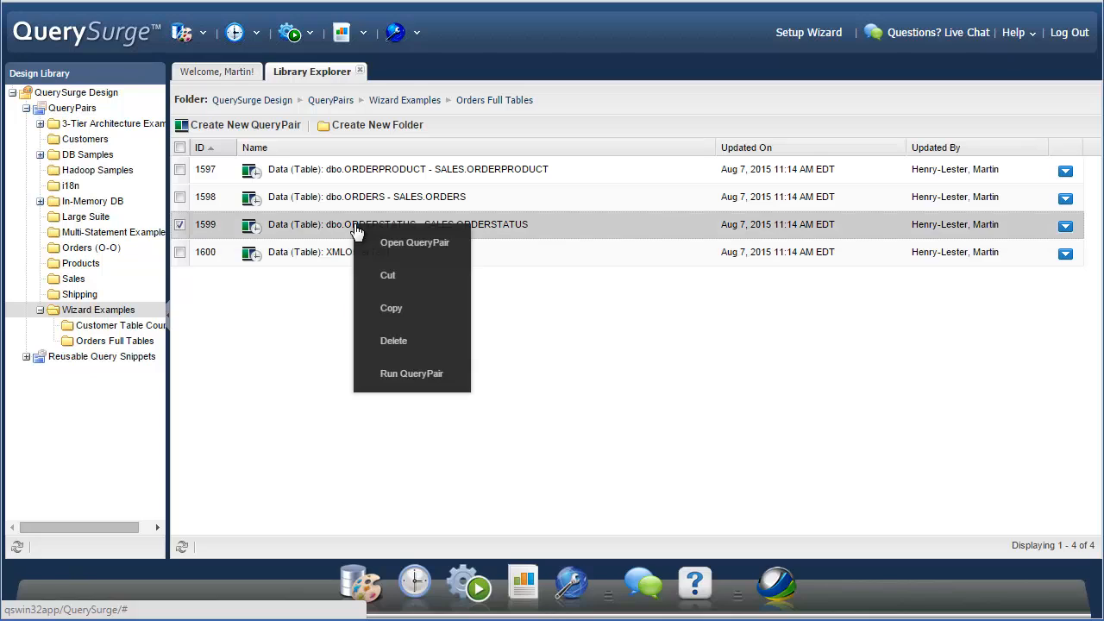
pyautogui.click(411, 373)
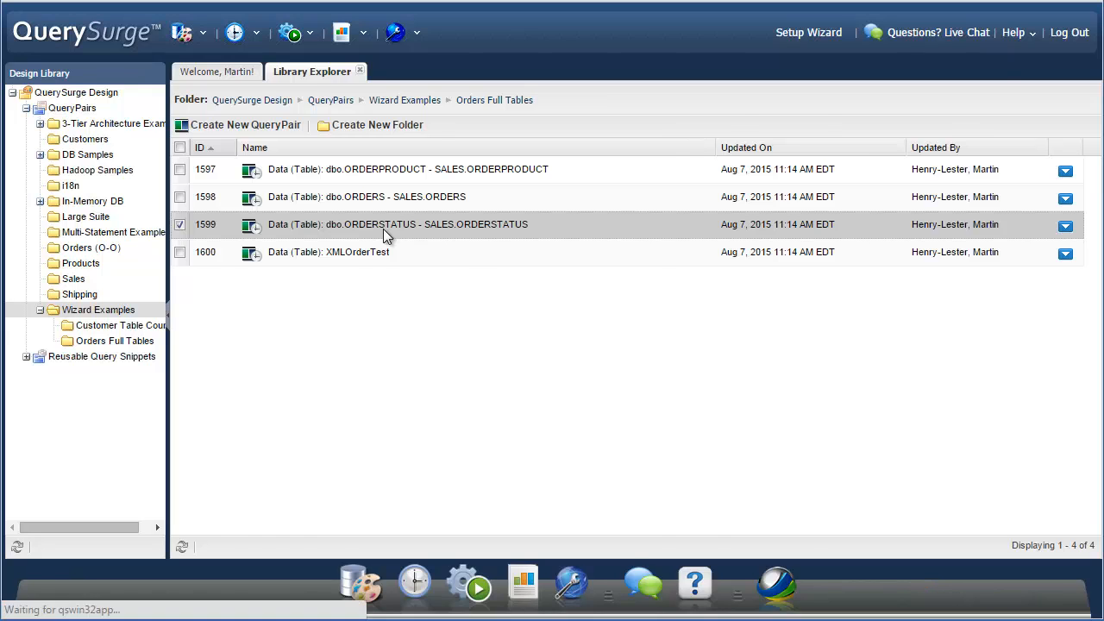
pyautogui.doubleClick(397, 224)
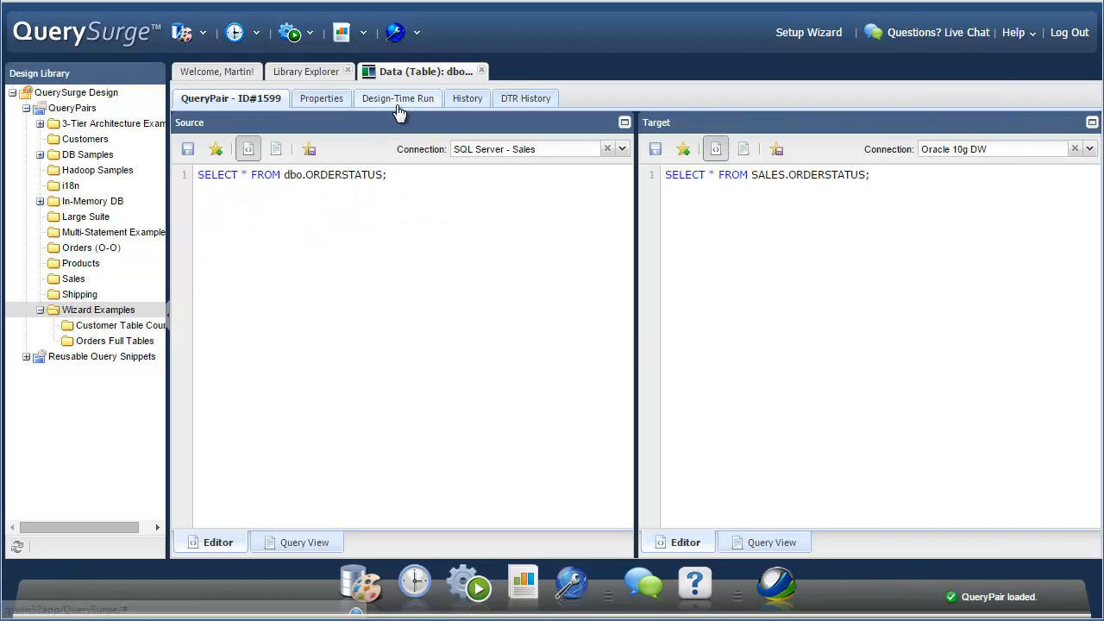
# Run the QueryPair at design time and check the matching Source and Target result rows
pyautogui.click(398, 98)
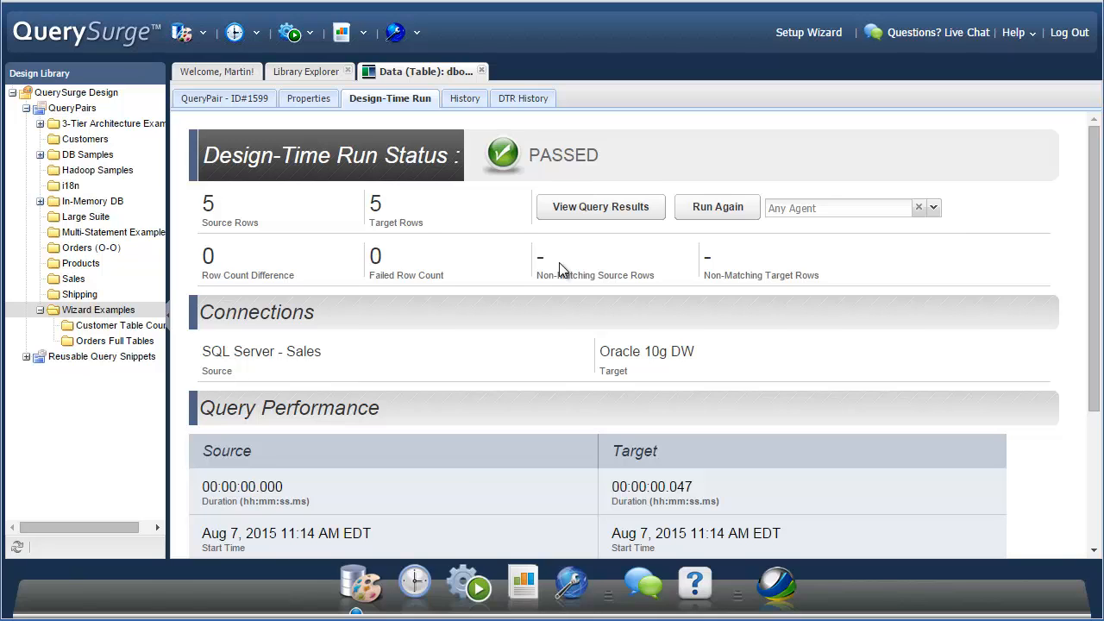
pyautogui.click(600, 207)
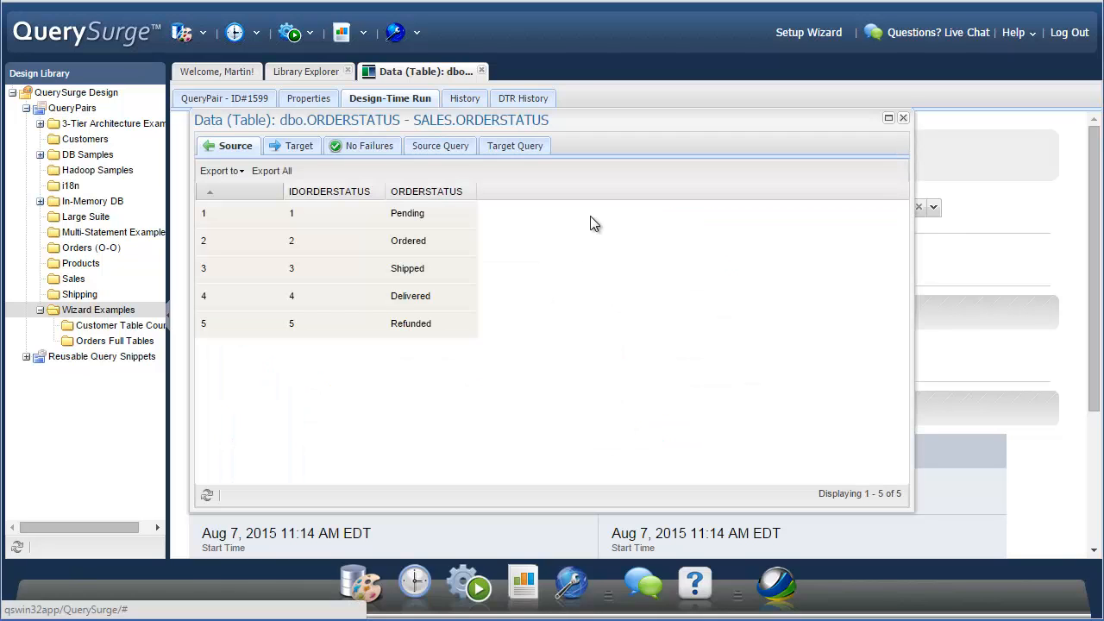
pyautogui.click(296, 145)
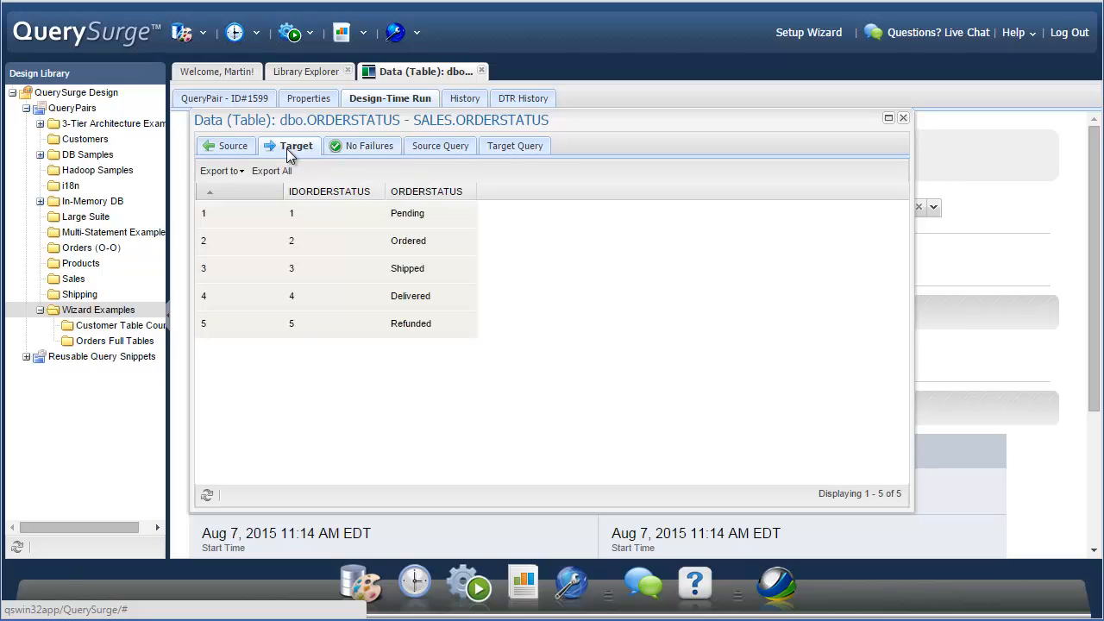
pyautogui.click(368, 145)
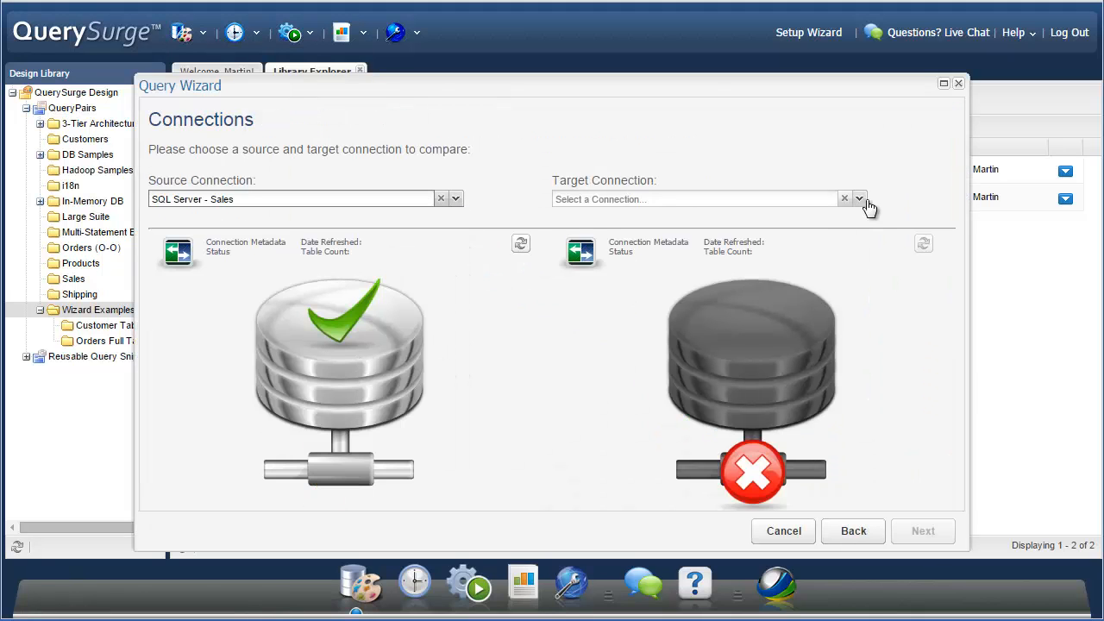
# Start a column-level Query Wizard comparing source schema dbo against target schema SALES
pyautogui.click(922, 531)
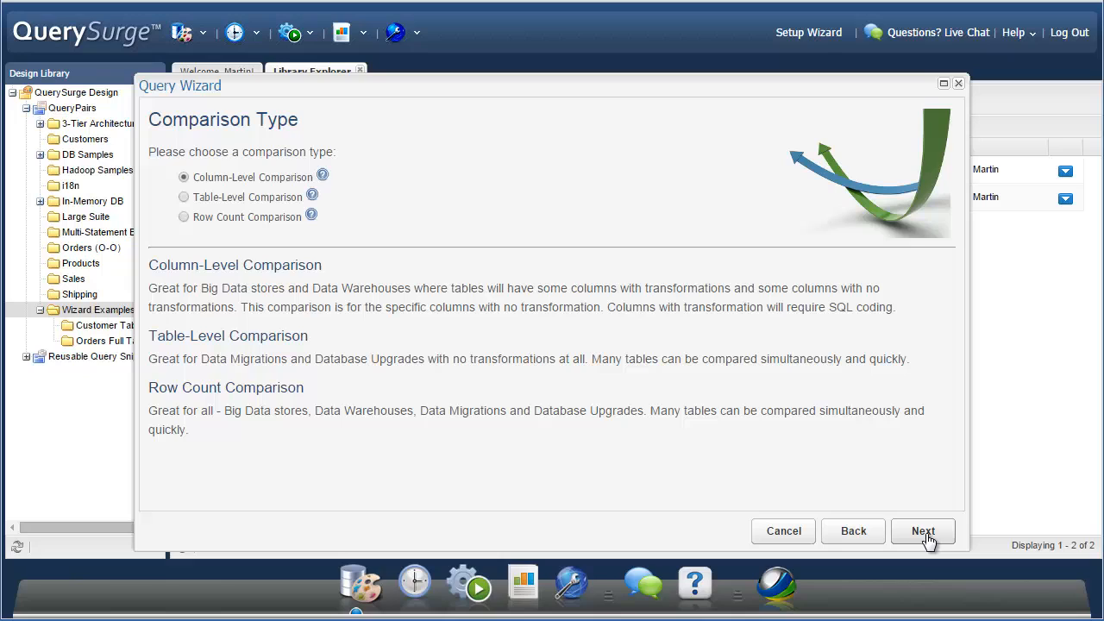
pyautogui.moveTo(322, 176)
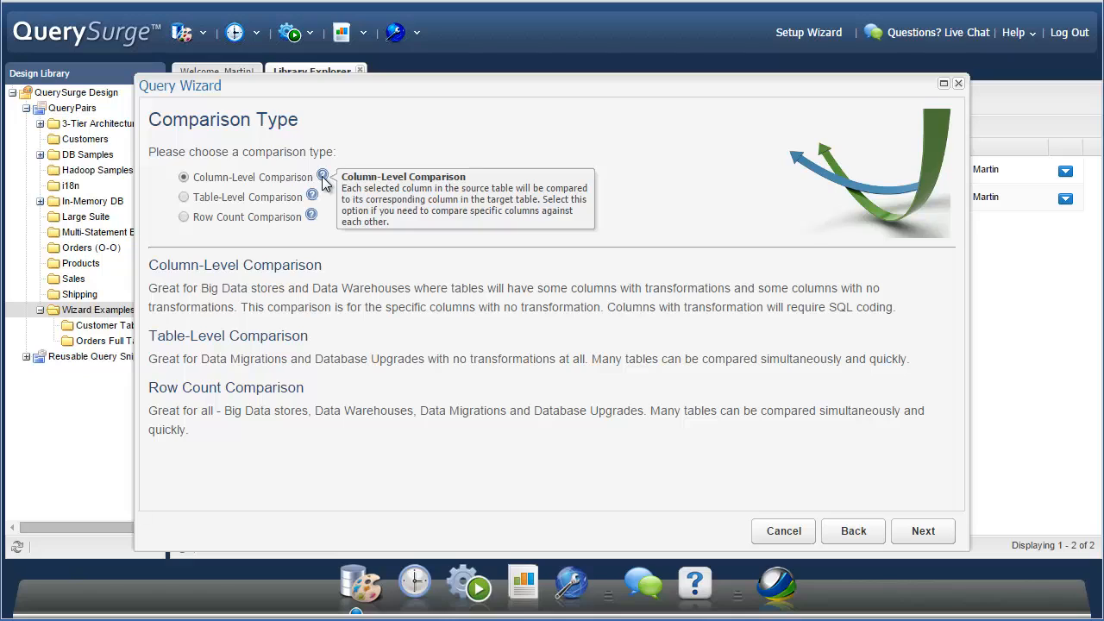
pyautogui.moveTo(189, 181)
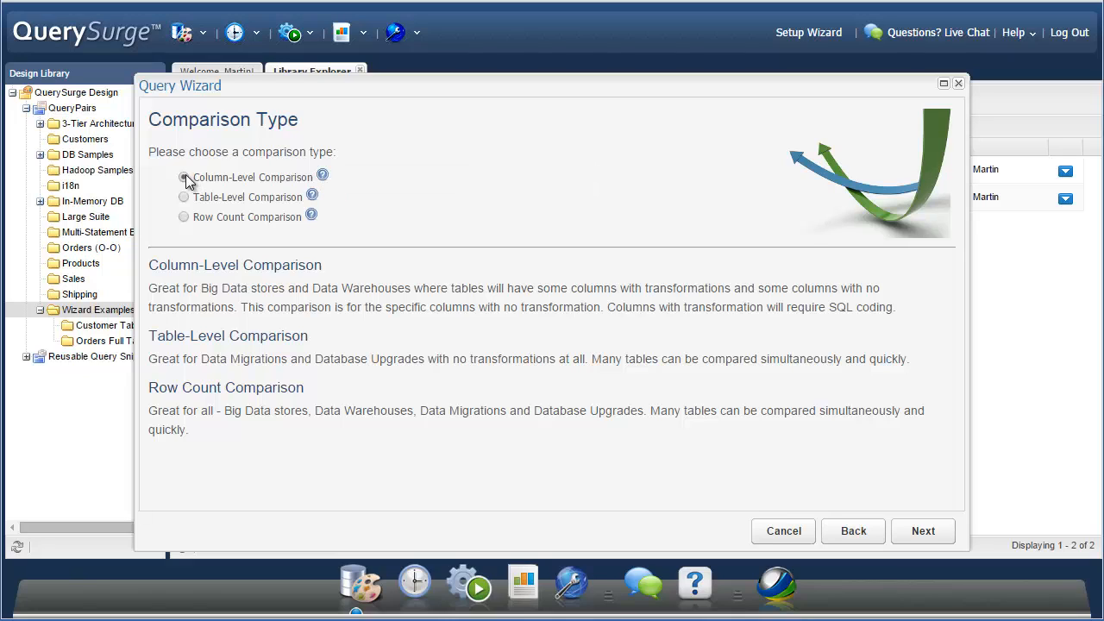
pyautogui.click(922, 530)
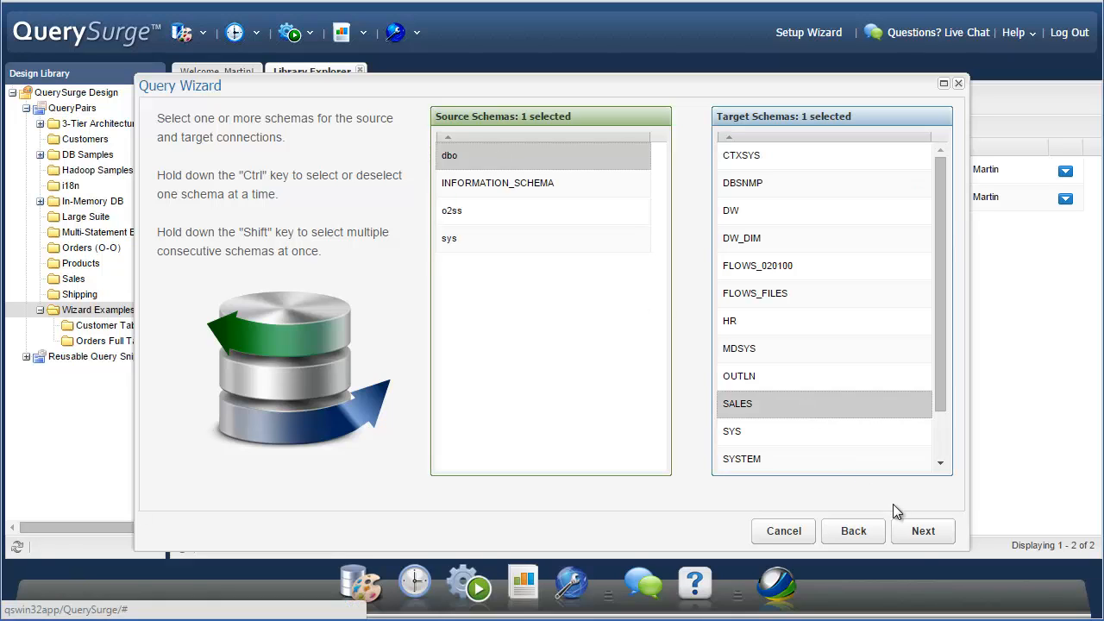
pyautogui.click(923, 531)
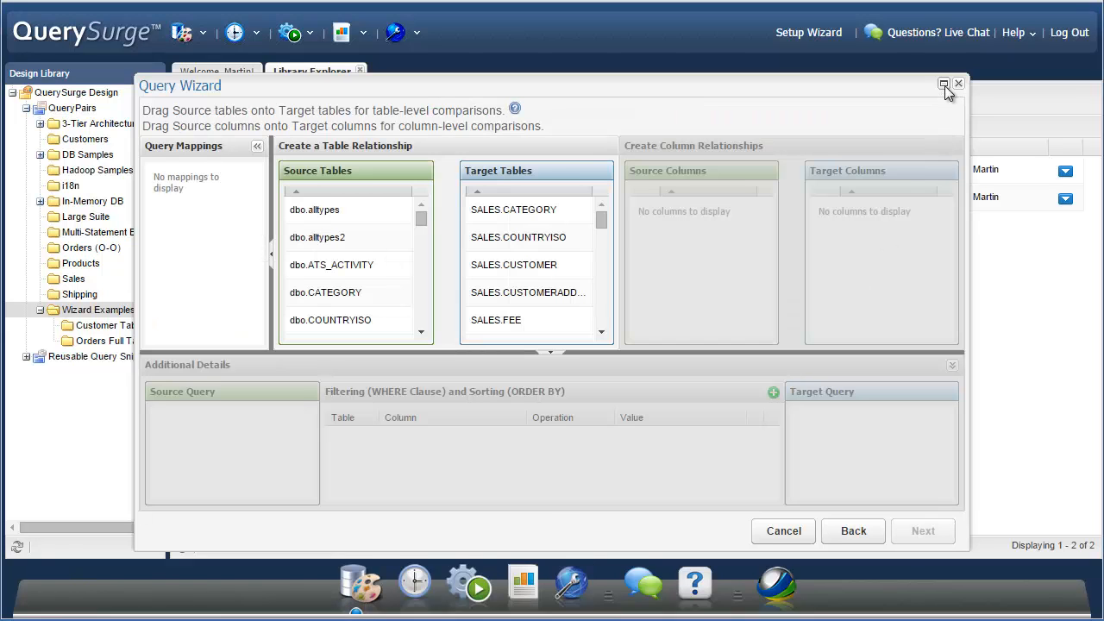
# Filter tables by 'Order', map dbo.ORDERS to SALES.ORDERS, and pair IDORDER, ORDERDATE, ORDER_IDCUSTOMER, ORDER_IDORDERSTATUS
pyautogui.click(943, 84)
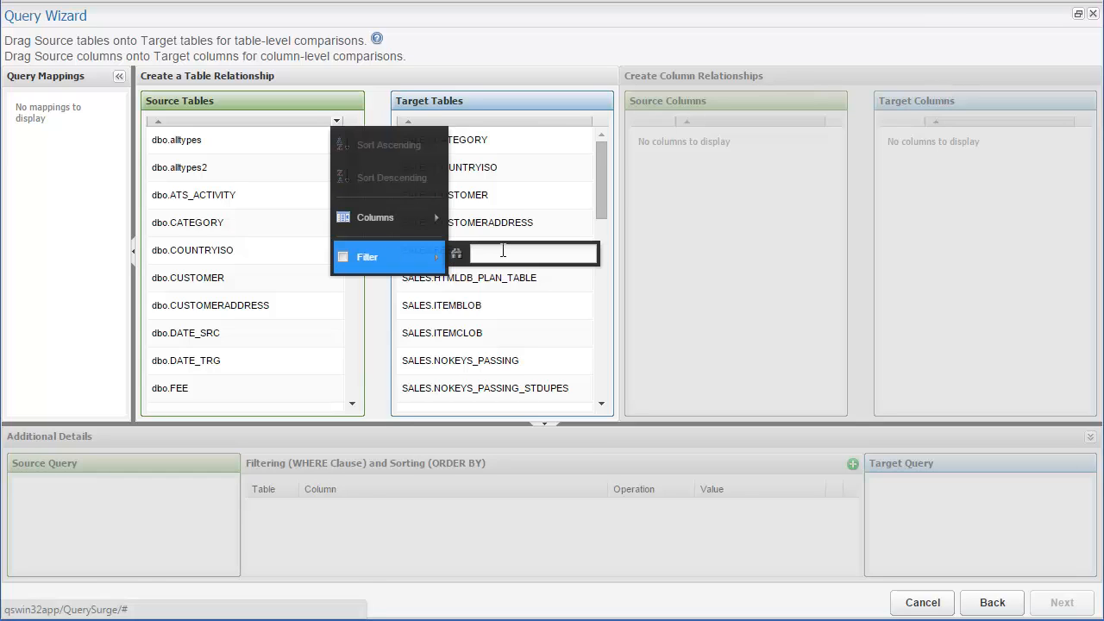
pyautogui.write('Order')
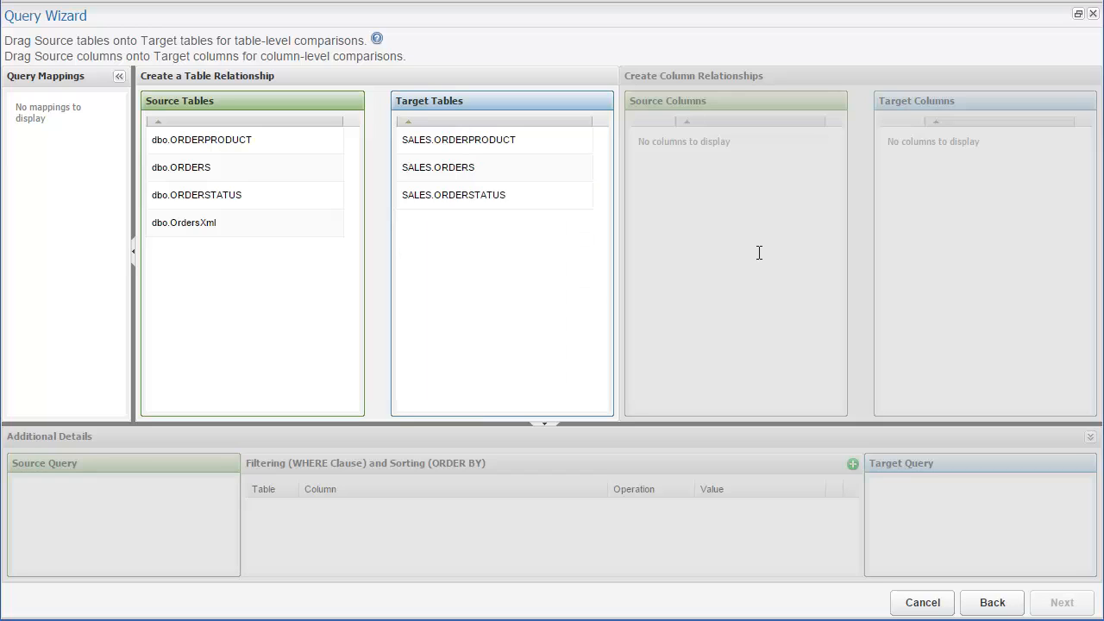
pyautogui.click(181, 168)
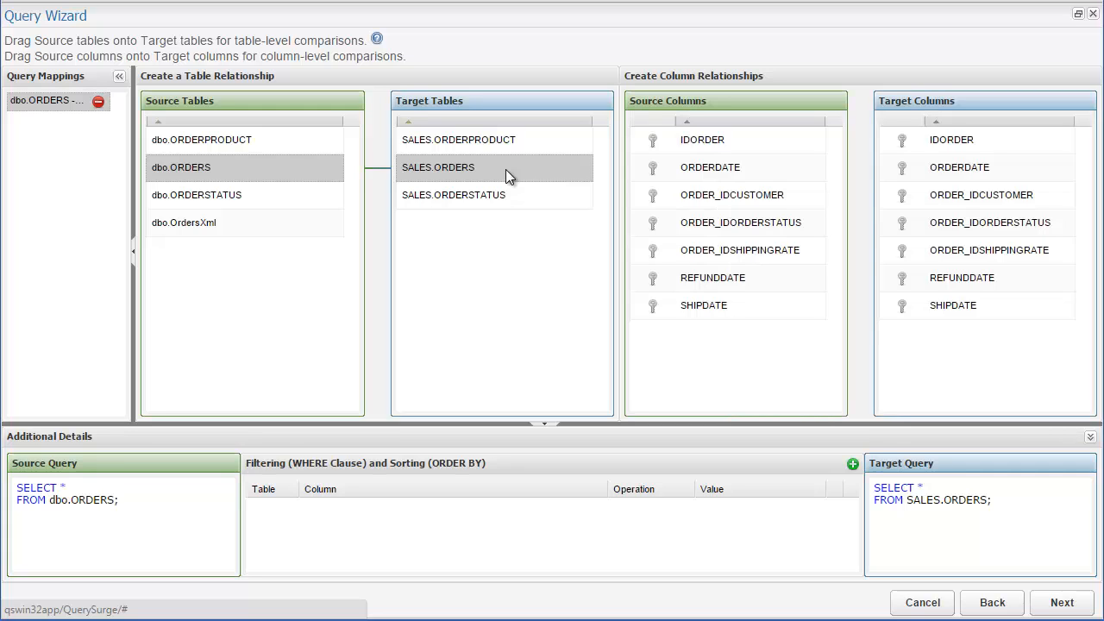
pyautogui.click(951, 140)
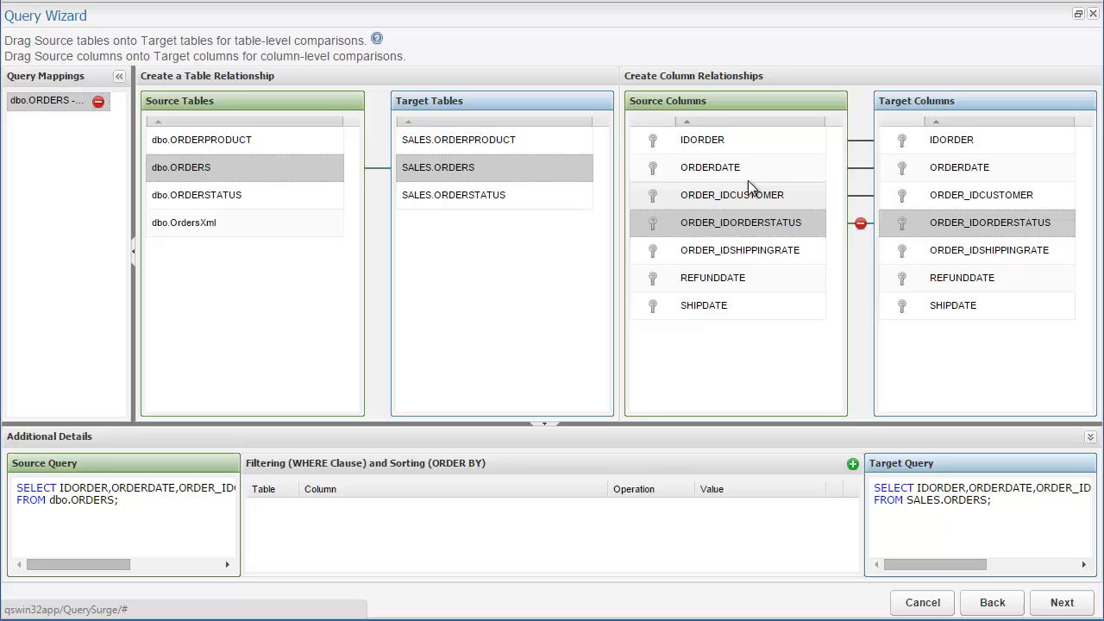
pyautogui.click(702, 139)
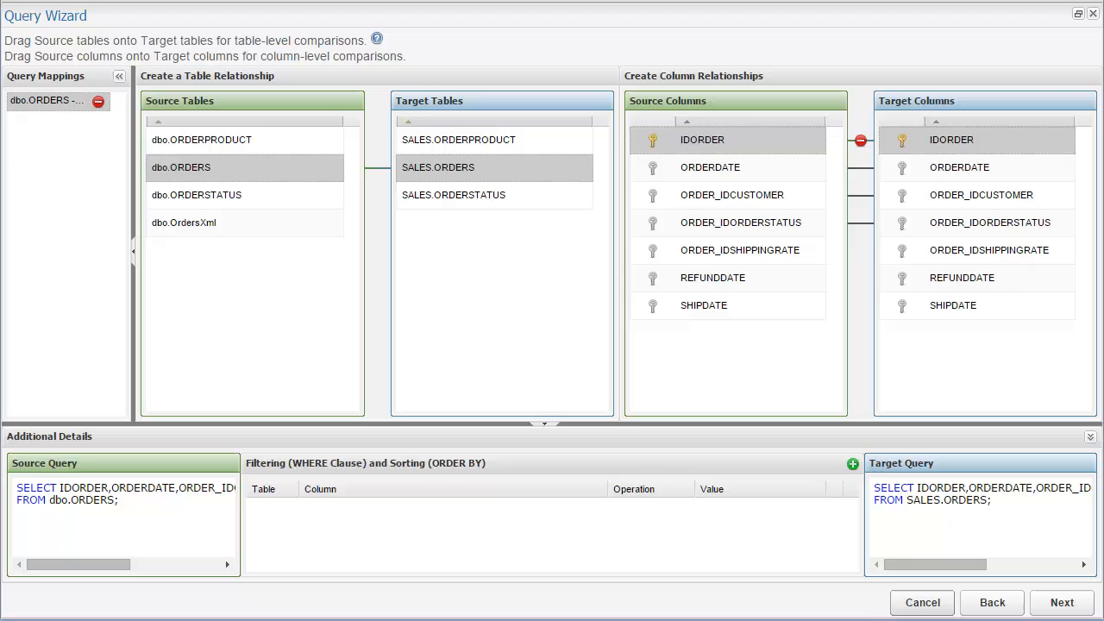
pyautogui.moveTo(801, 480)
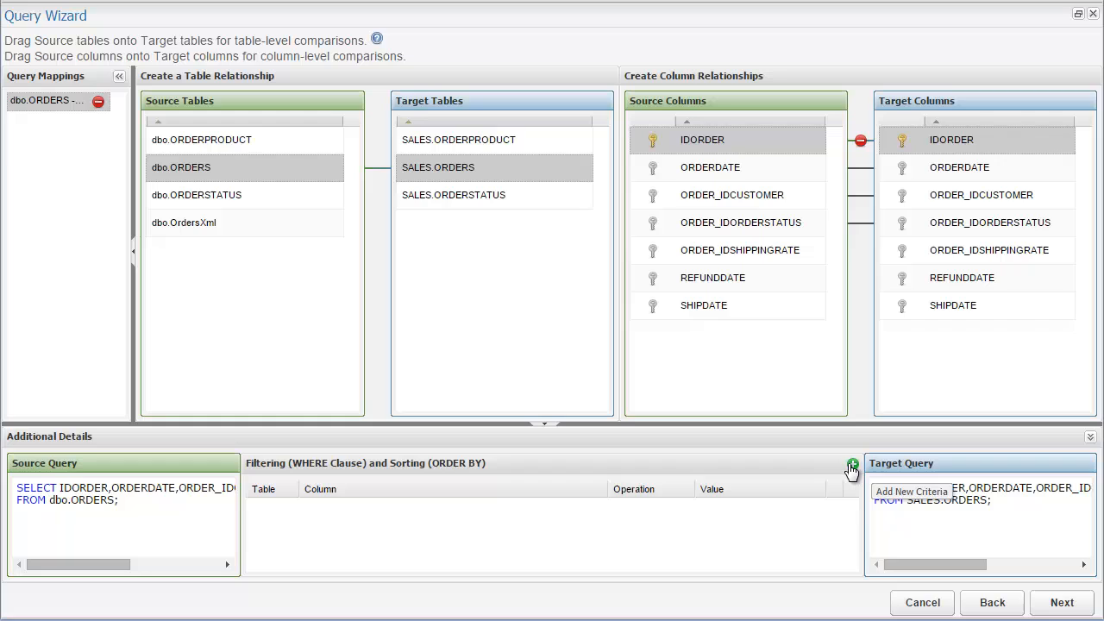
# Add a source criterion keeping ORDERDATE After 2010-08-01
pyautogui.click(852, 464)
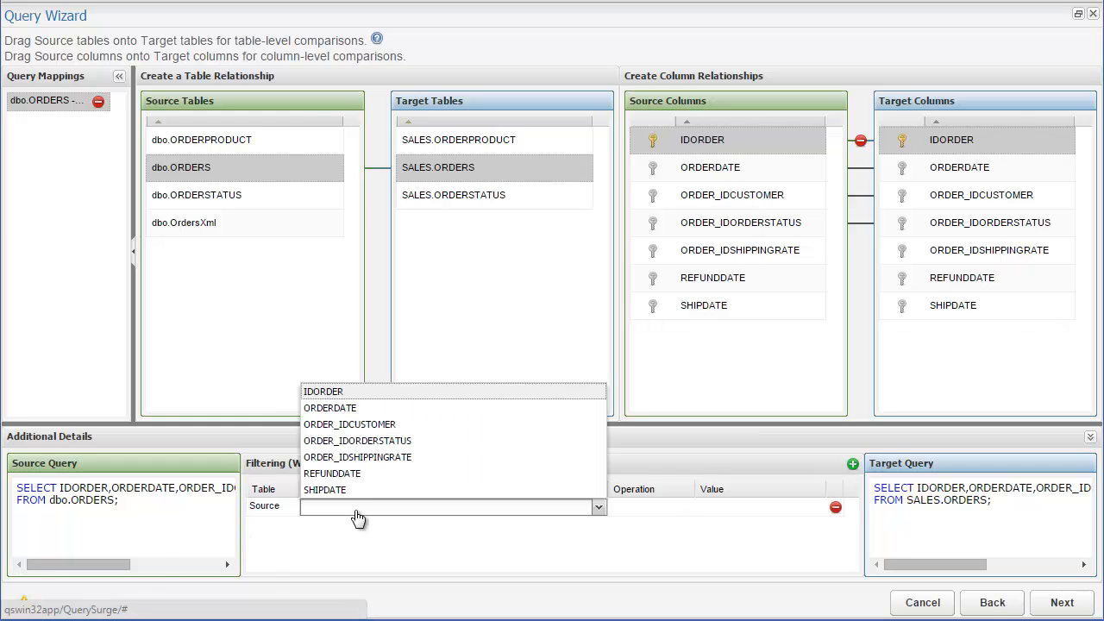
pyautogui.click(329, 407)
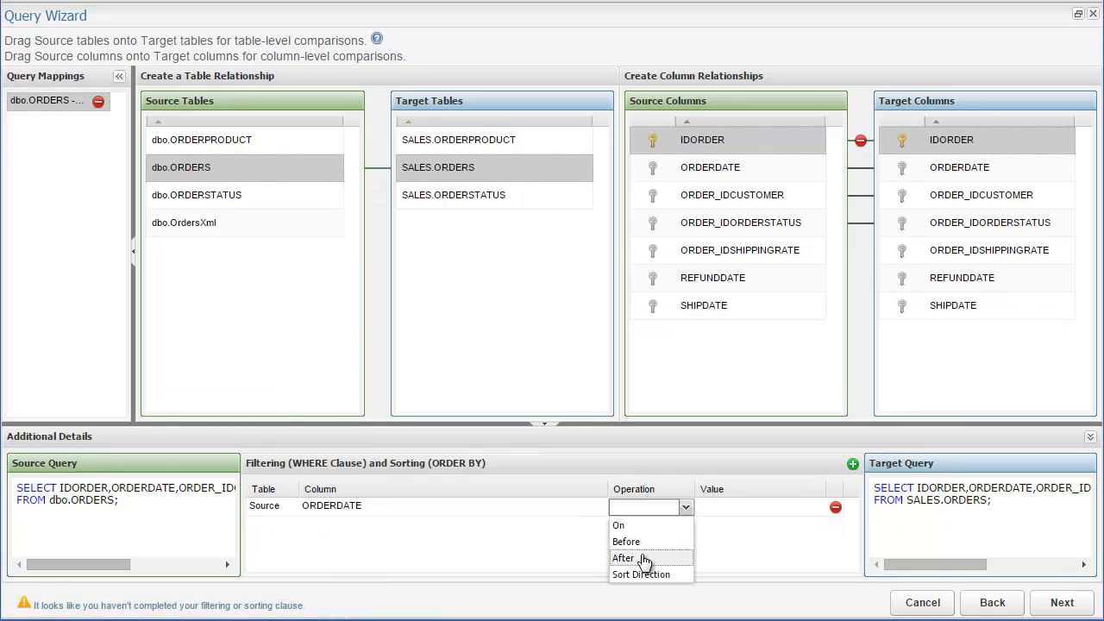
pyautogui.click(623, 558)
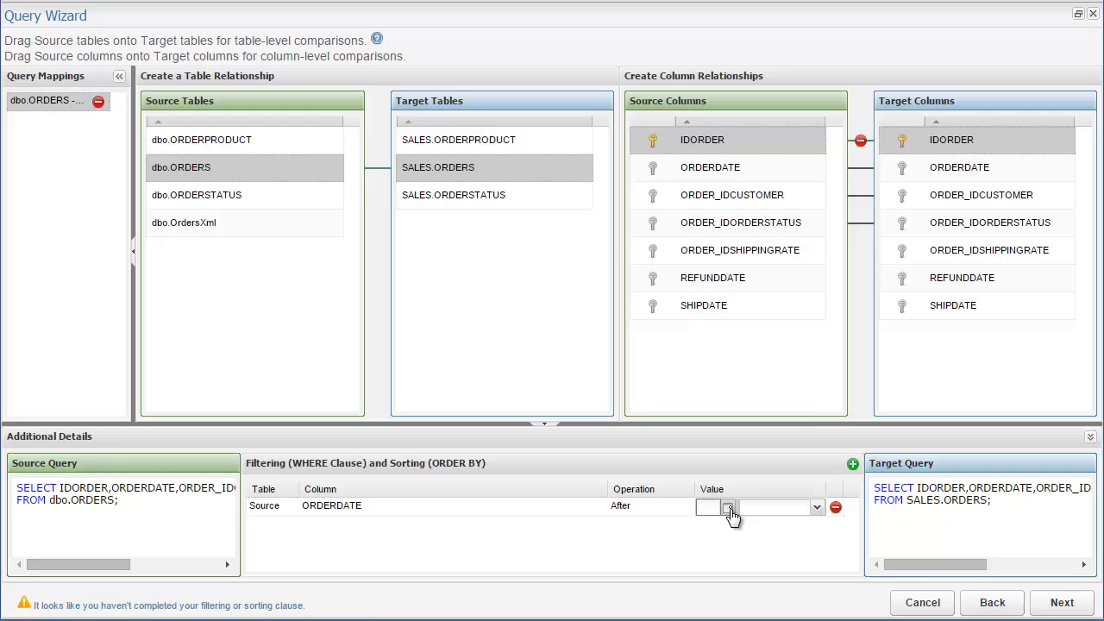
pyautogui.click(729, 506)
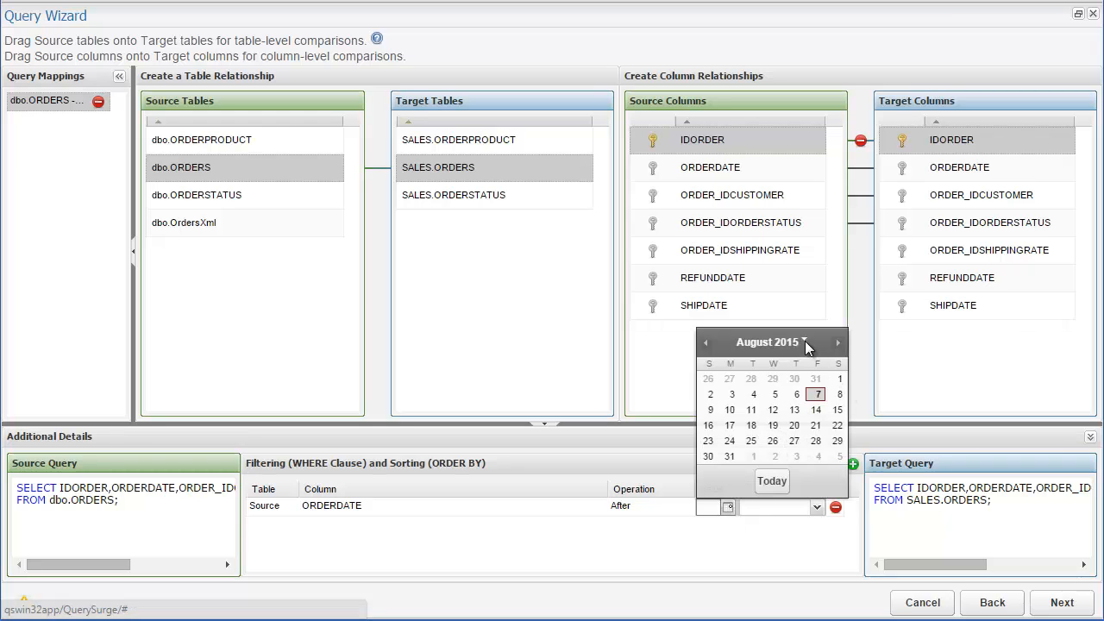
pyautogui.click(767, 342)
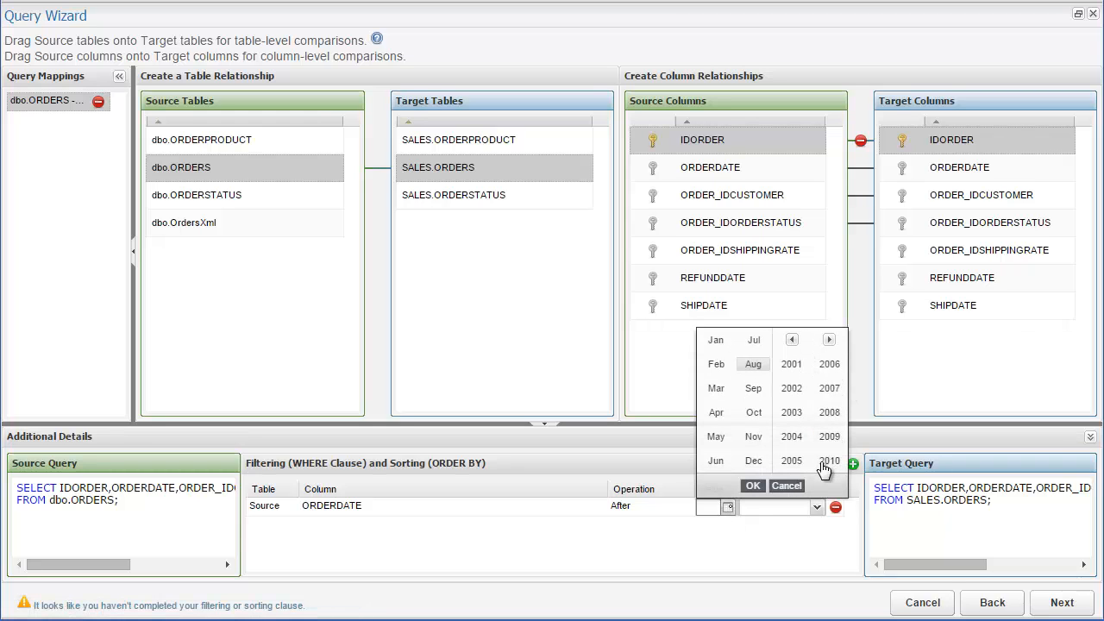
pyautogui.click(829, 460)
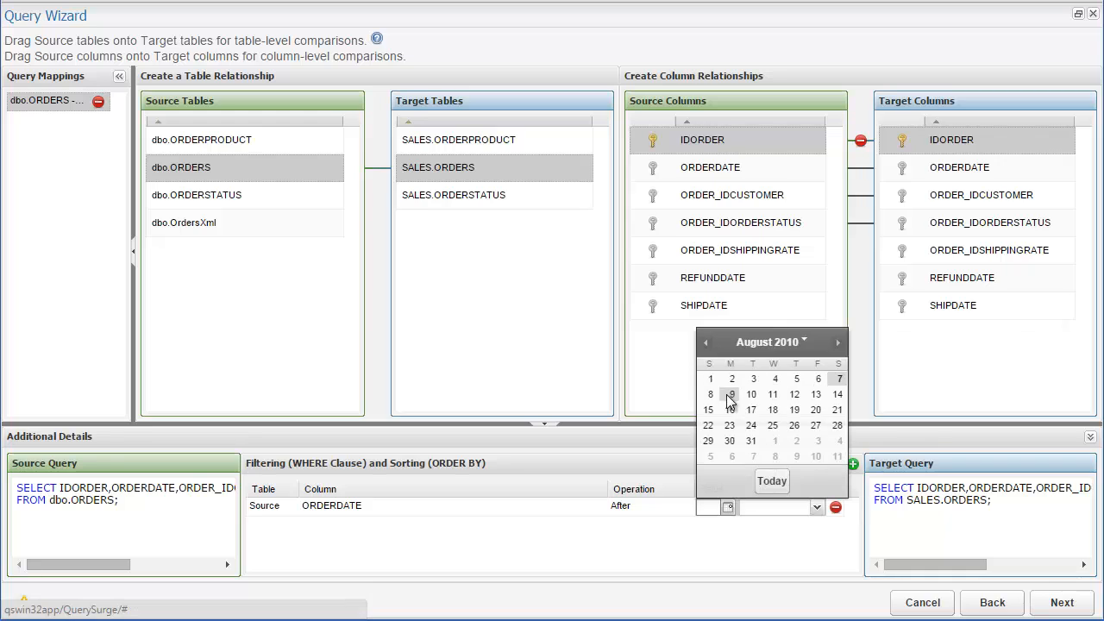
pyautogui.click(731, 395)
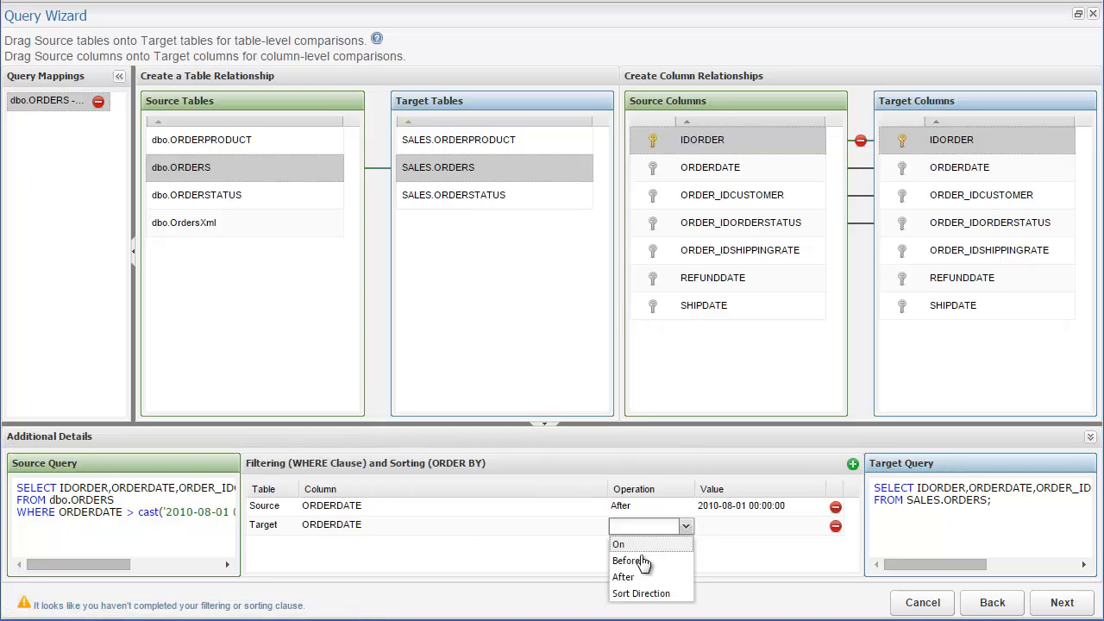
# Set the target ORDERDATE criterion to After 2010-08-01
pyautogui.click(622, 576)
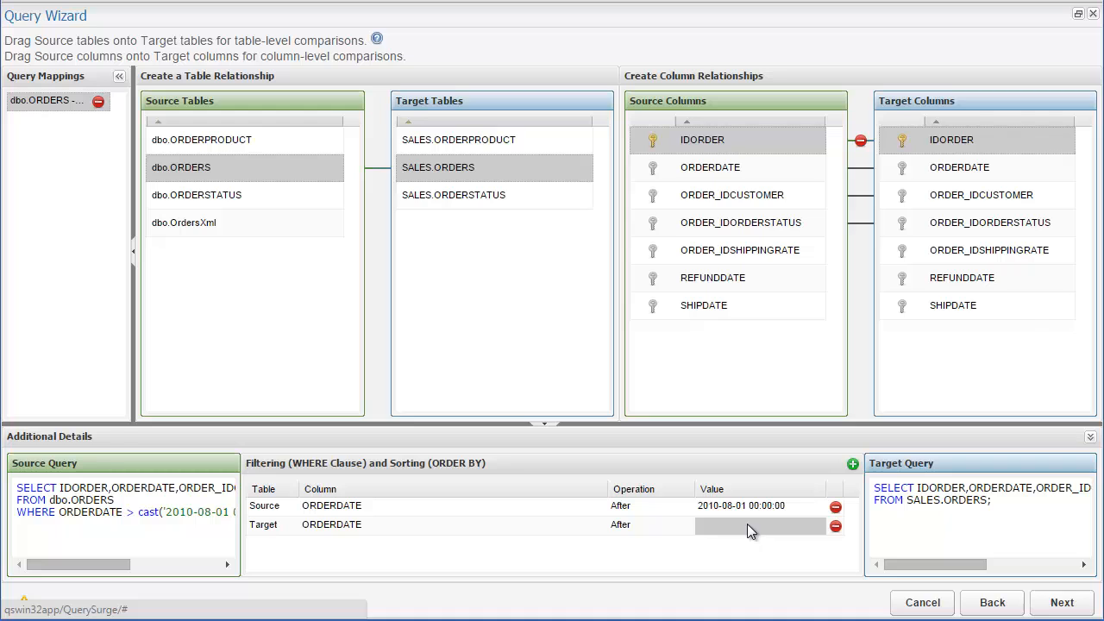
pyautogui.click(728, 526)
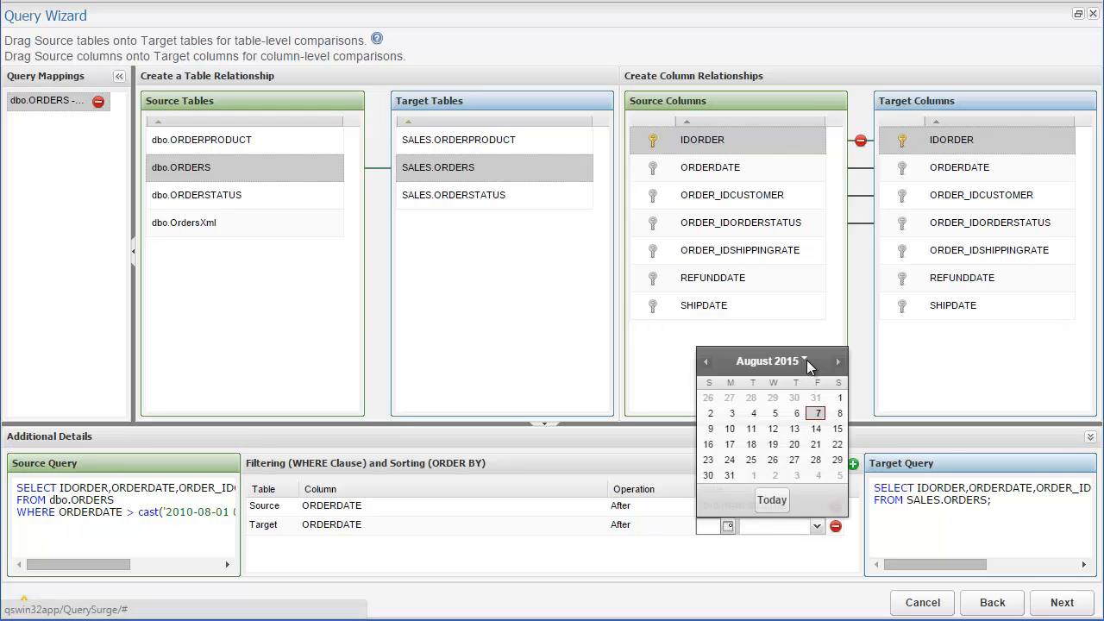
pyautogui.click(767, 360)
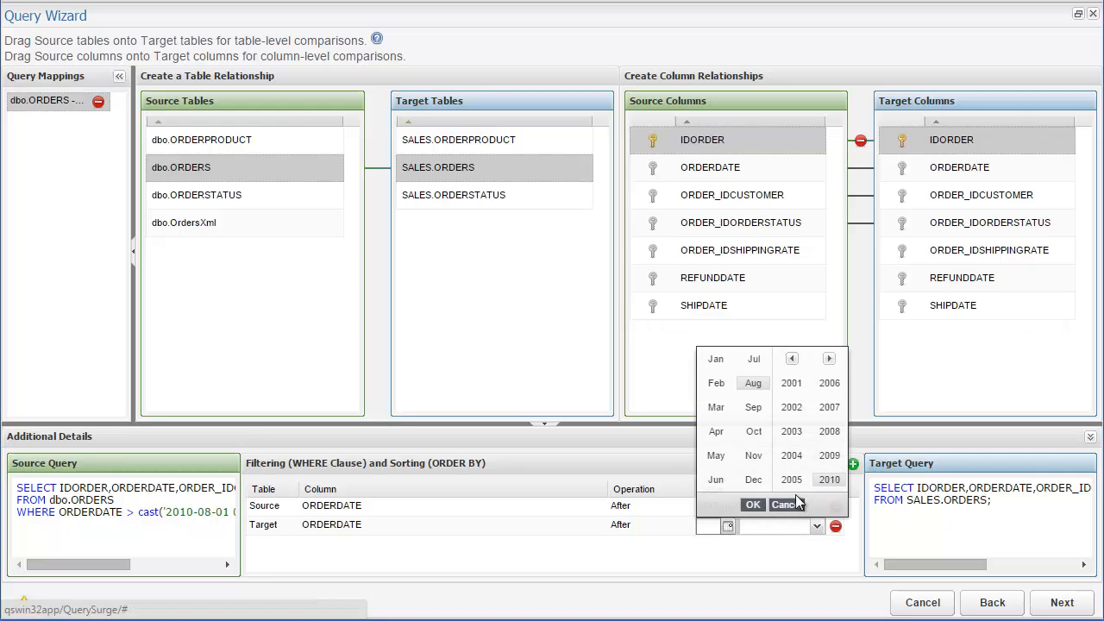
pyautogui.click(751, 505)
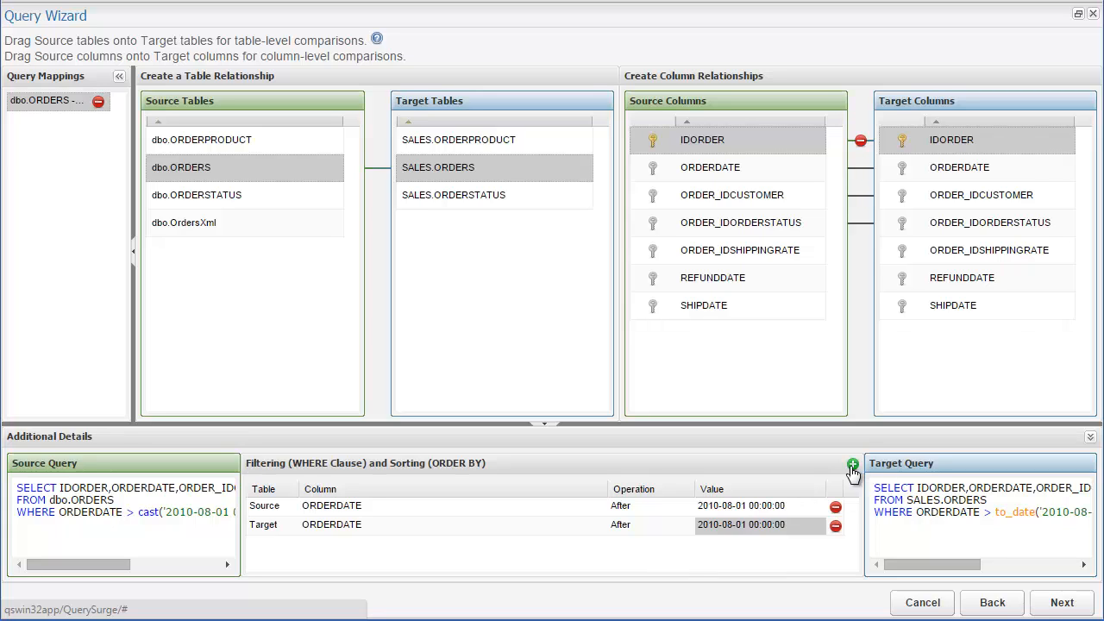
# Sort the source by IDORDER ascending and the target by IDORDER descending, then check the Target Query
pyautogui.click(852, 464)
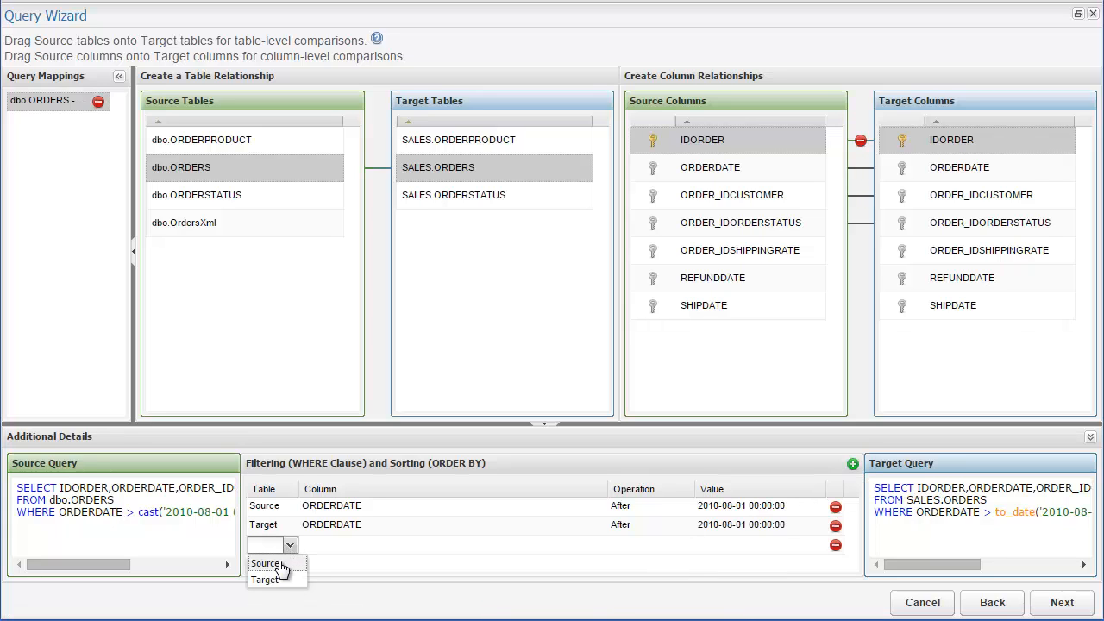
pyautogui.click(265, 563)
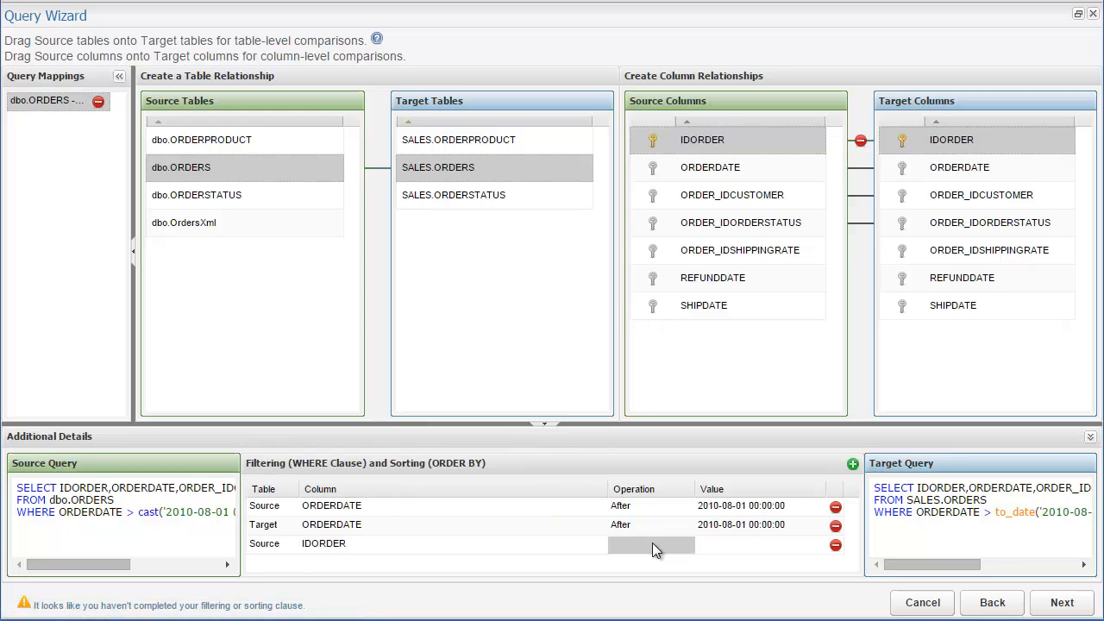
pyautogui.click(650, 545)
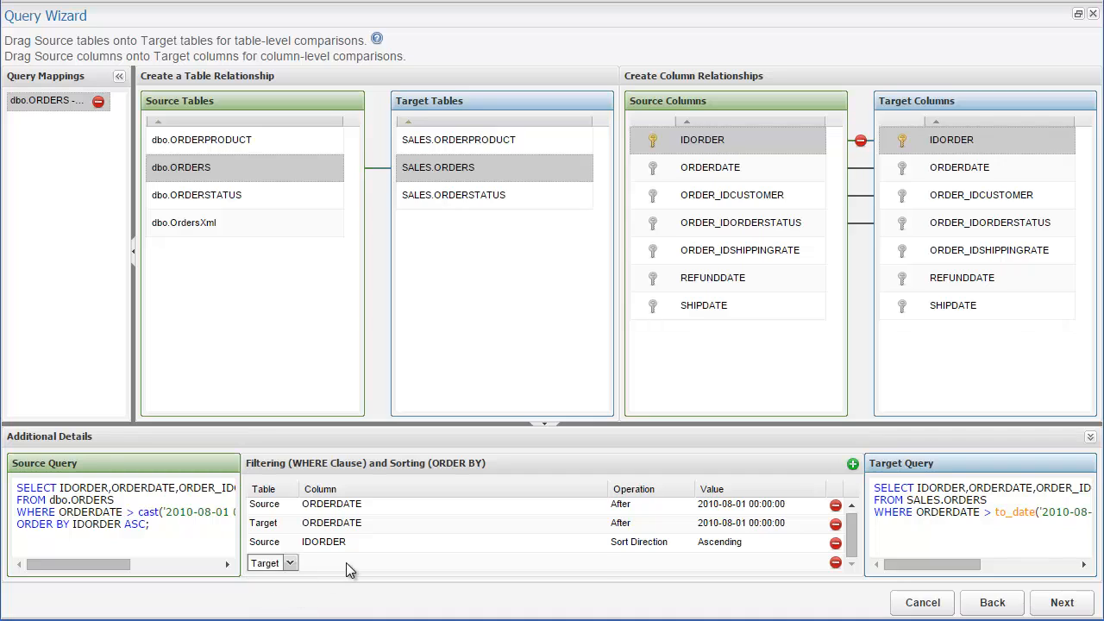
pyautogui.click(595, 561)
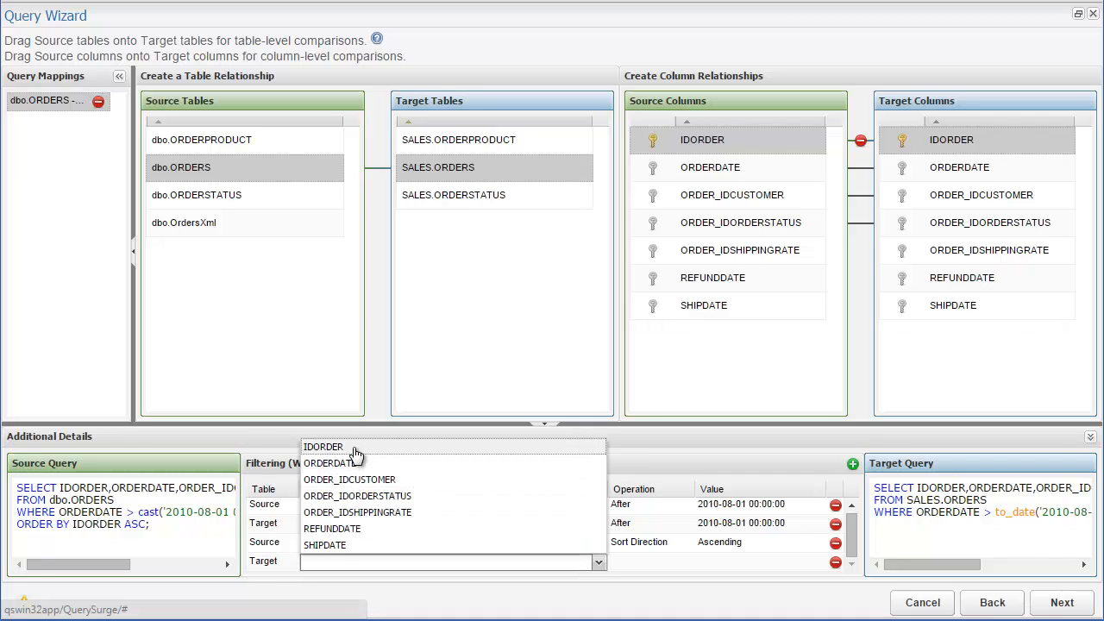
pyautogui.click(686, 561)
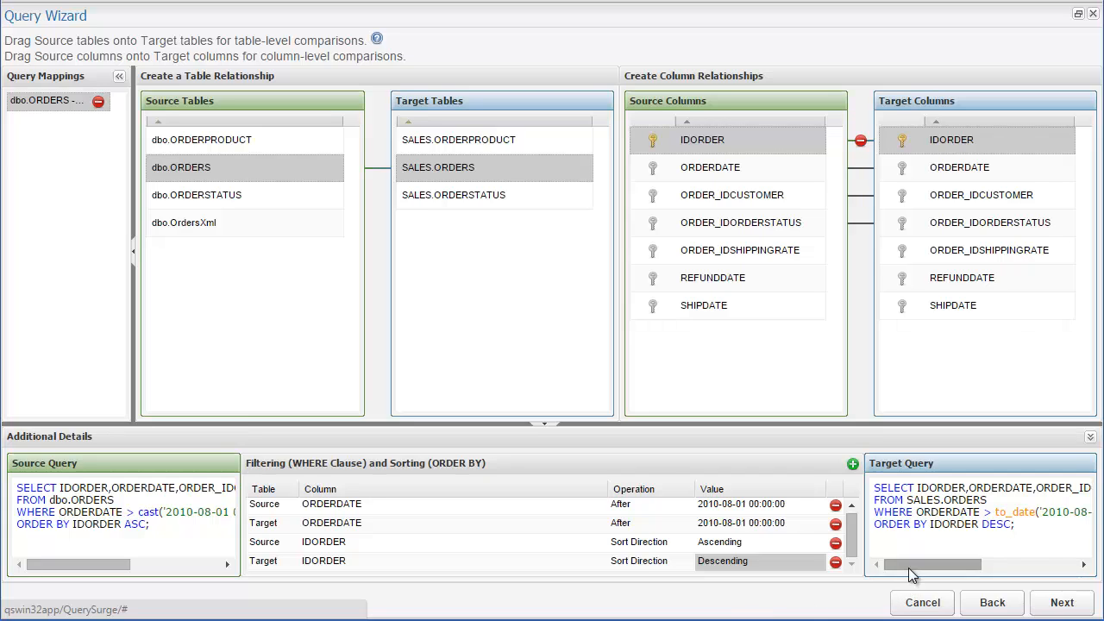
pyautogui.moveTo(910, 565); pyautogui.dragTo(966, 565)
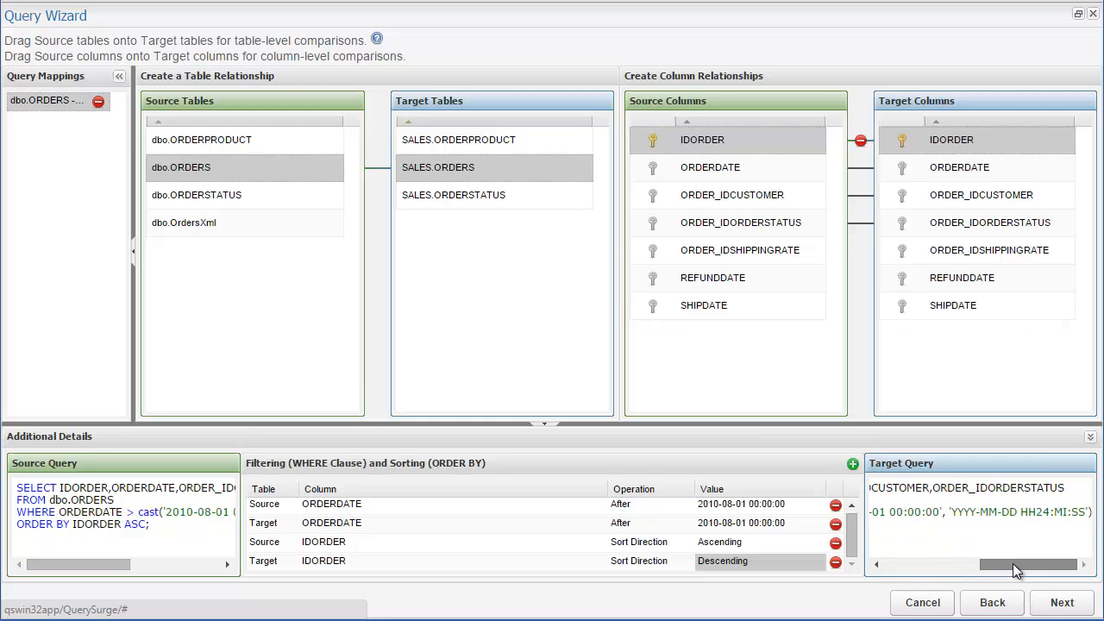
pyautogui.moveTo(1035, 565); pyautogui.dragTo(975, 564)
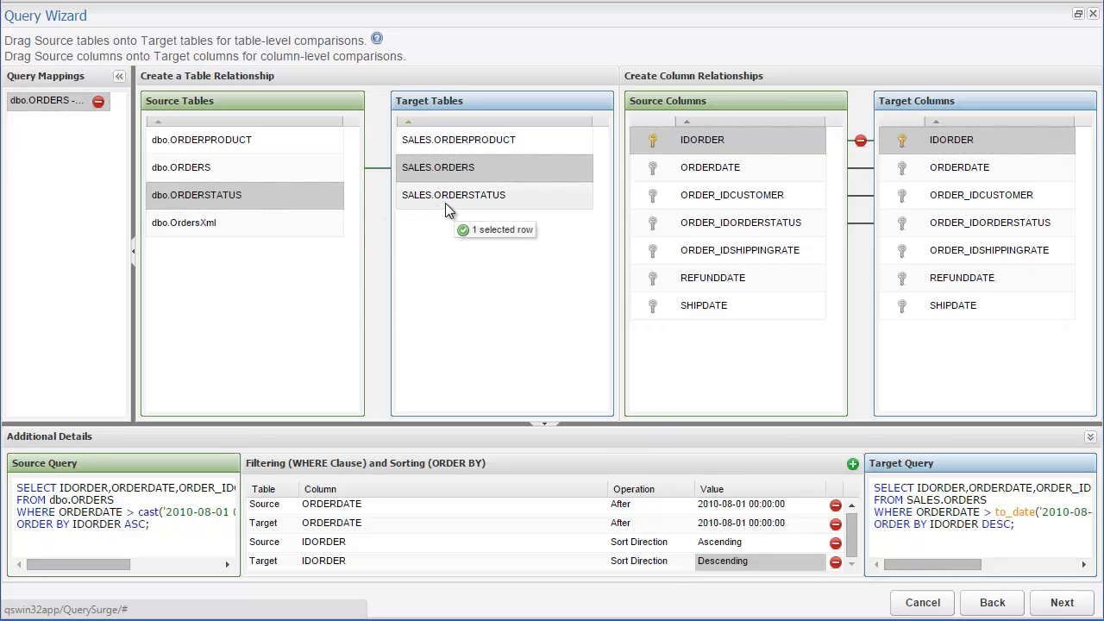
# Map dbo.ORDERSTATUS to SALES.ORDERSTATUS and filter source IDORDERSTATUS Less Than 5
pyautogui.click(454, 194)
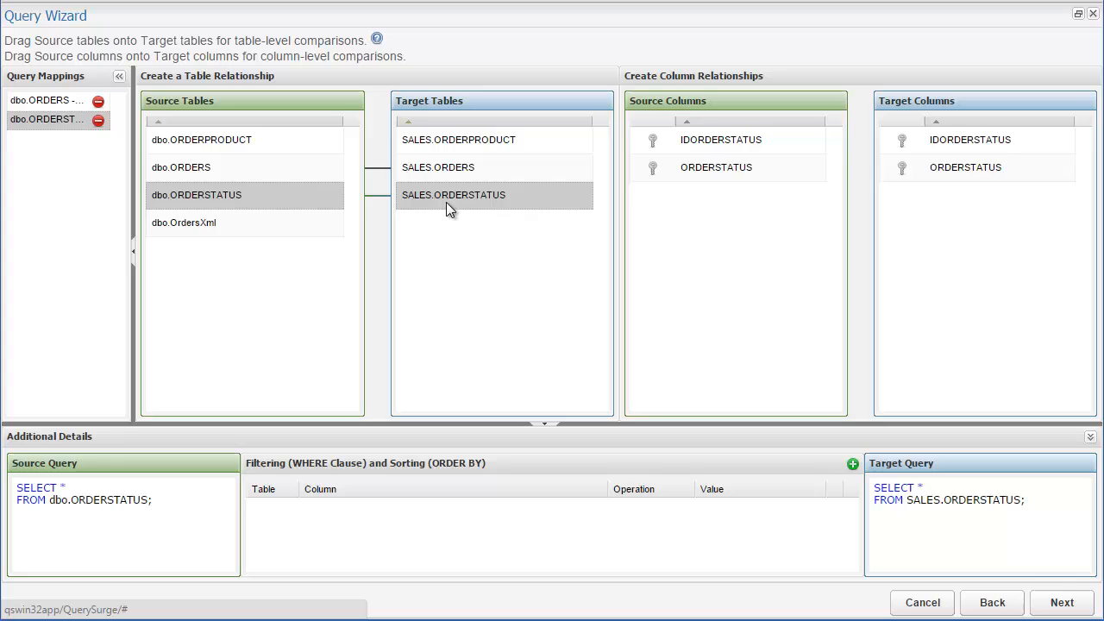
pyautogui.moveTo(321, 470)
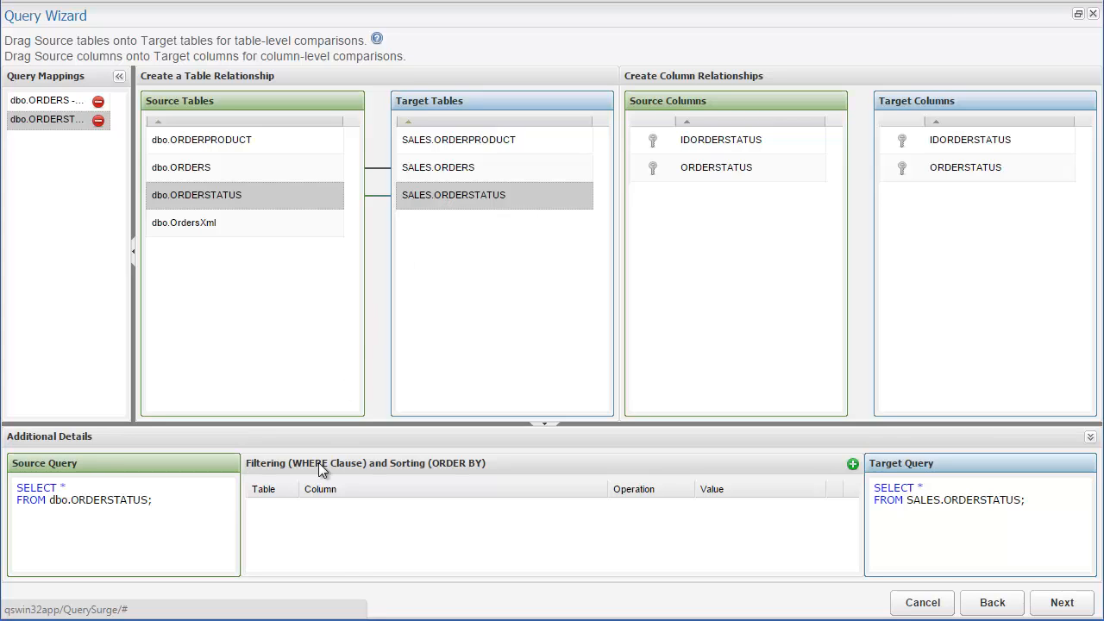
pyautogui.moveTo(872, 611)
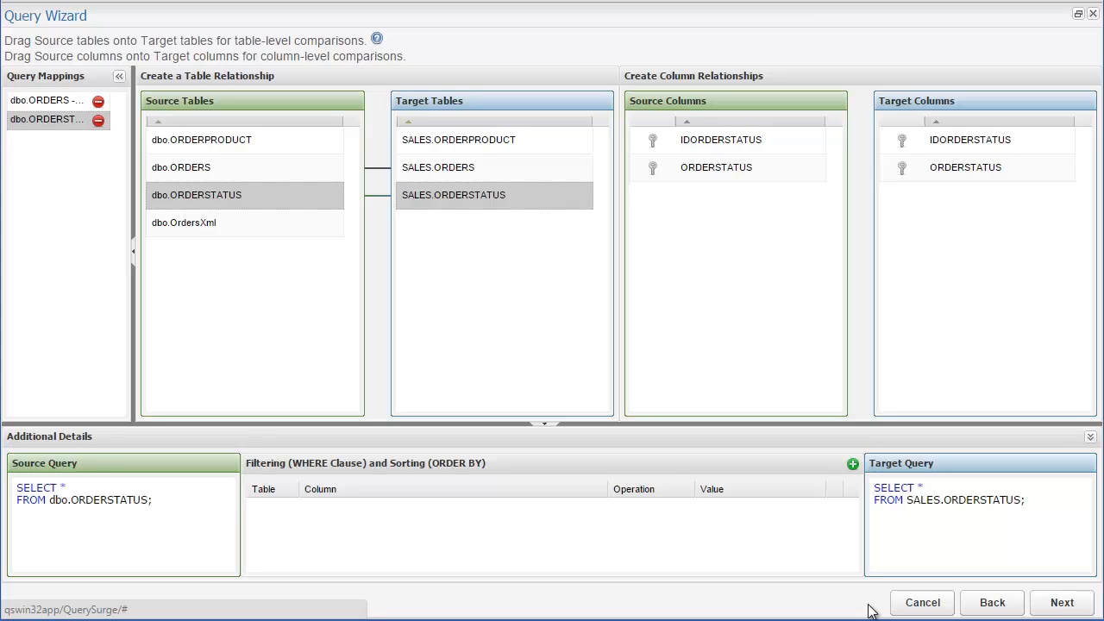
pyautogui.click(853, 463)
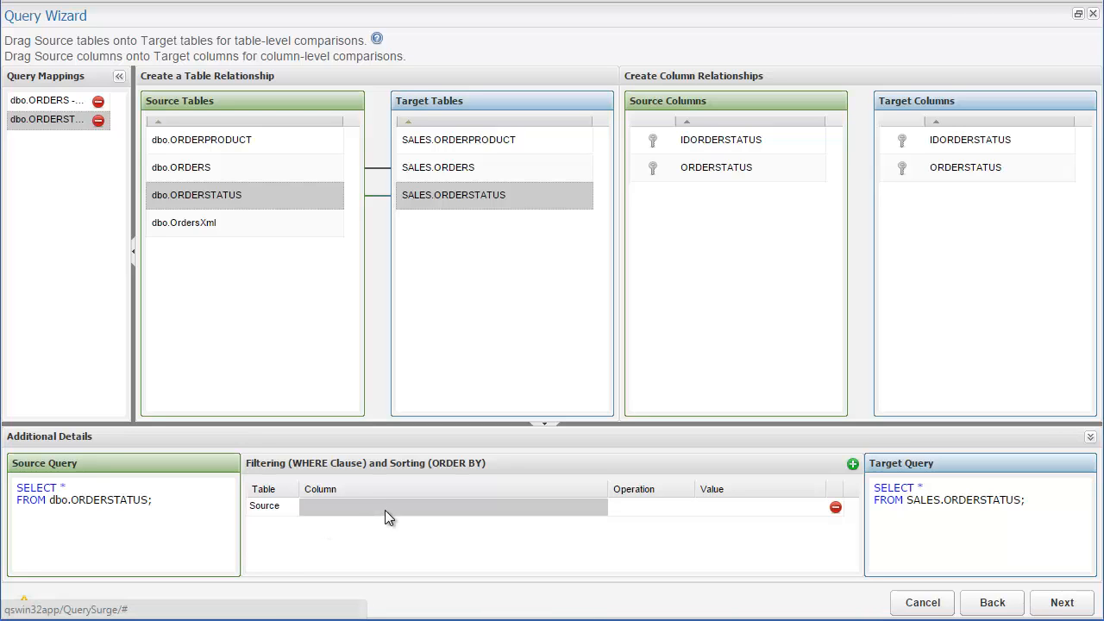
pyautogui.click(453, 506)
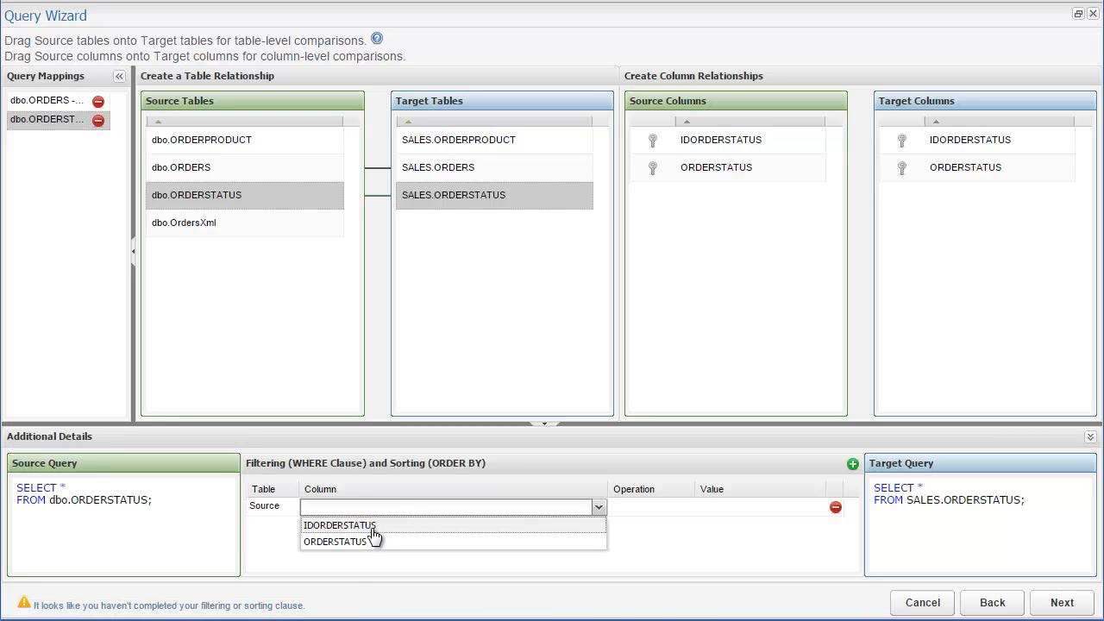
pyautogui.click(339, 525)
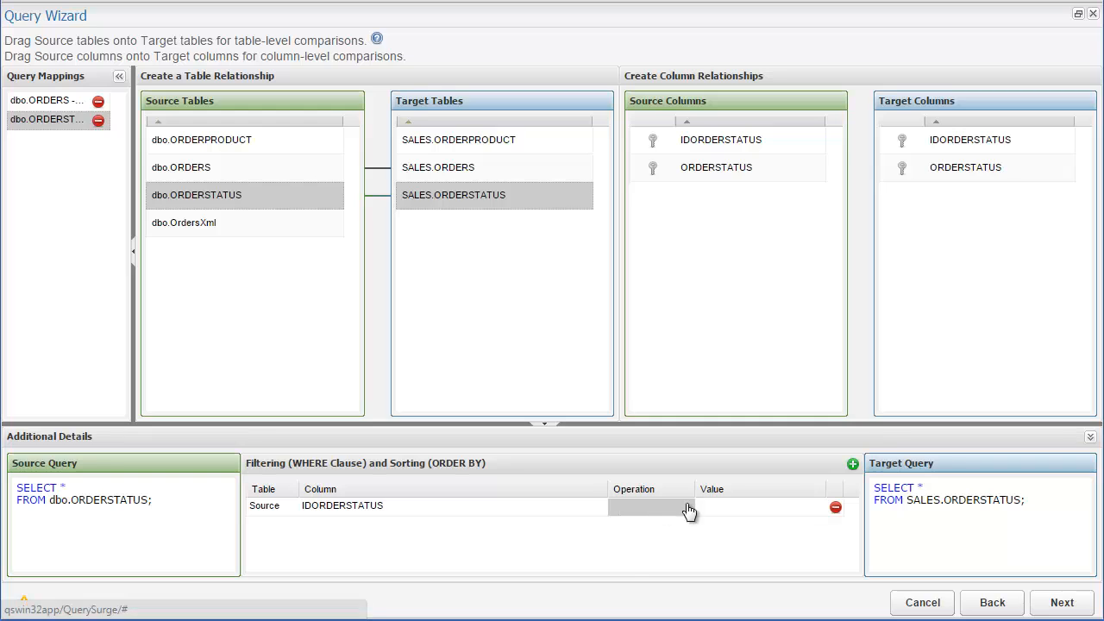
pyautogui.click(651, 506)
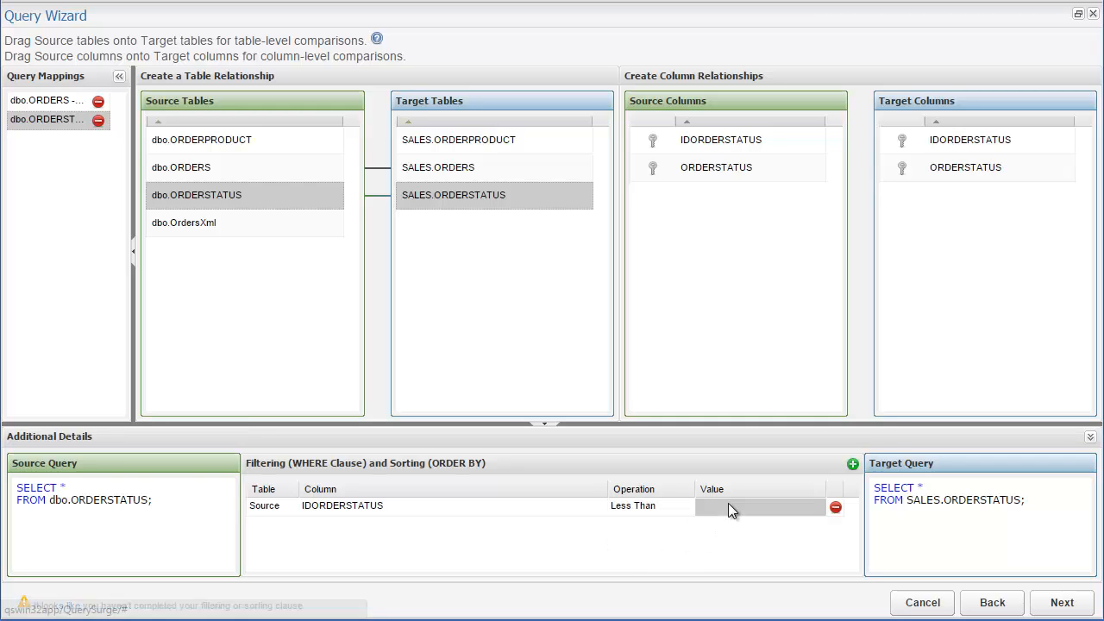
pyautogui.write('5')
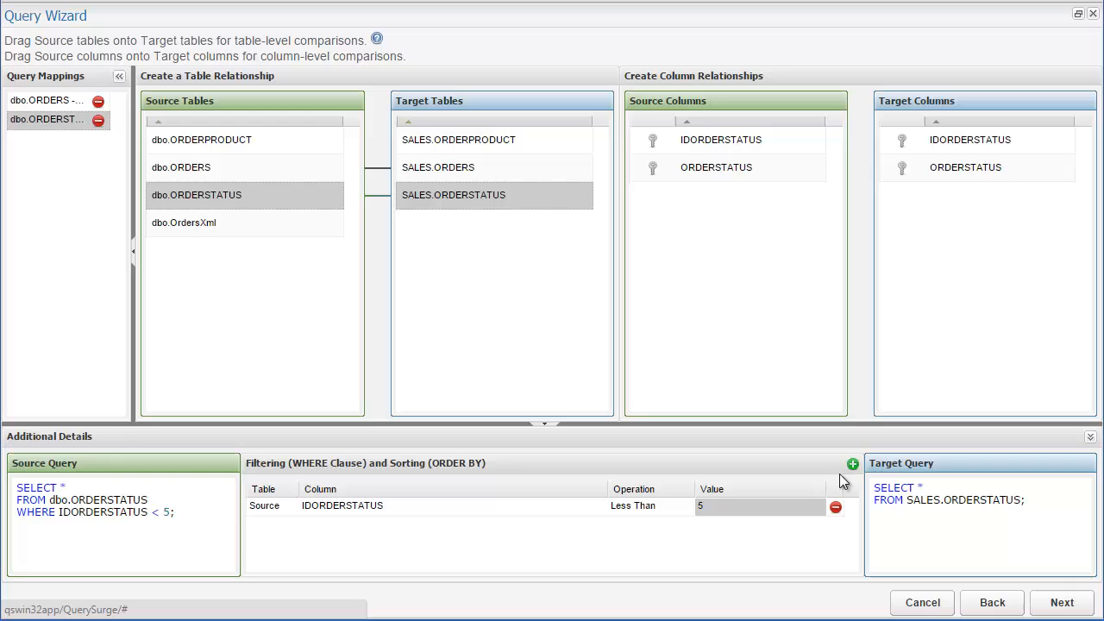
# Filter target IDORDERSTATUS Less Than 5 and make IDORDERSTATUS the key column
pyautogui.click(853, 464)
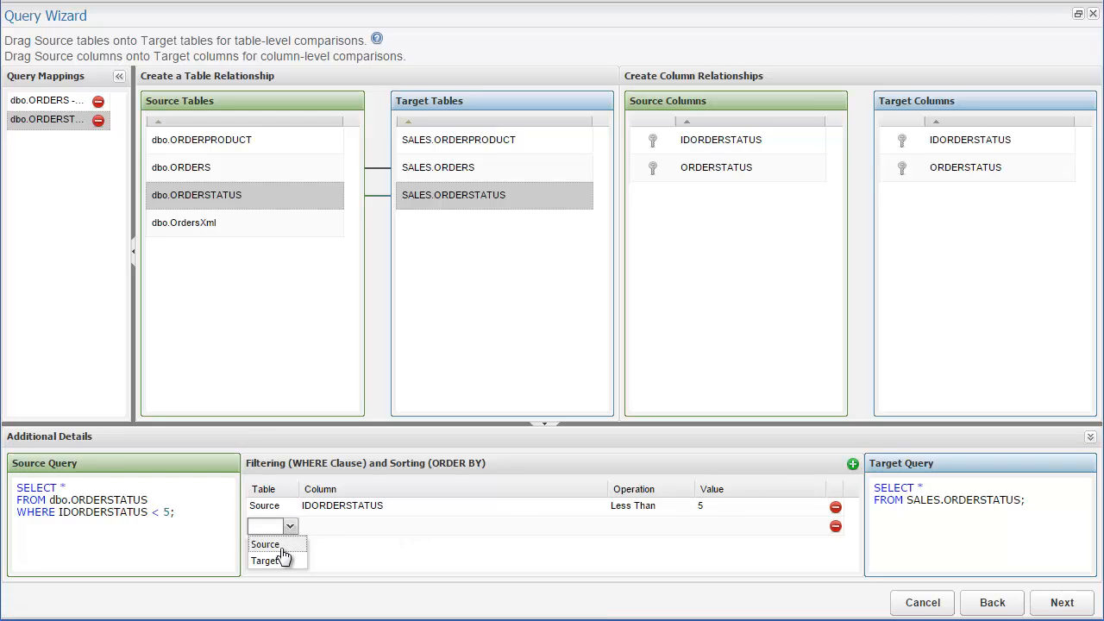
pyautogui.click(265, 561)
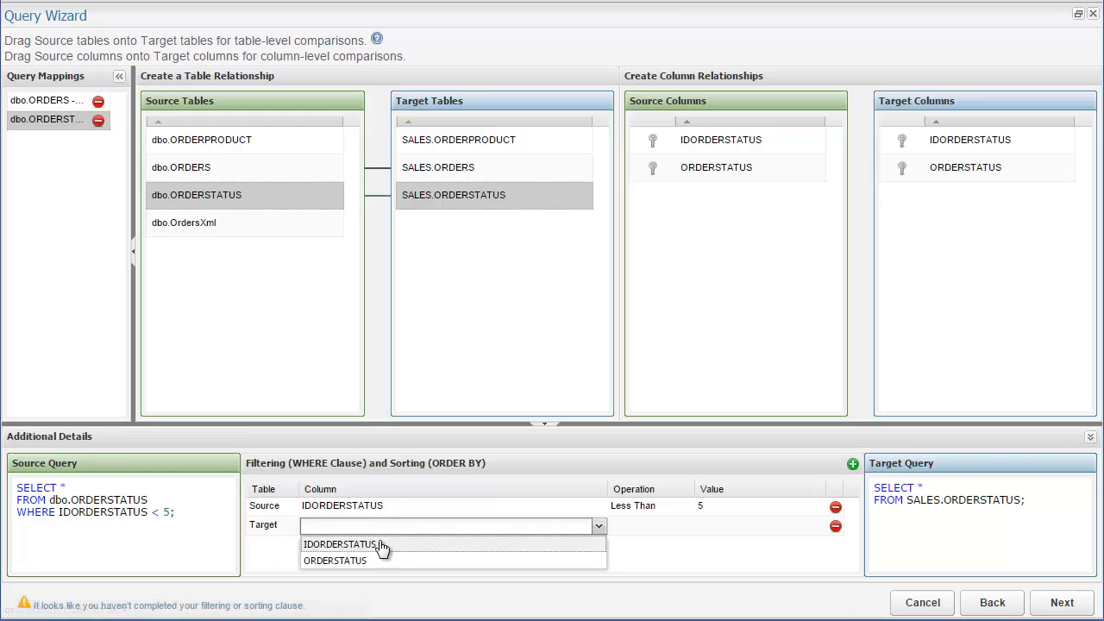
pyautogui.click(686, 526)
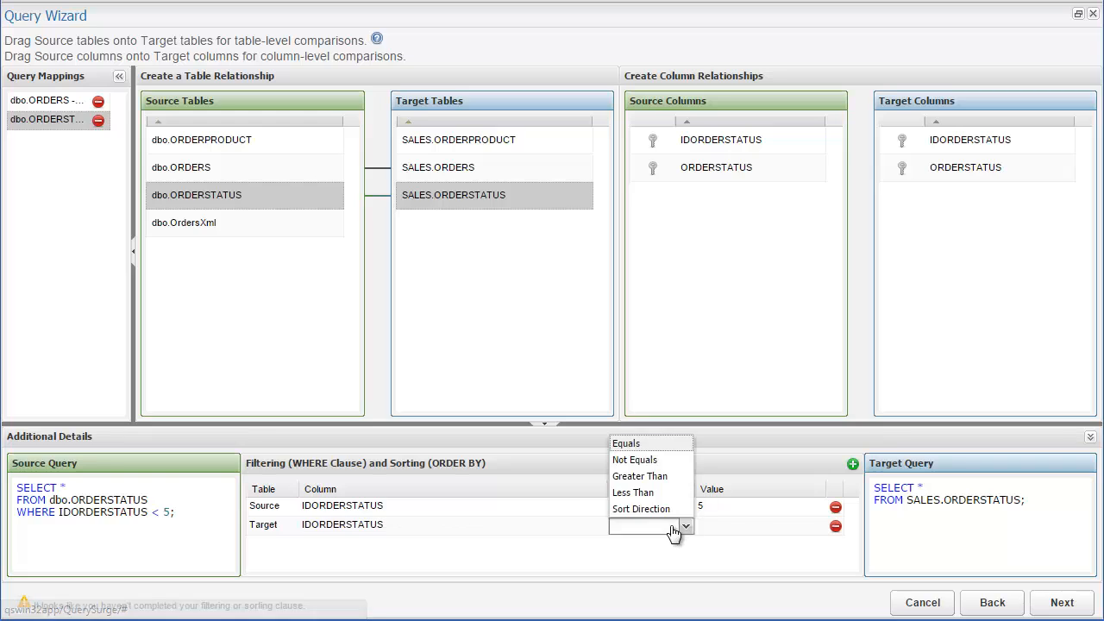
pyautogui.click(632, 492)
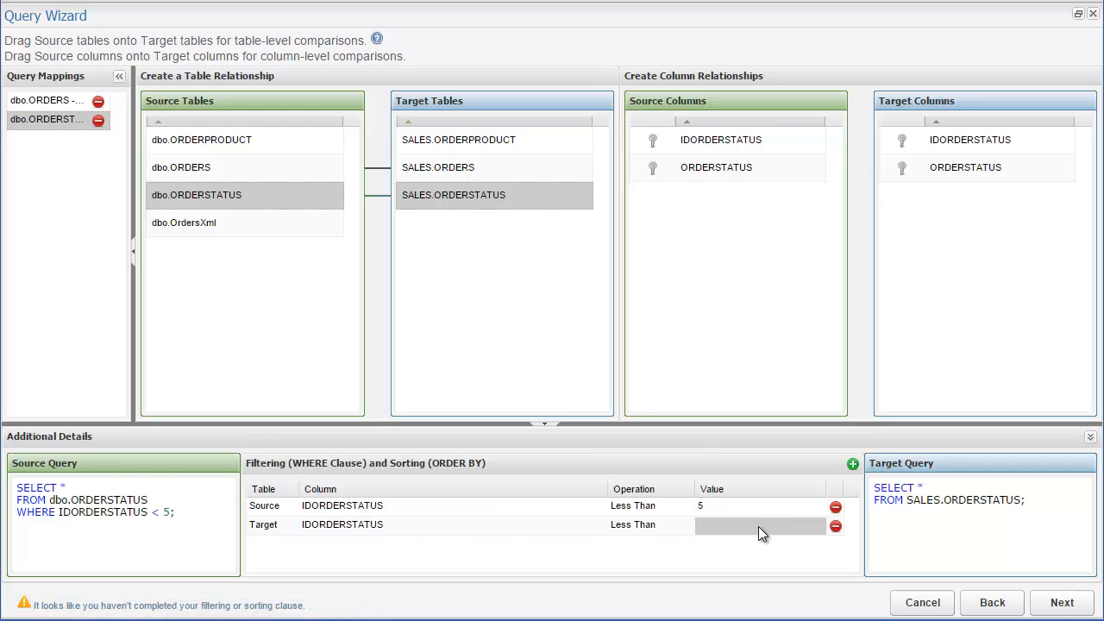
pyautogui.write('5')
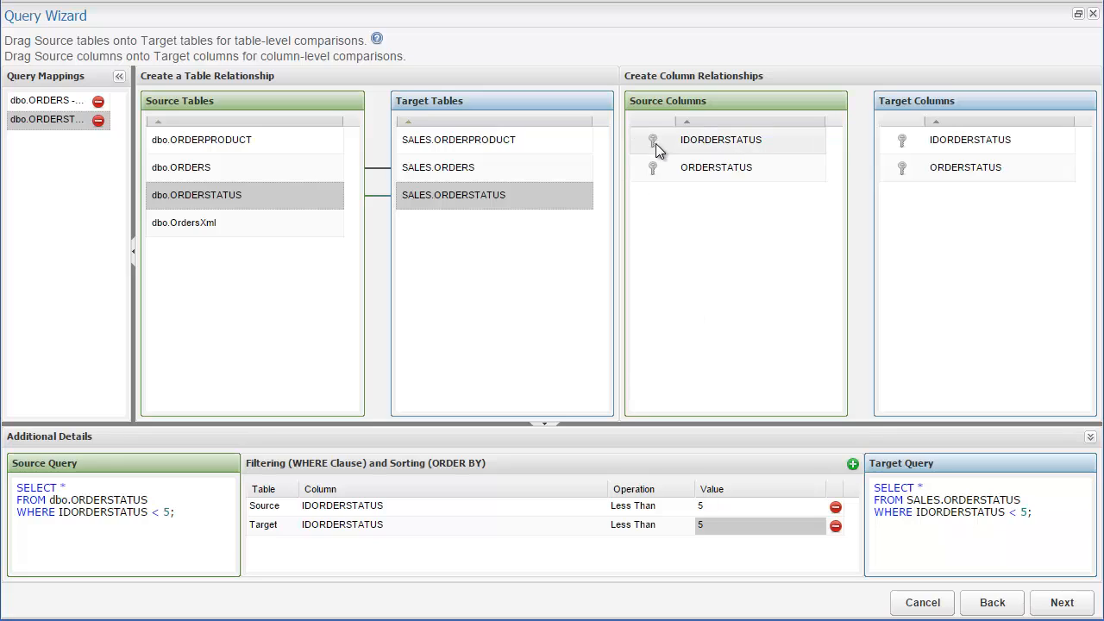
pyautogui.click(720, 139)
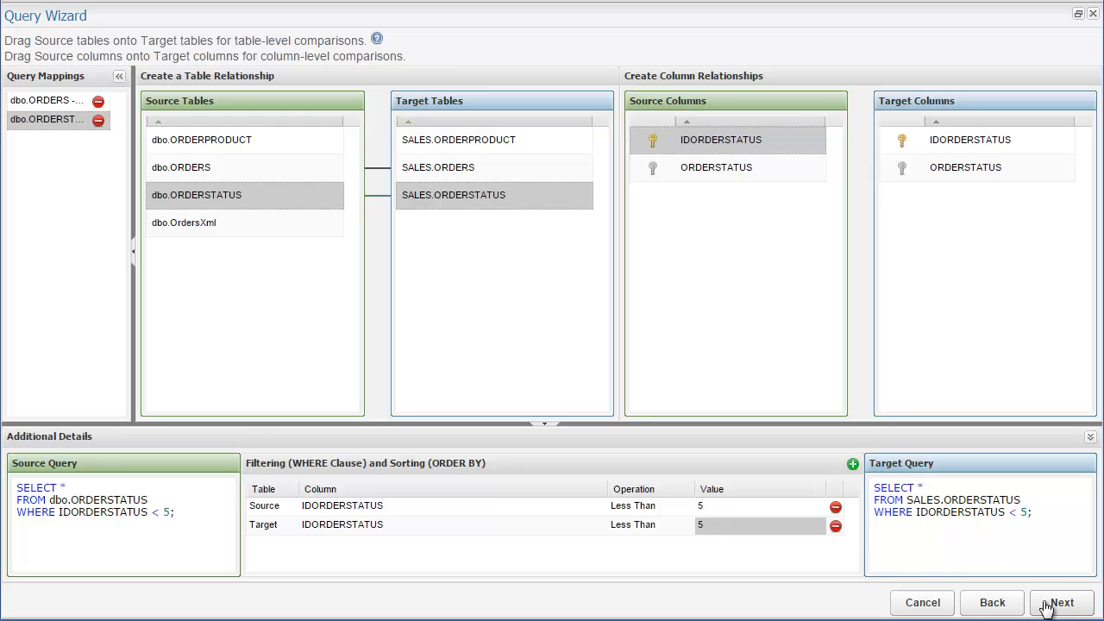
# Set parent folder Wizard Examples, folder 'Orders with Filters' and suite 'Wizard Orders Suite', then review
pyautogui.click(1062, 602)
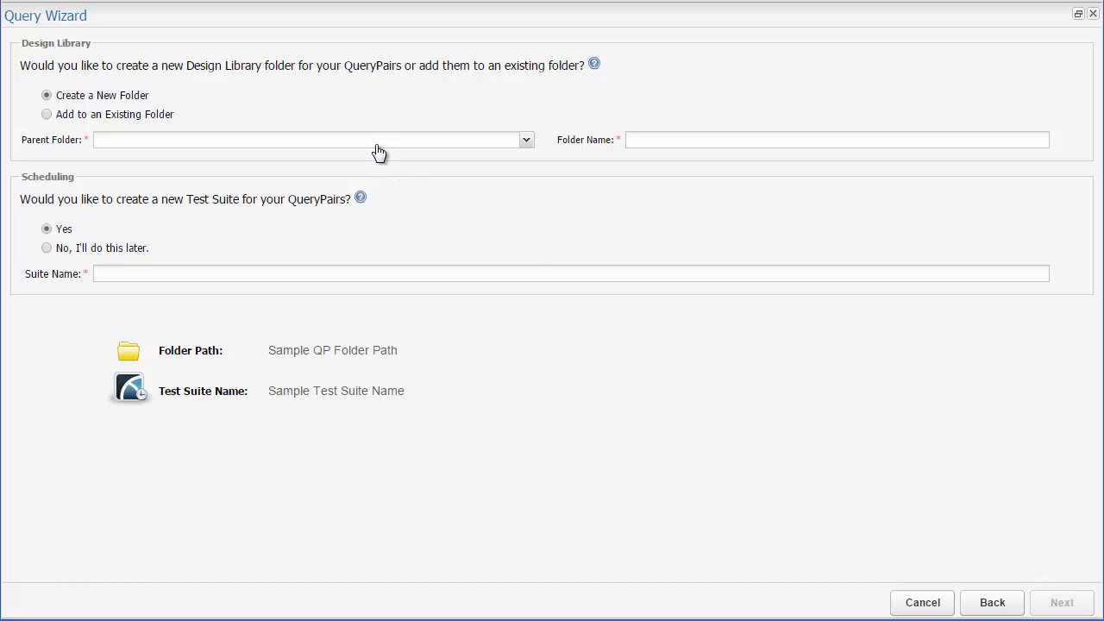
pyautogui.click(526, 139)
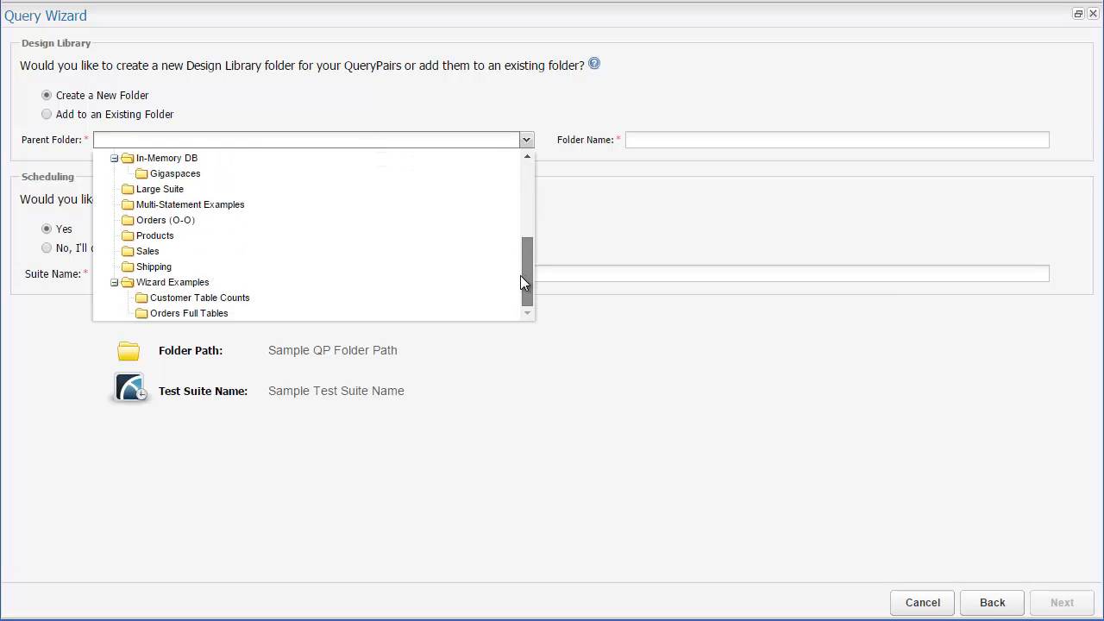
pyautogui.click(173, 282)
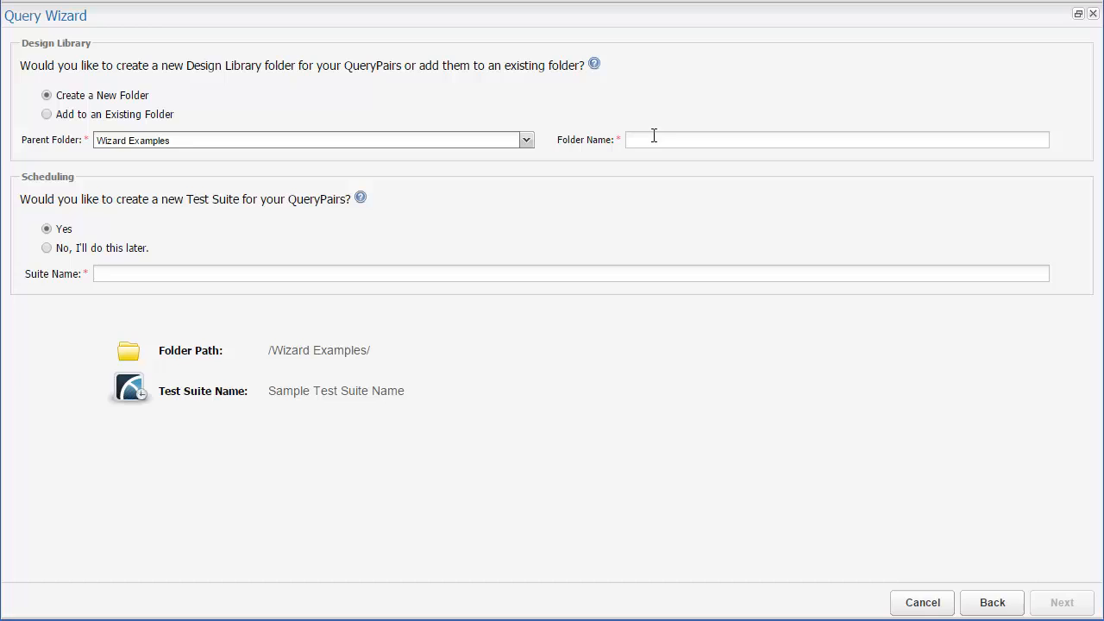
pyautogui.write('Orders with Filters')
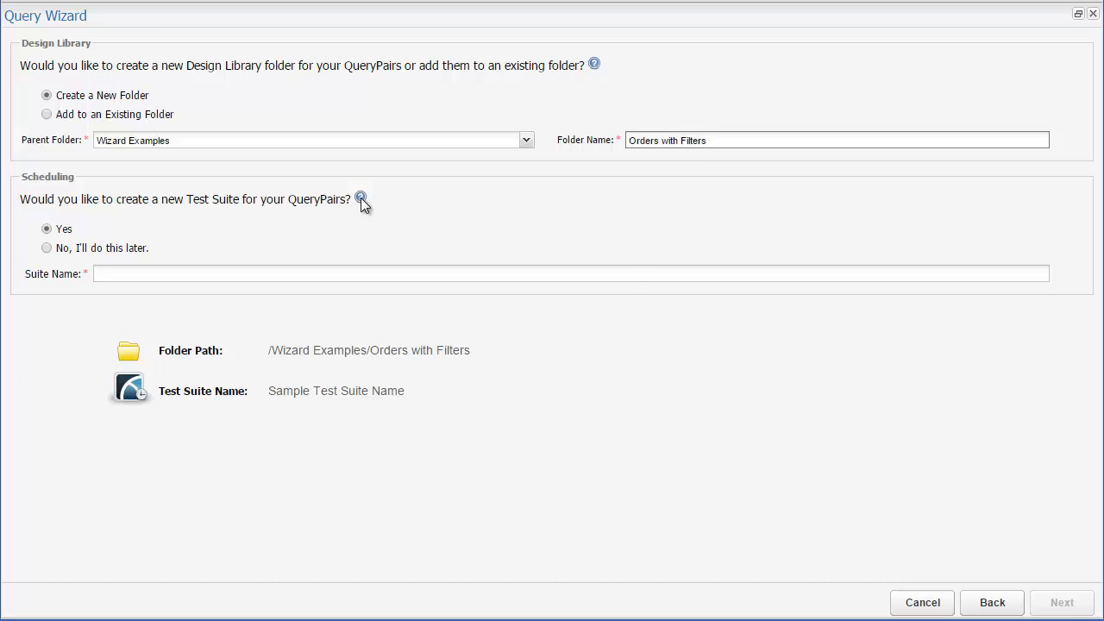
pyautogui.moveTo(361, 200)
pyautogui.write('Wizard Orders Suite')
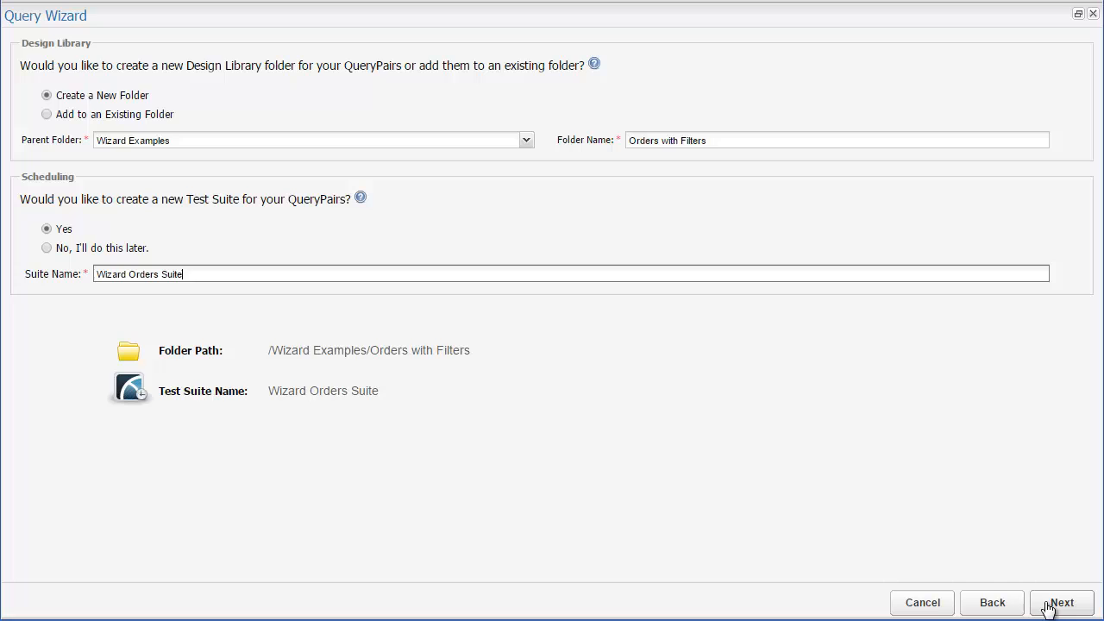
pyautogui.click(1062, 602)
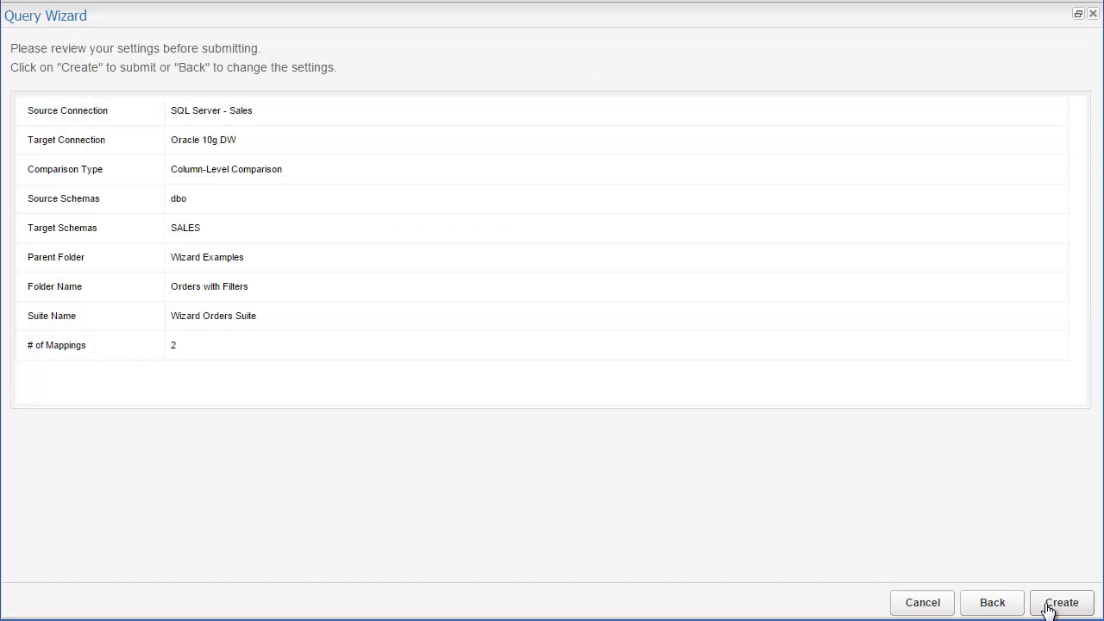
# Create the suite and both QueryPairs, dismiss the summary, and open the Orders with Filters folder
pyautogui.click(1062, 602)
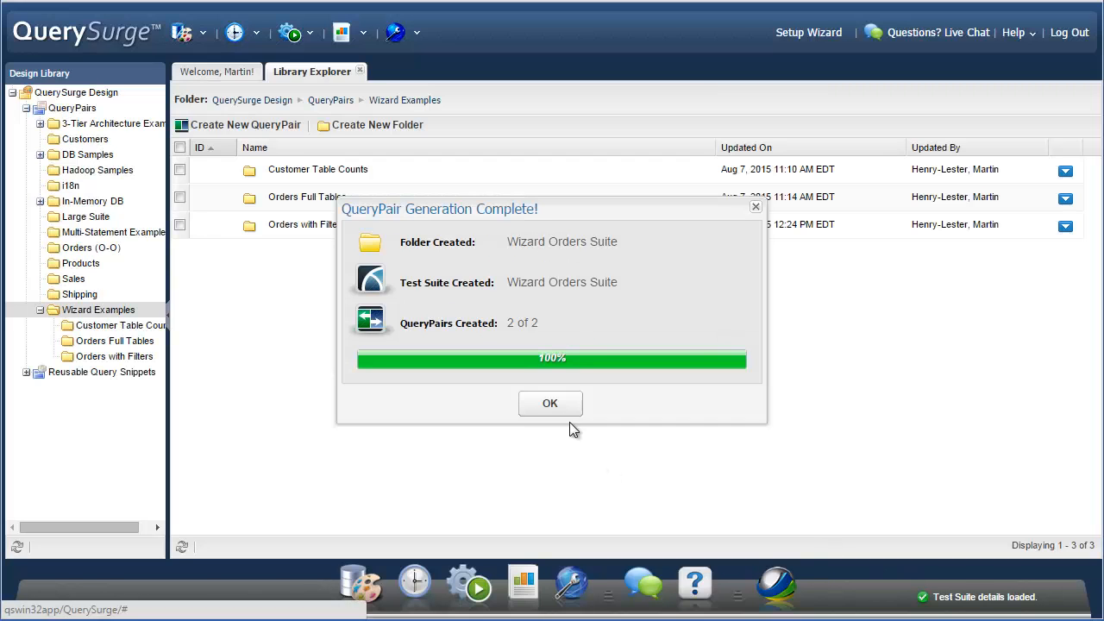
pyautogui.click(550, 403)
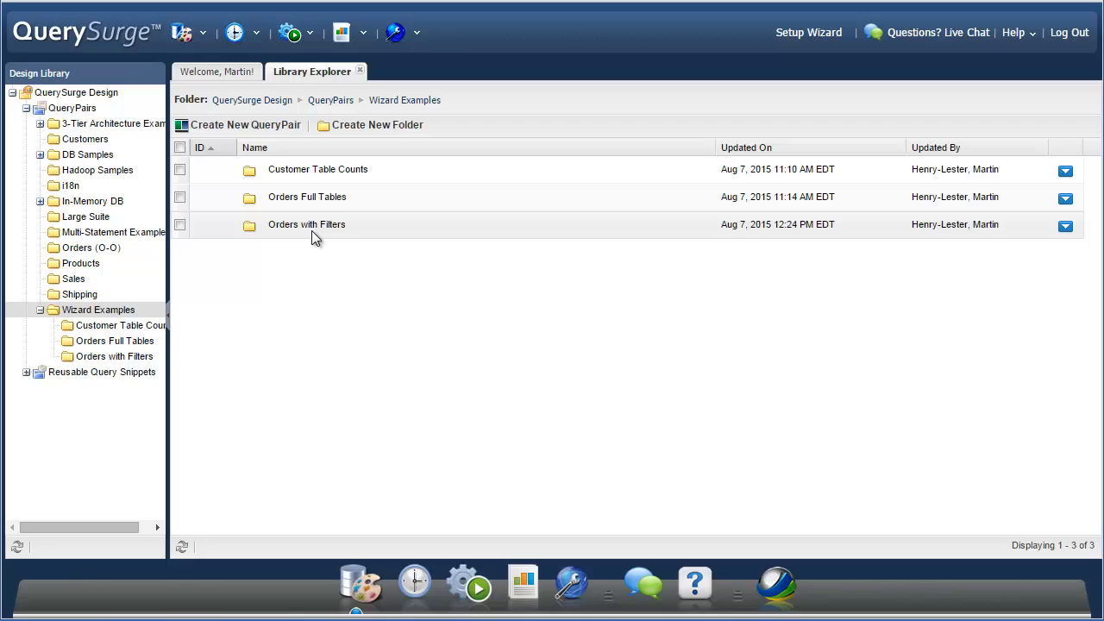
pyautogui.doubleClick(307, 225)
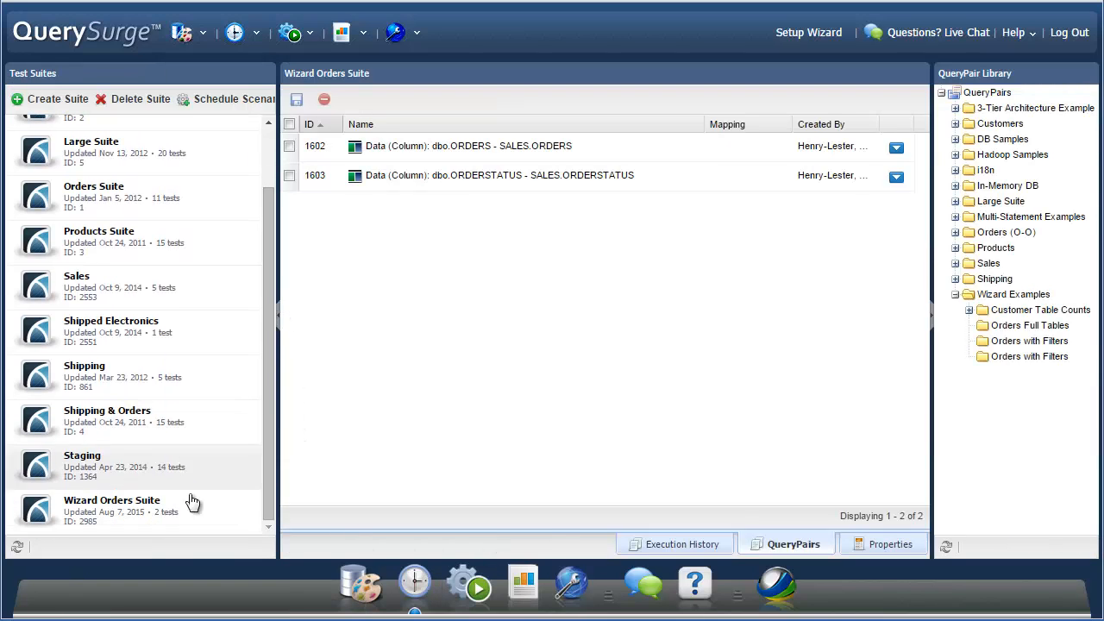
pyautogui.moveTo(198, 522)
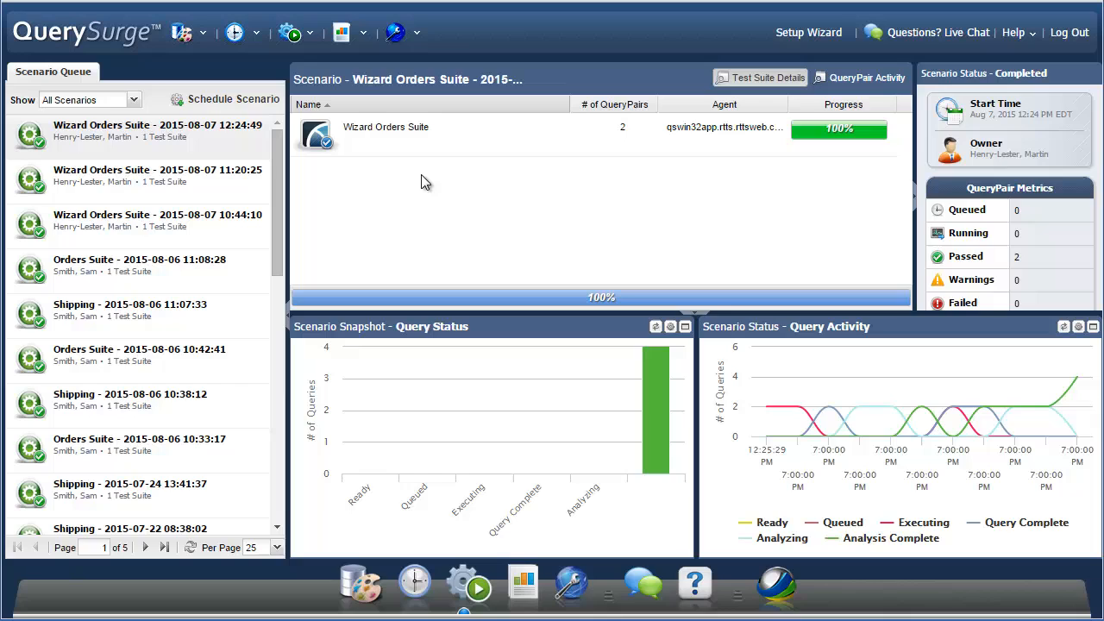
pyautogui.click(867, 77)
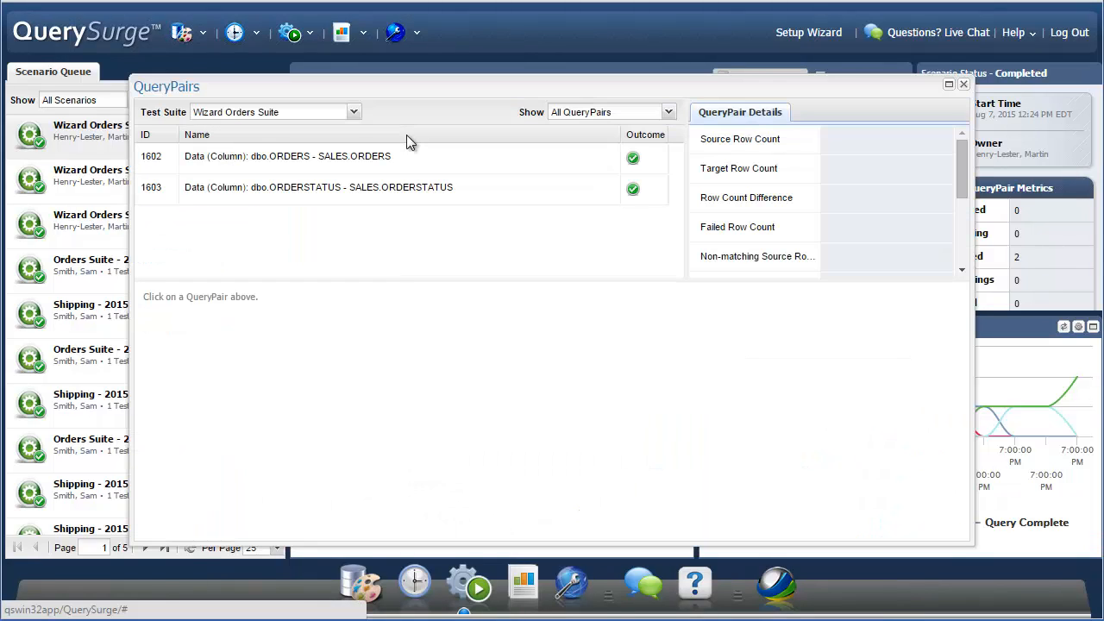
pyautogui.click(287, 156)
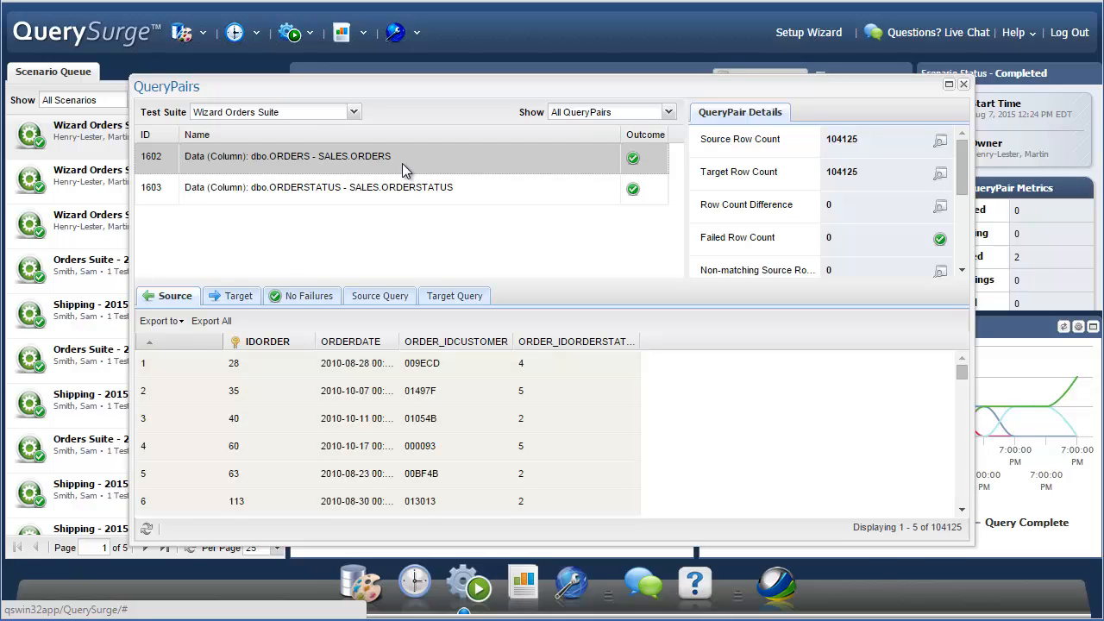
pyautogui.click(236, 295)
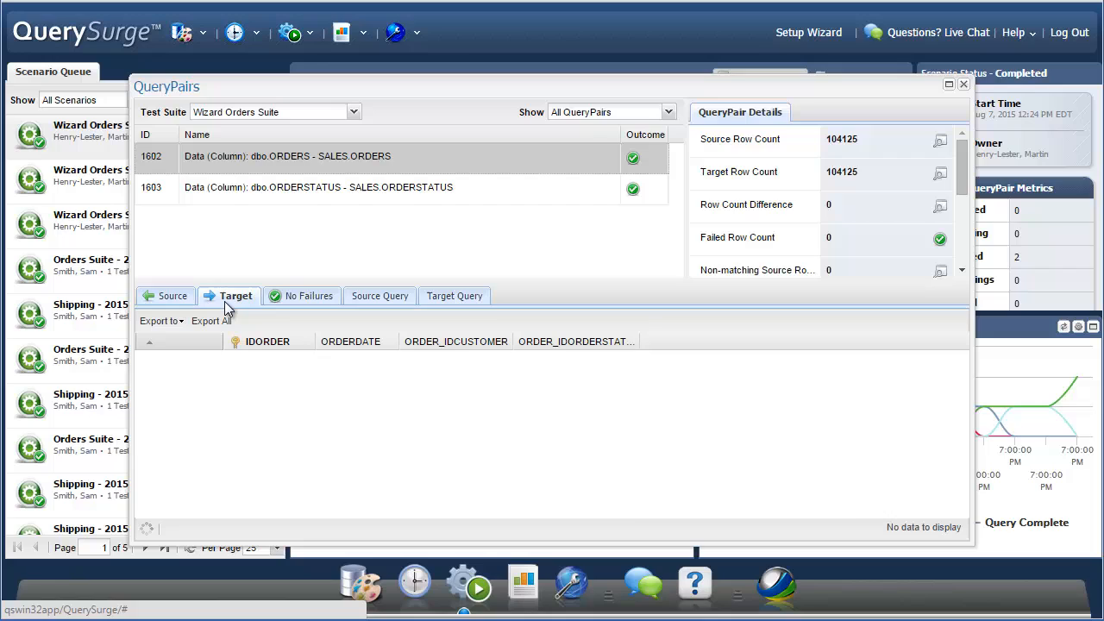
pyautogui.click(235, 296)
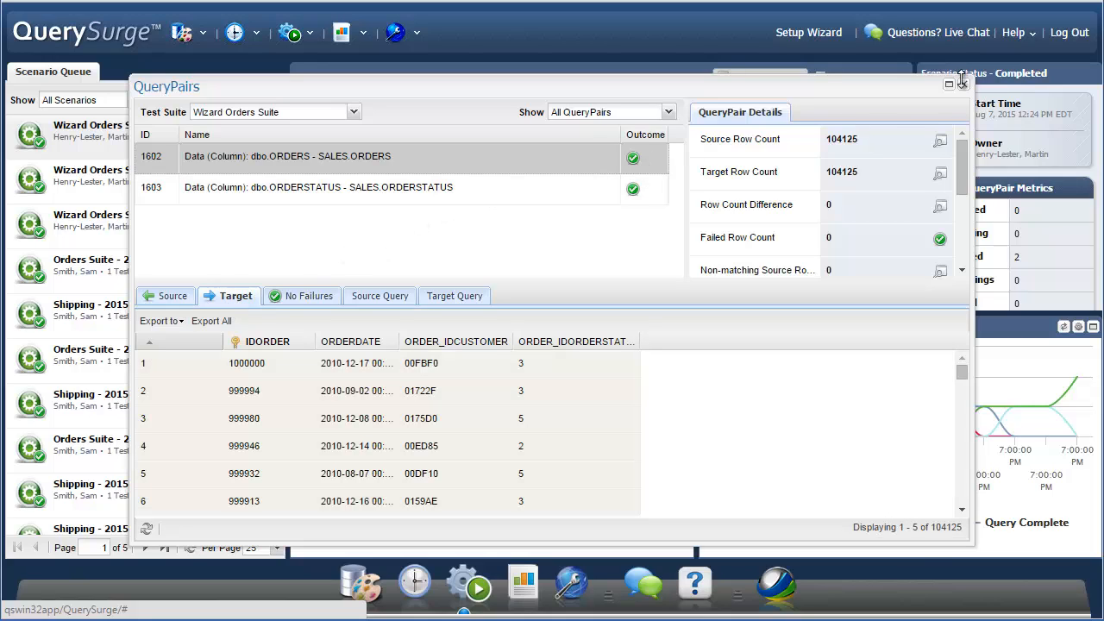
pyautogui.click(963, 82)
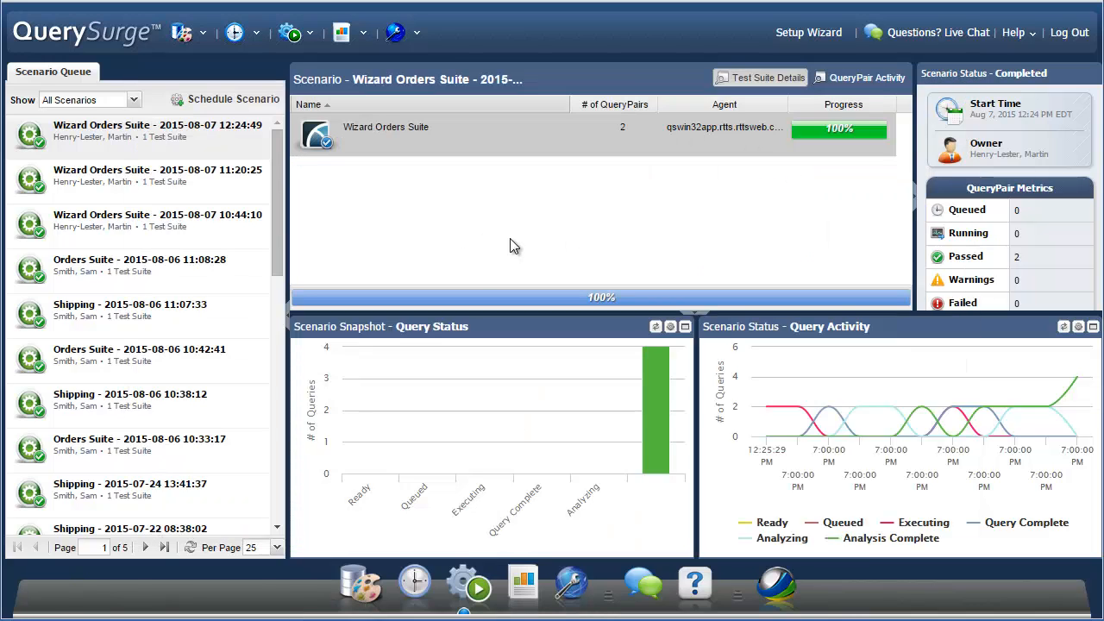
pyautogui.moveTo(597, 302)
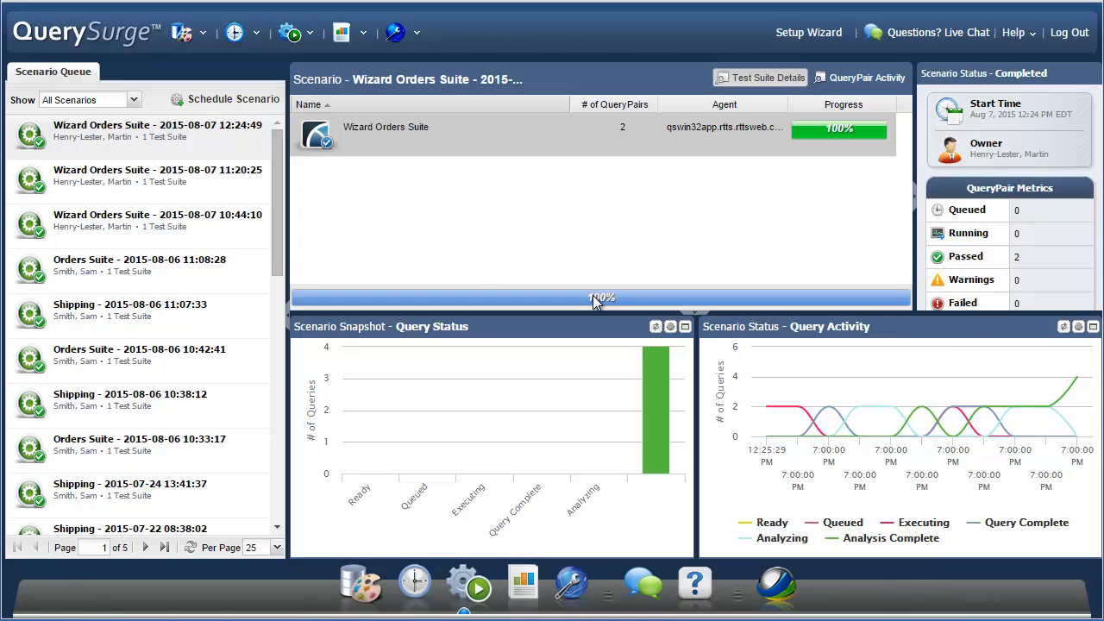